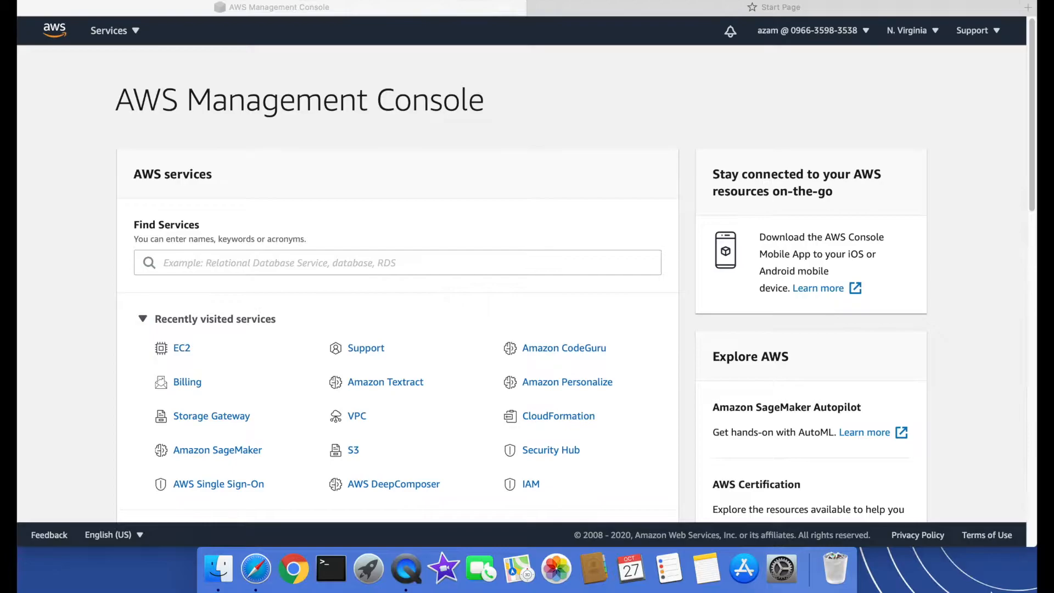
mouse_move(599, 185)
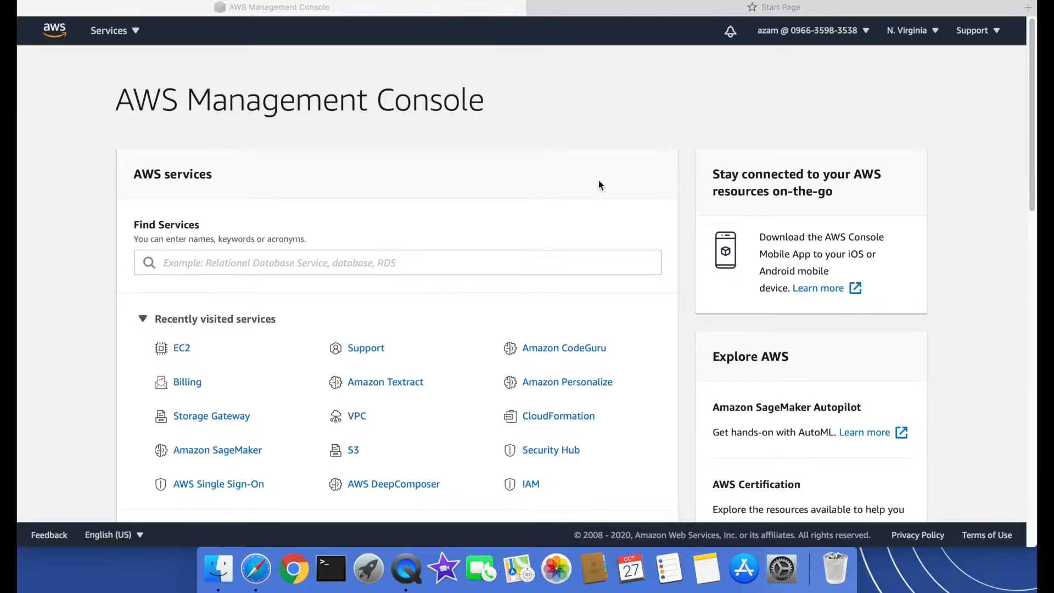
mouse_move(195, 369)
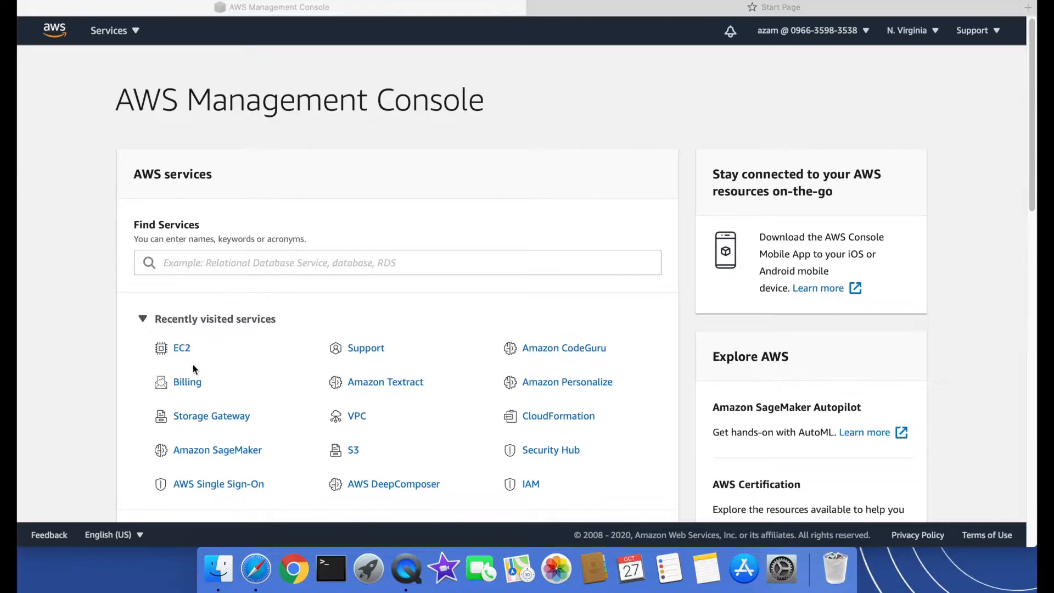
mouse_move(181, 364)
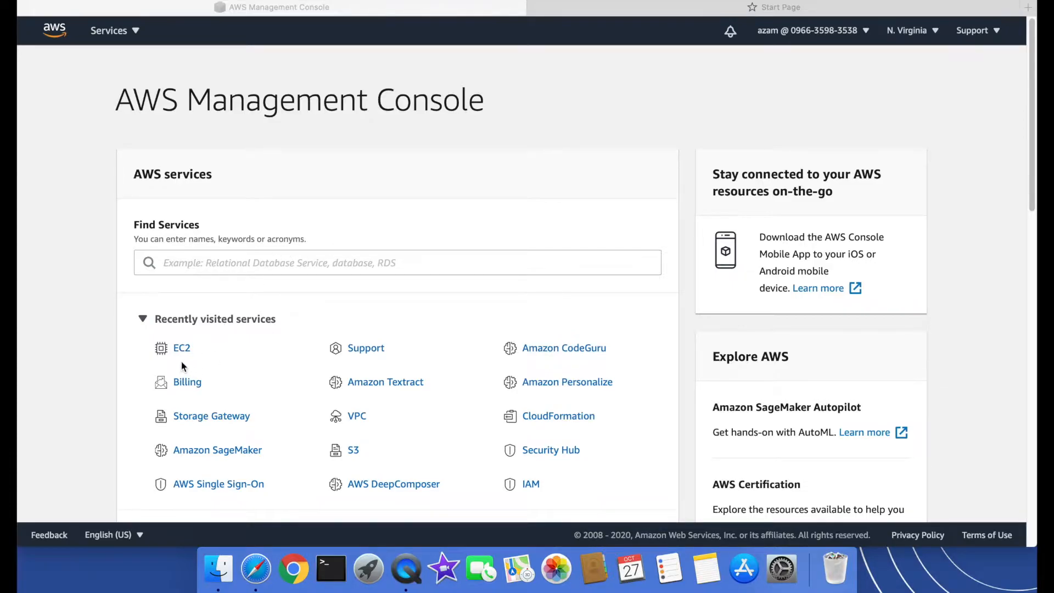
mouse_move(198, 367)
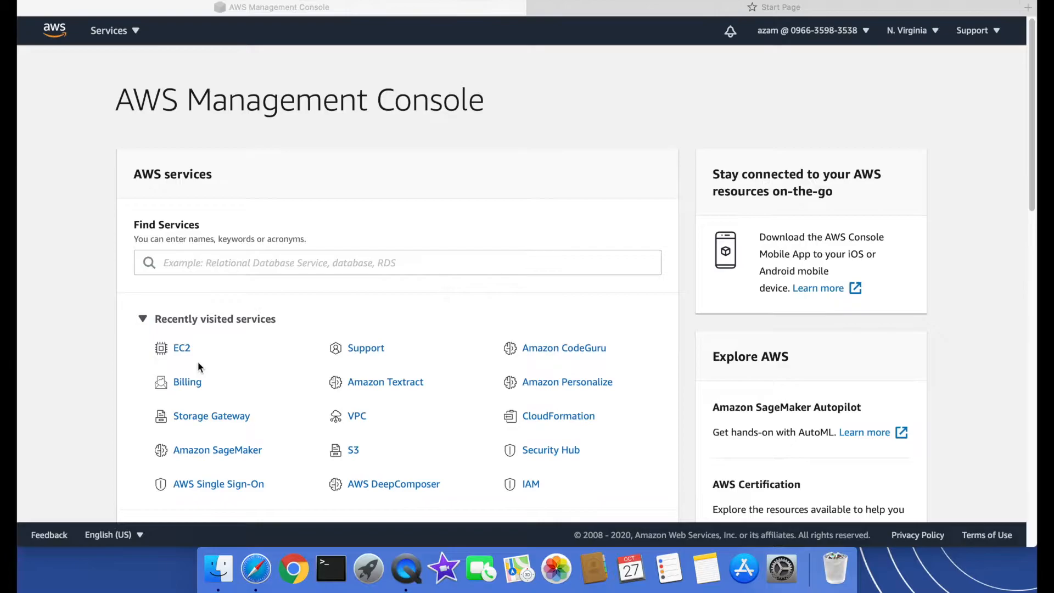
mouse_move(166, 245)
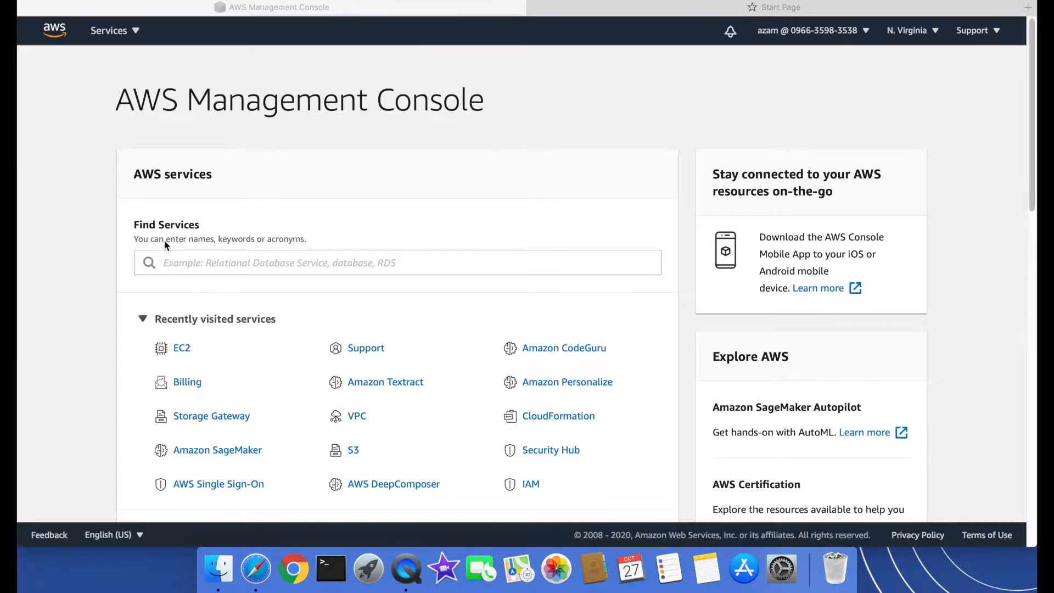
Find the EC2 service by searching 'ec' and land on its dashboard
click(396, 263)
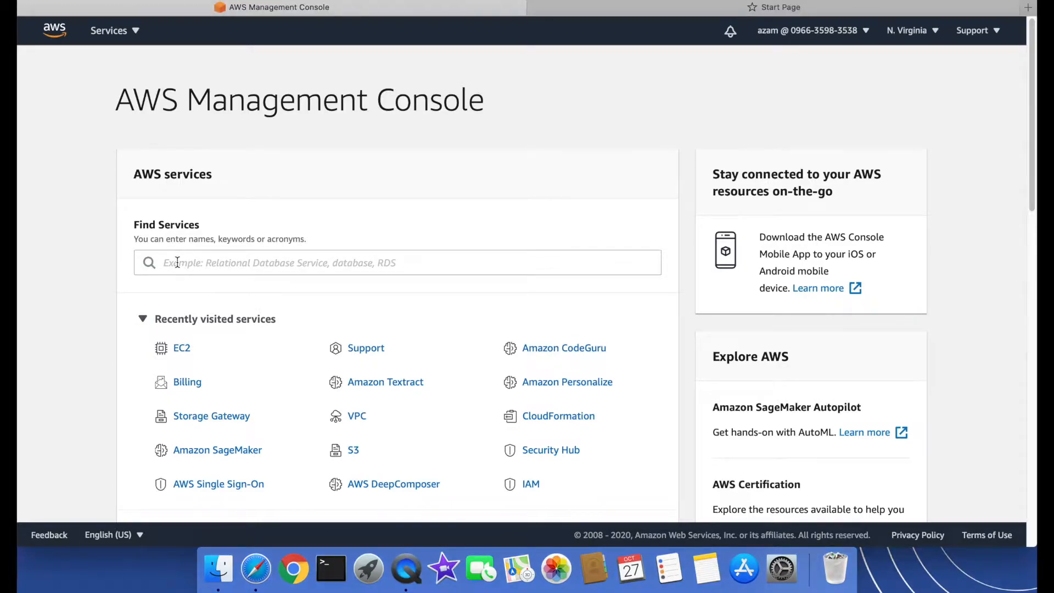
text(ec)
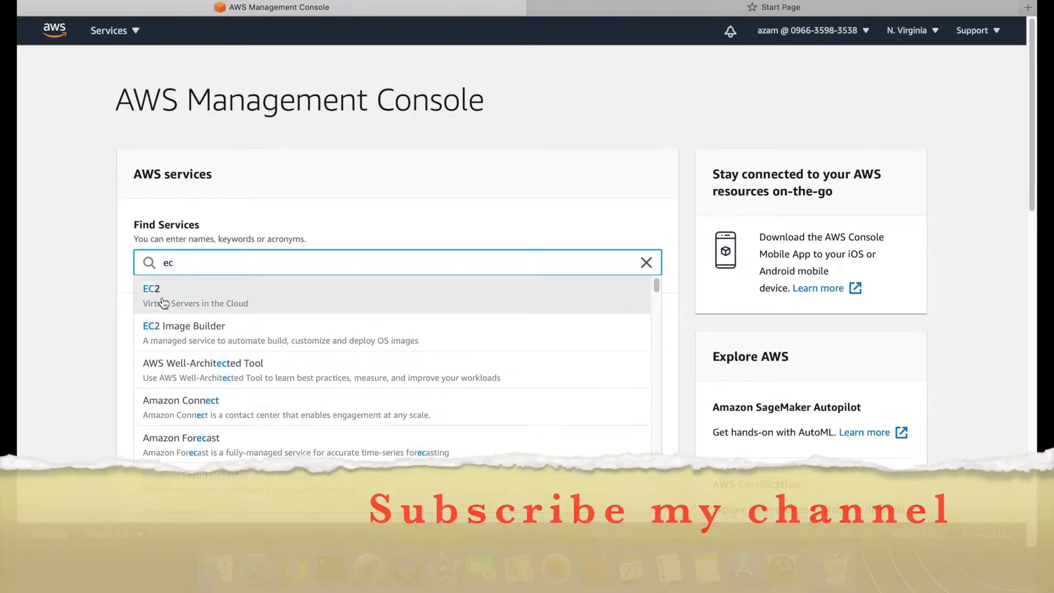
click(151, 289)
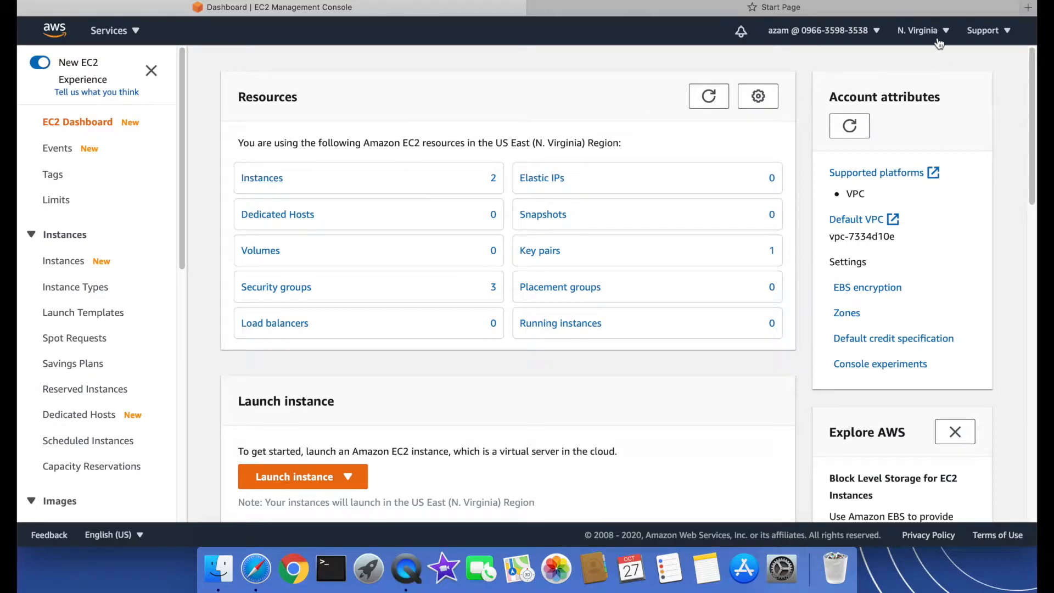
Switch the console region to Europe (London) eu-west-2
click(918, 31)
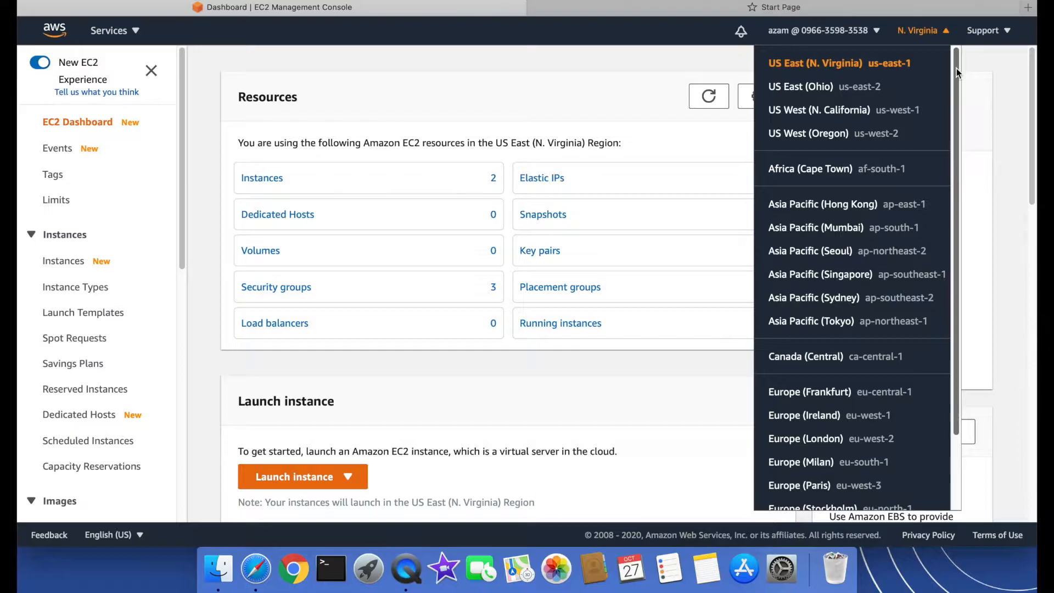
scroll(down, 3)
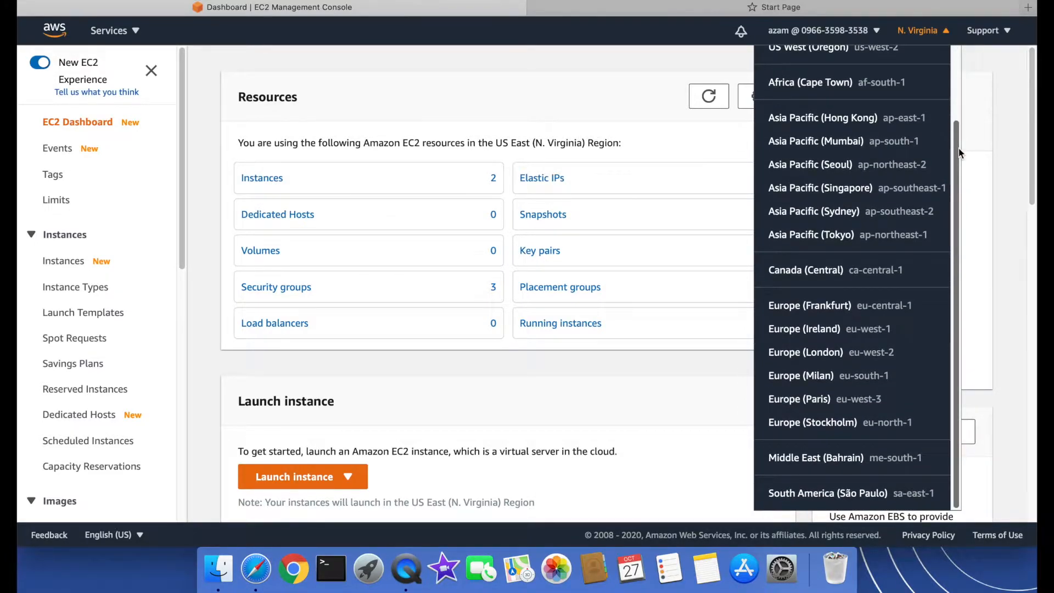
mouse_move(849, 351)
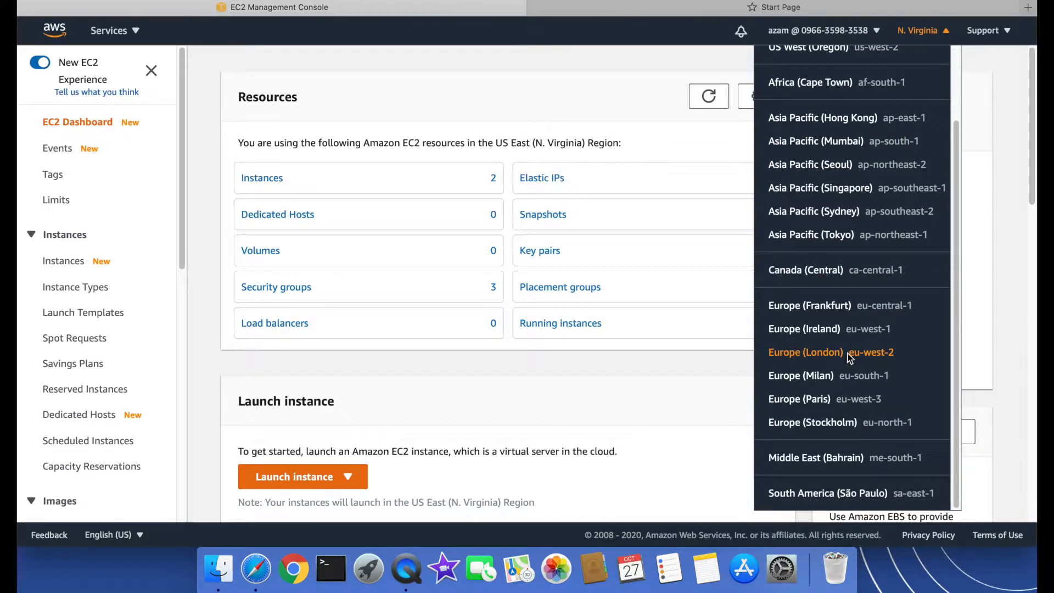
click(805, 351)
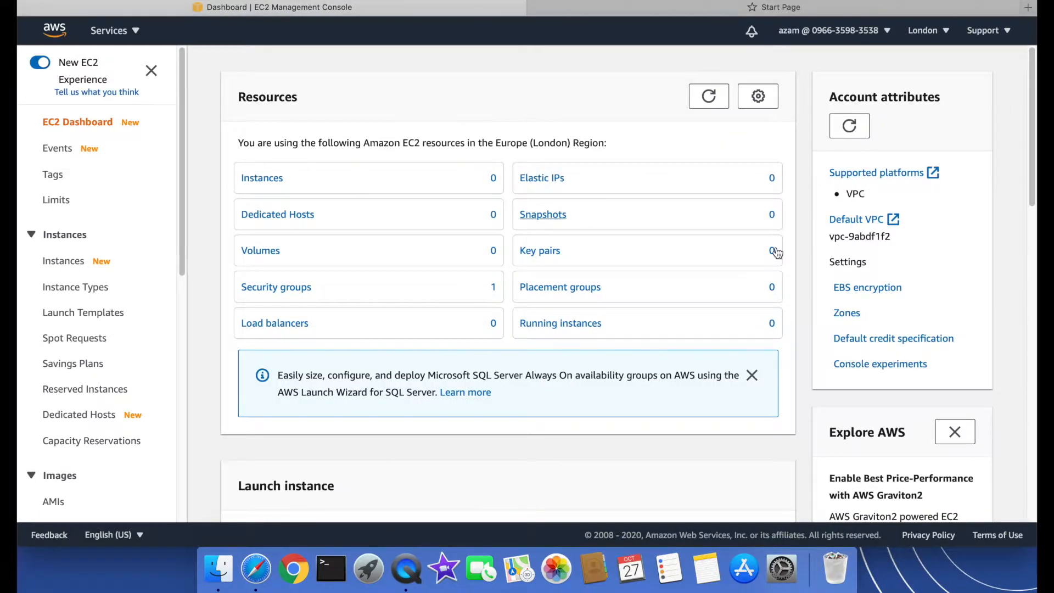
mouse_move(262, 309)
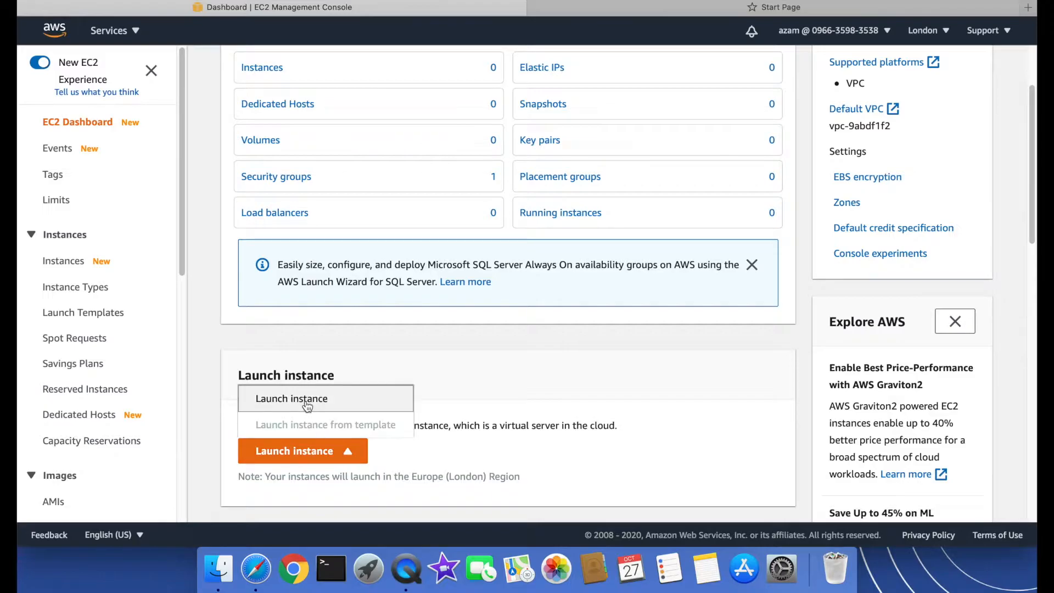
Begin a new instance launch and browse the AMI list to the Windows Server 2019 entries
click(291, 397)
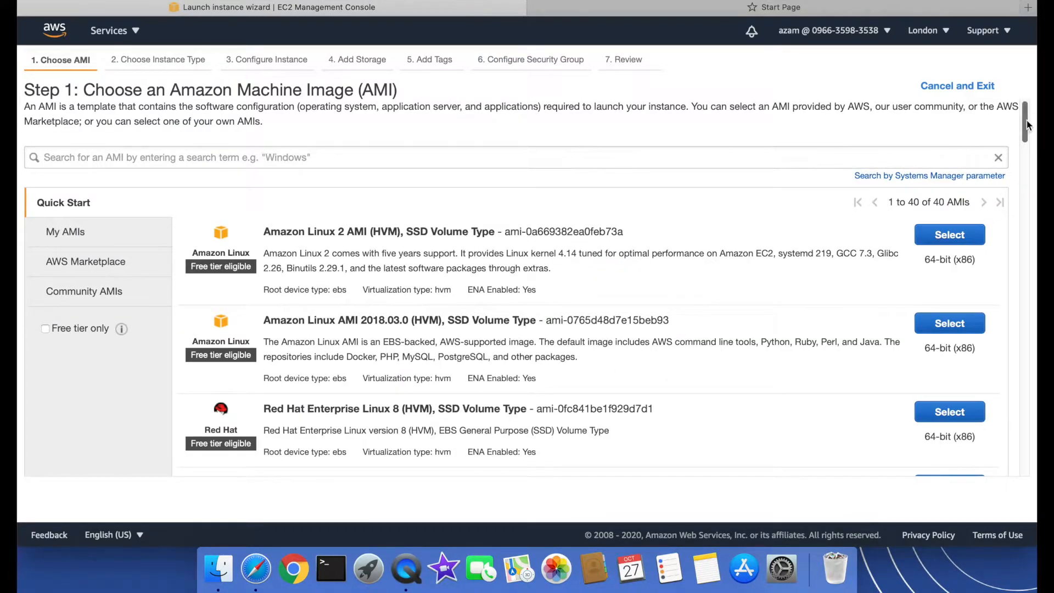
scroll(down, 3)
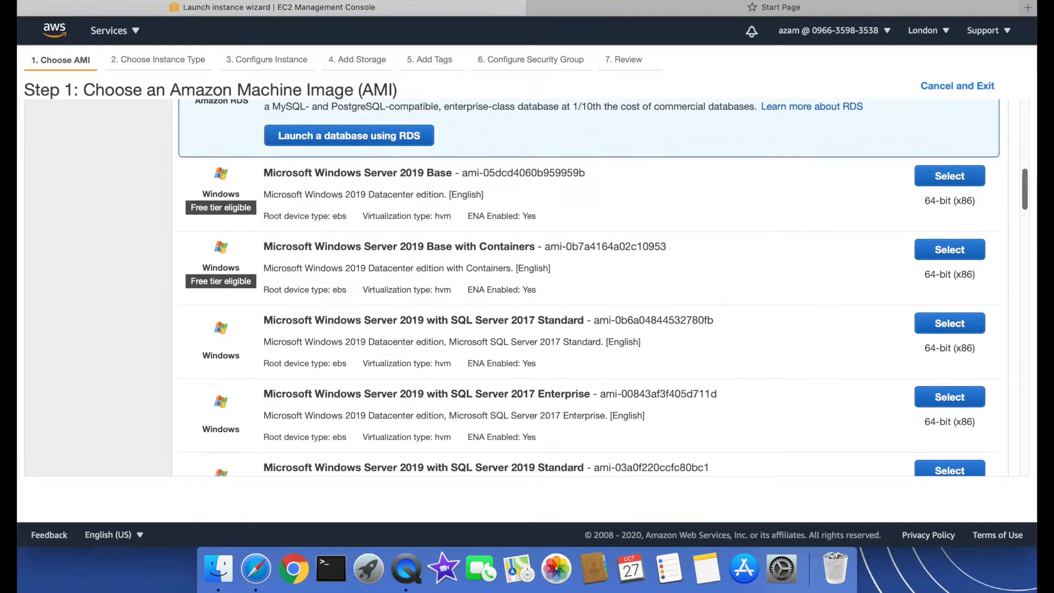
mouse_move(732, 235)
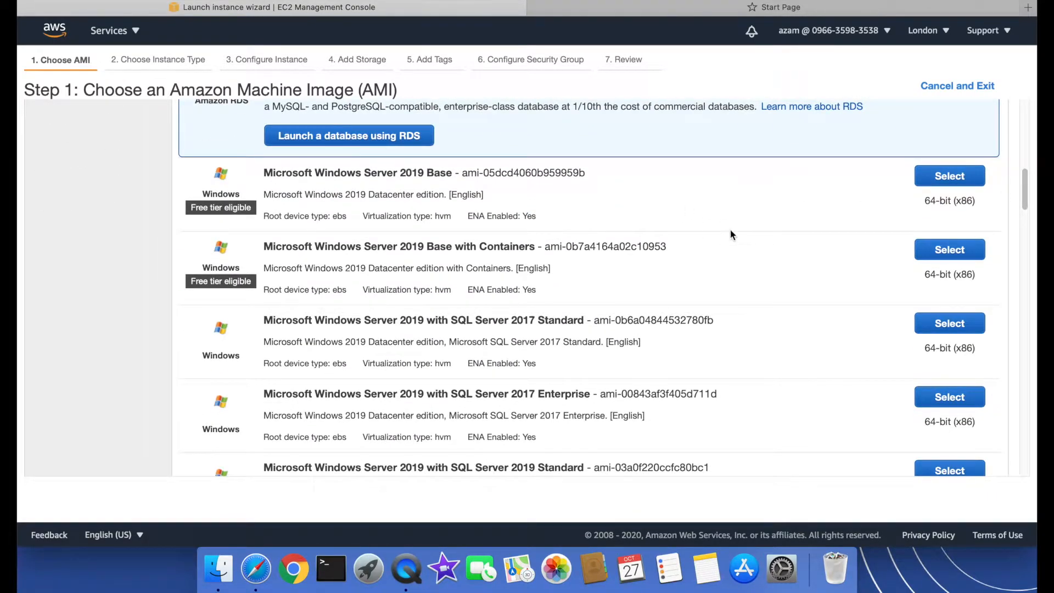
mouse_move(288, 231)
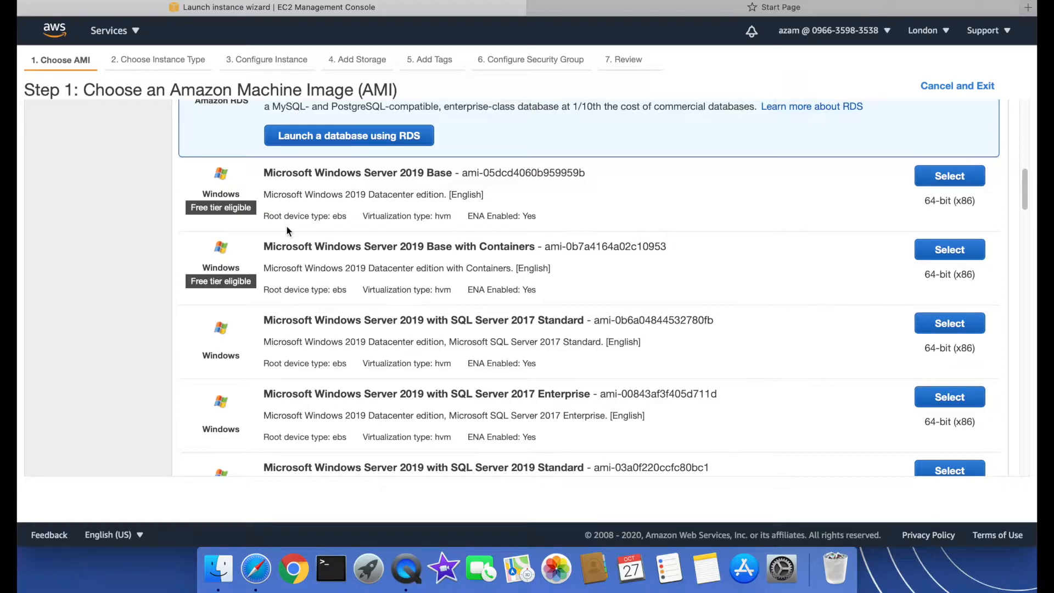
mouse_move(852, 208)
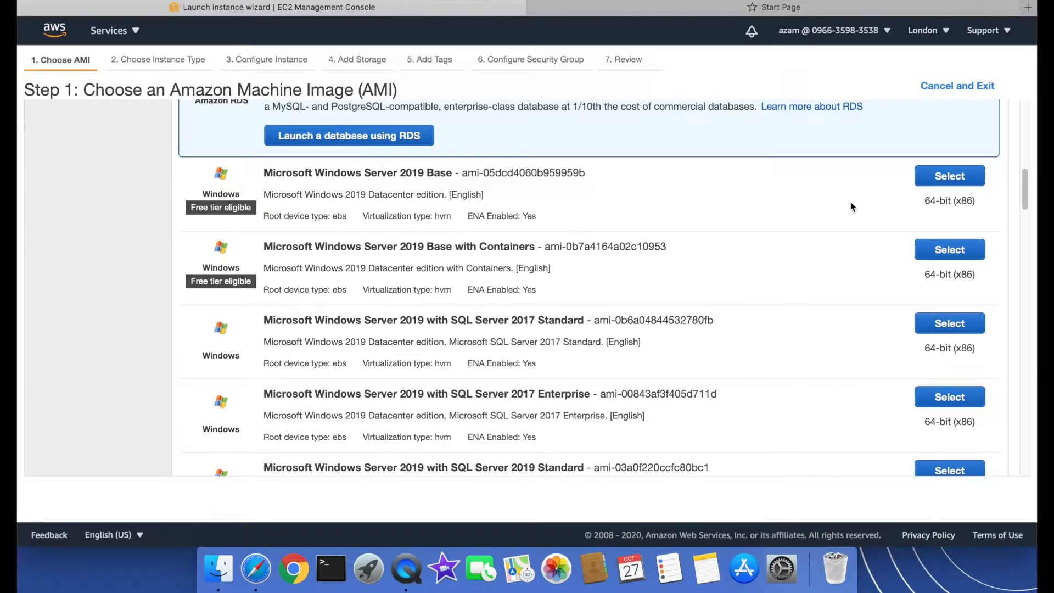
Choose Microsoft Windows Server 2019 Base as the machine image
click(949, 176)
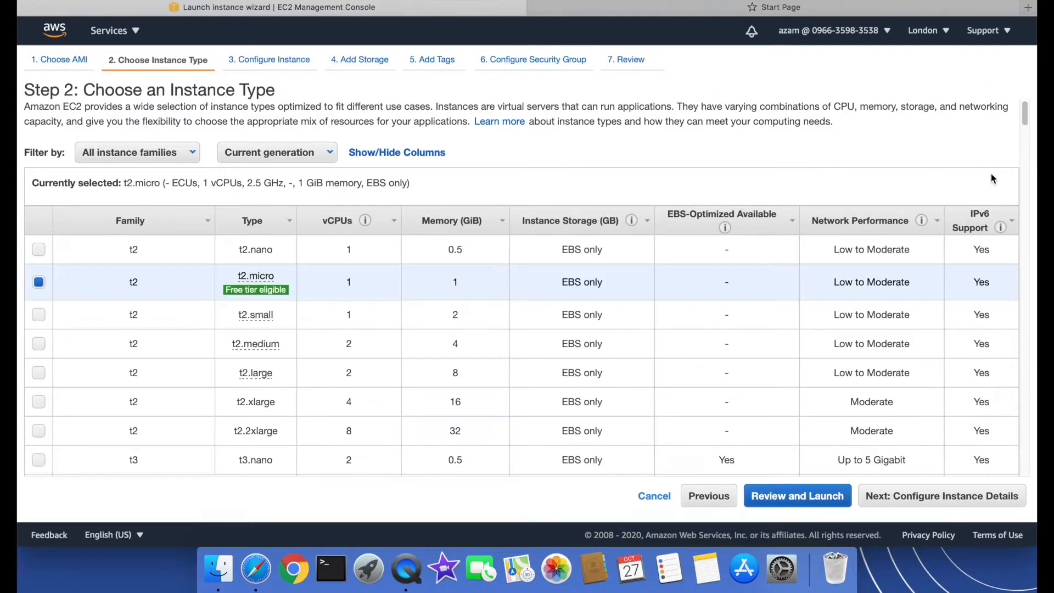
mouse_move(296, 259)
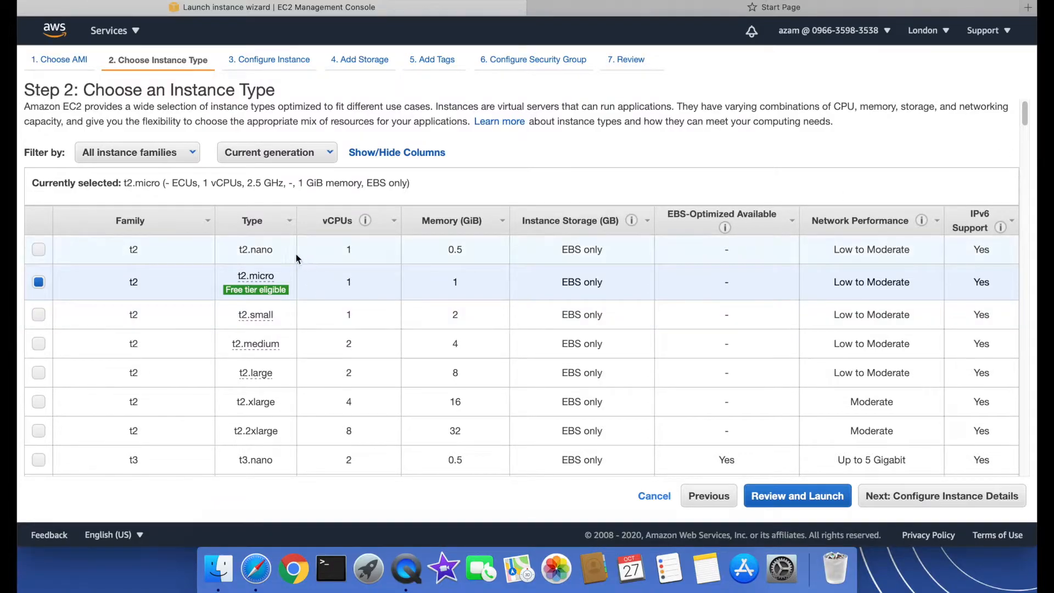
mouse_move(218, 309)
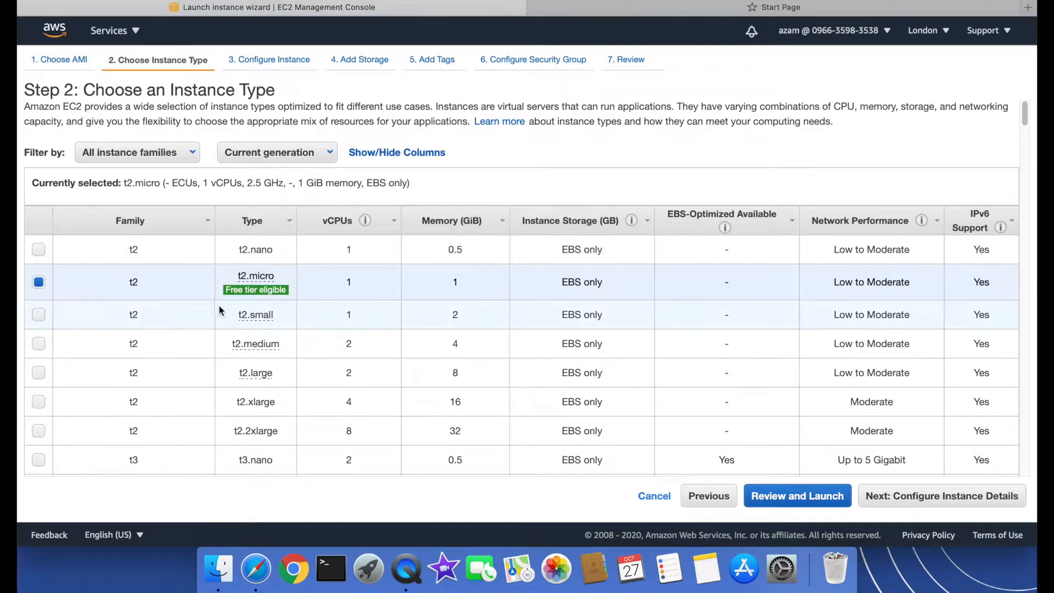
mouse_move(528, 358)
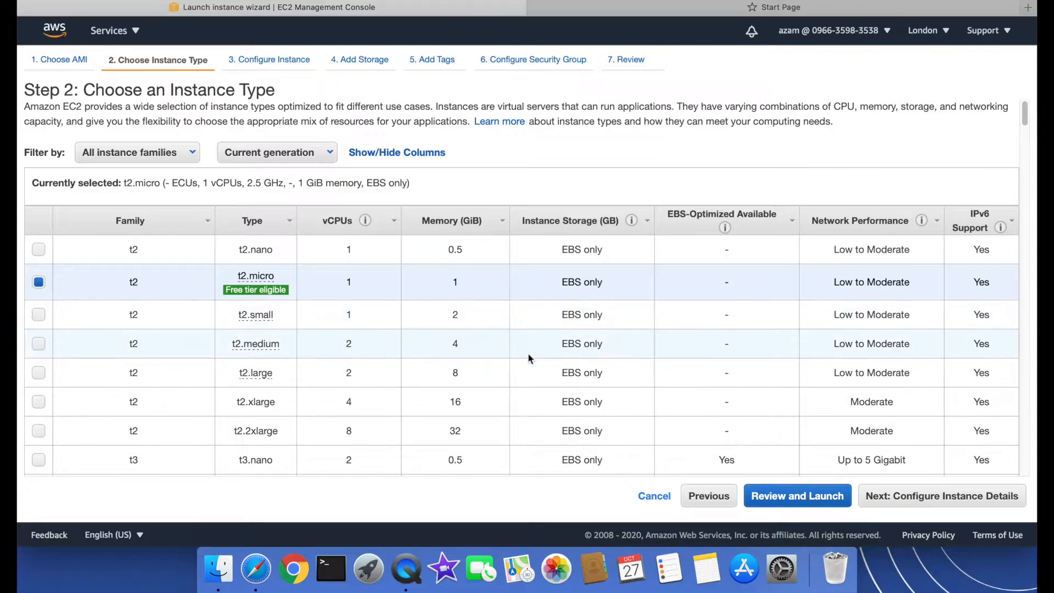
click(941, 495)
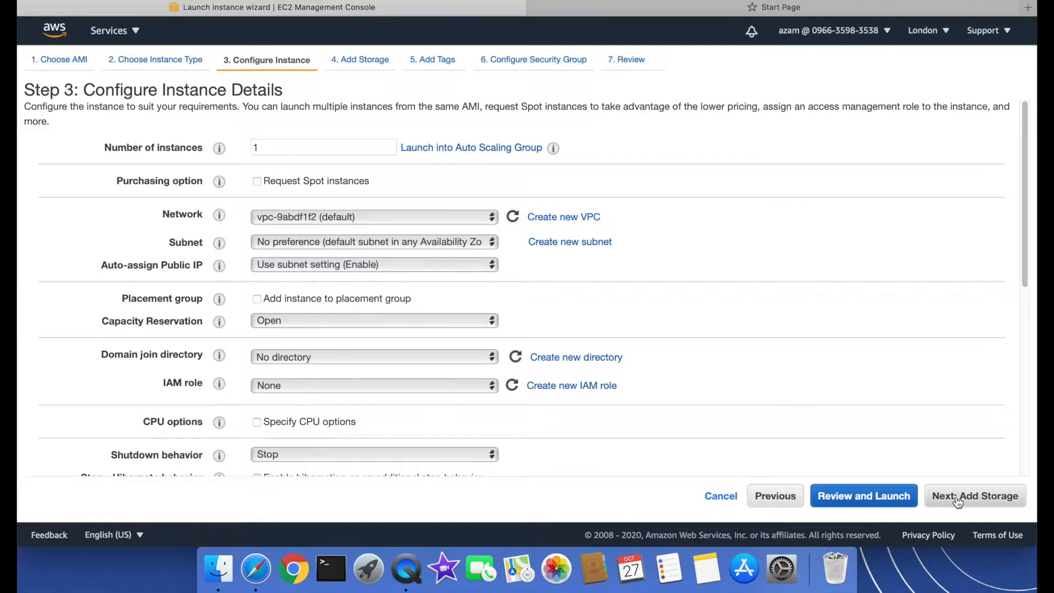
mouse_move(988, 214)
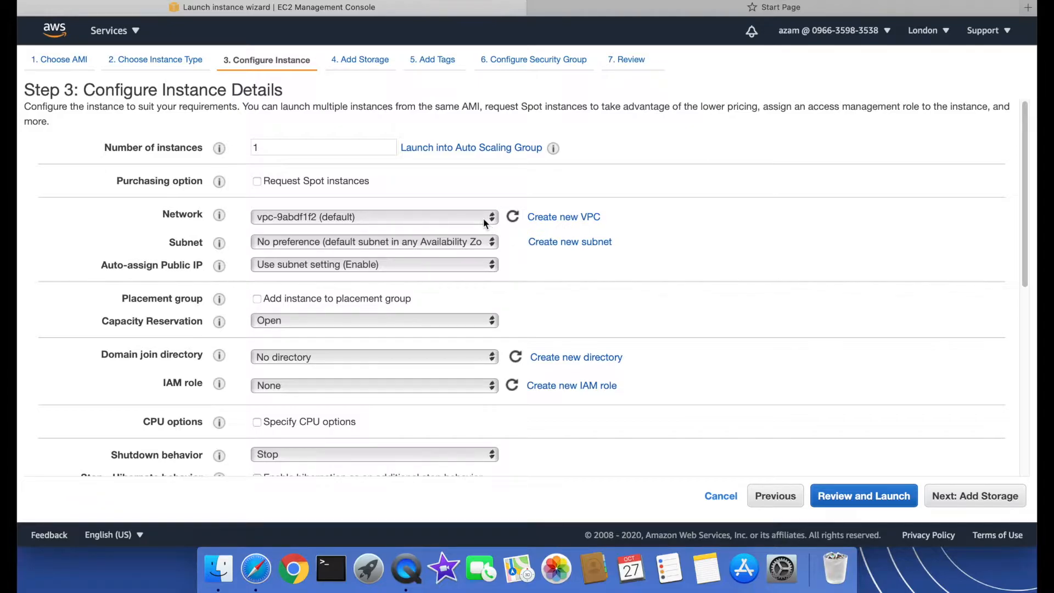
click(373, 216)
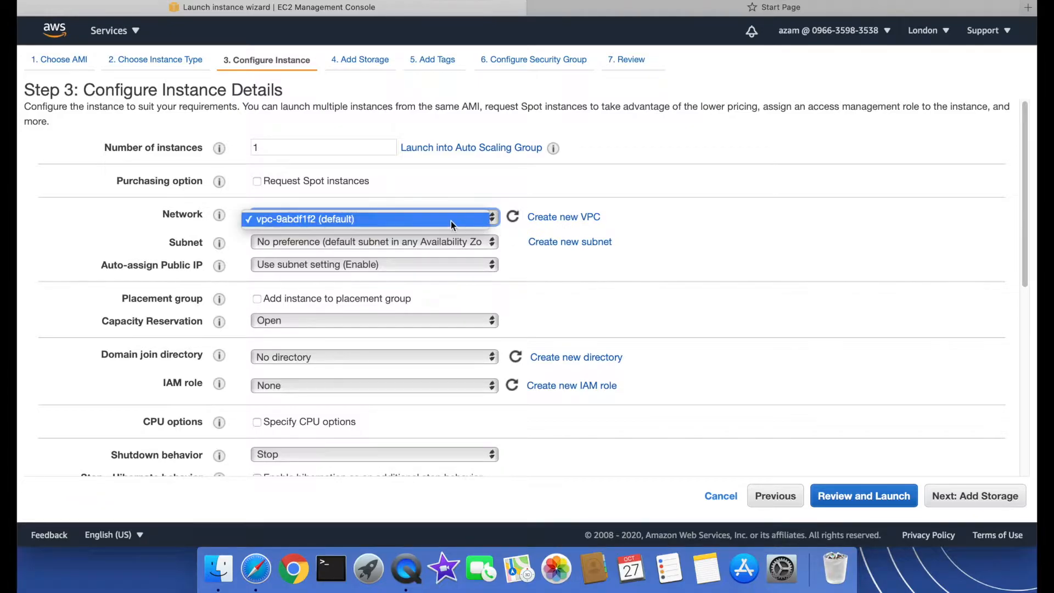
click(373, 242)
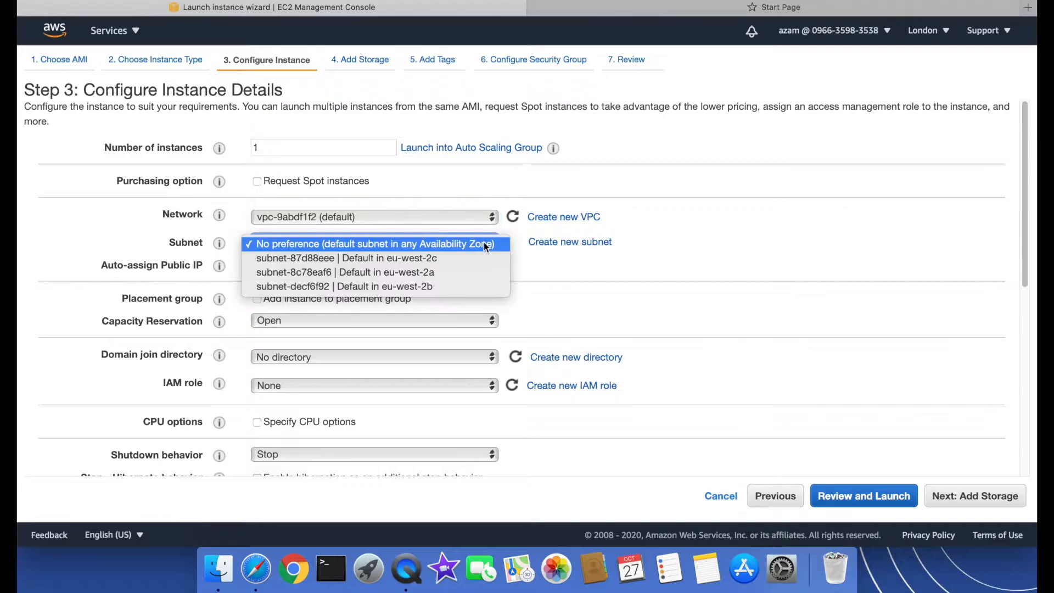
mouse_move(479, 257)
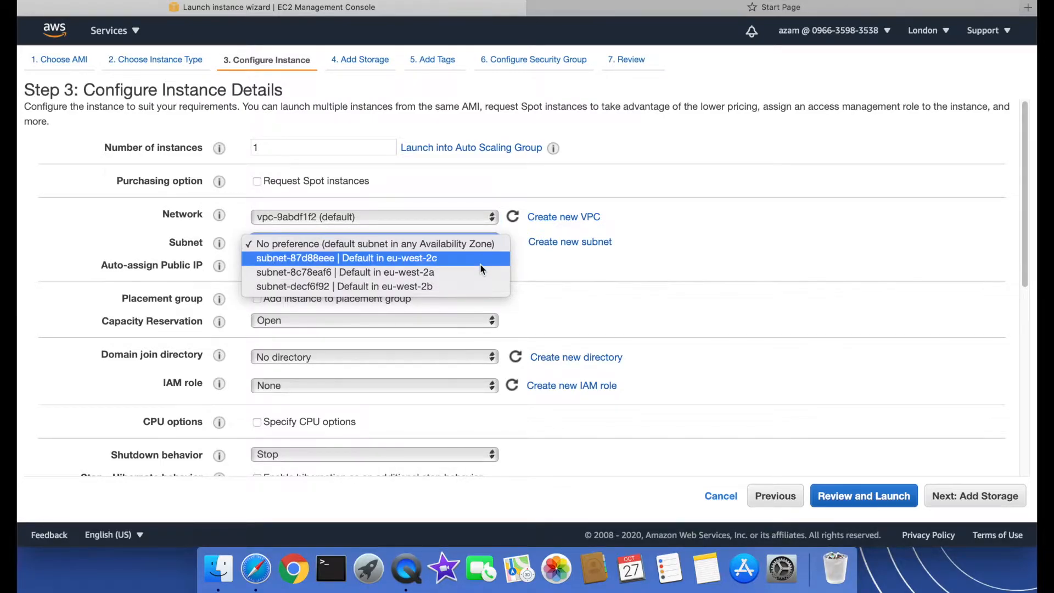
click(355, 257)
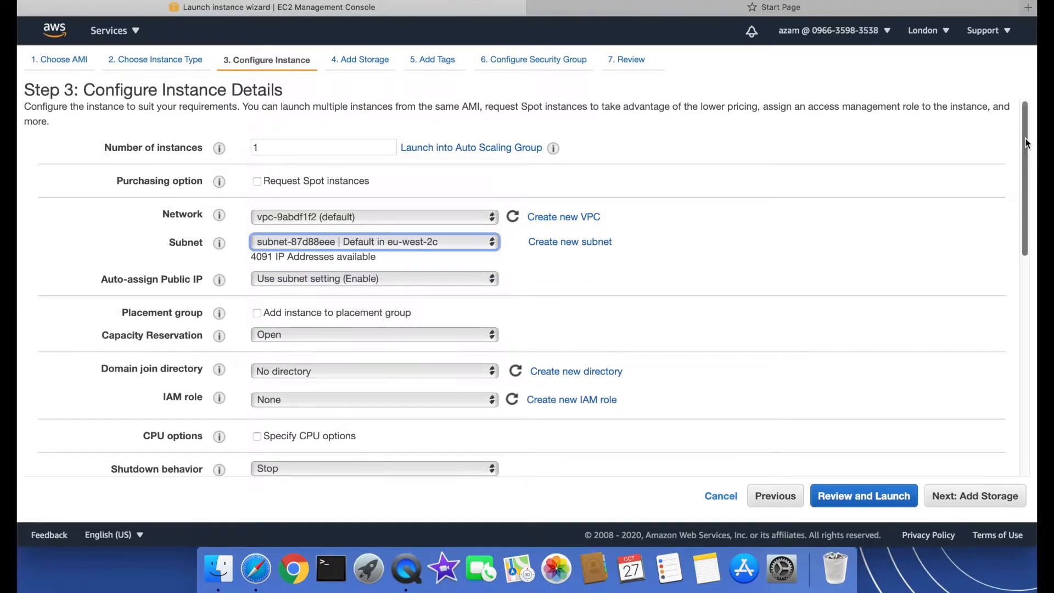
scroll(down, 3)
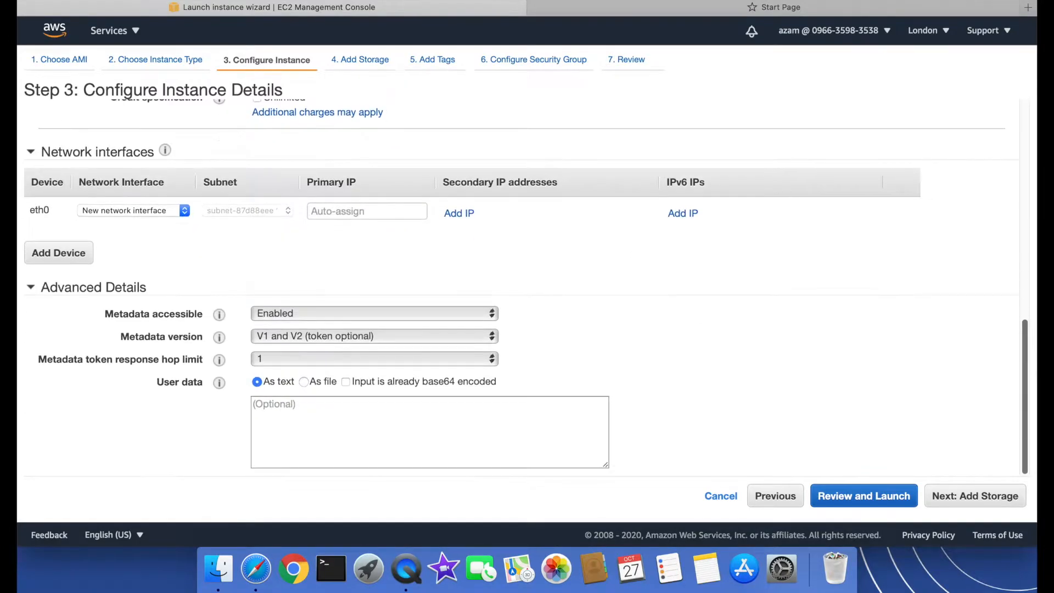
mouse_move(880, 406)
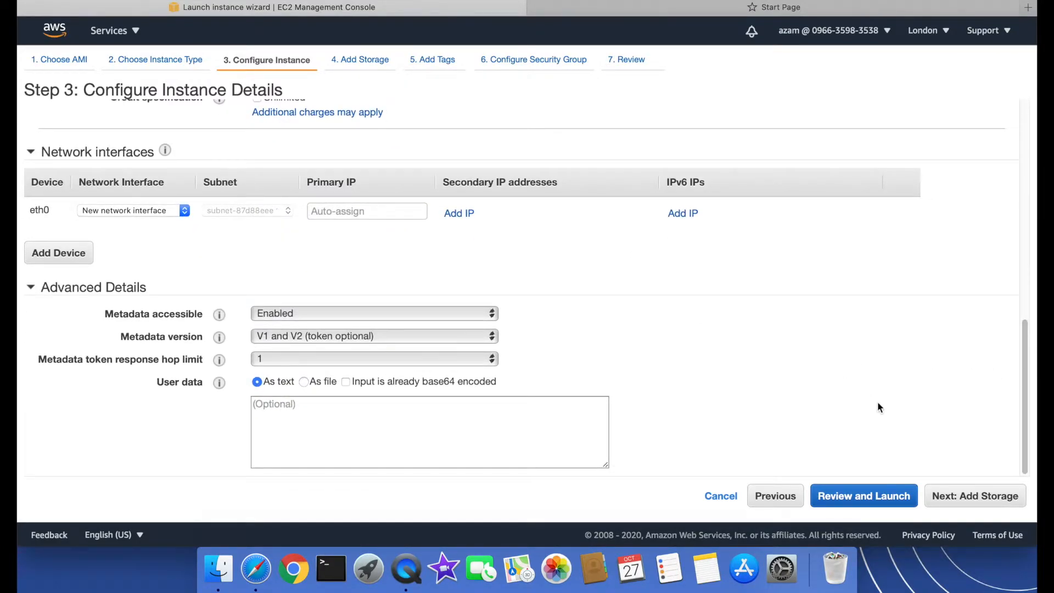
Reach the storage step and try io1 and io2 before settling on General Purpose SSD (gp2)
click(975, 495)
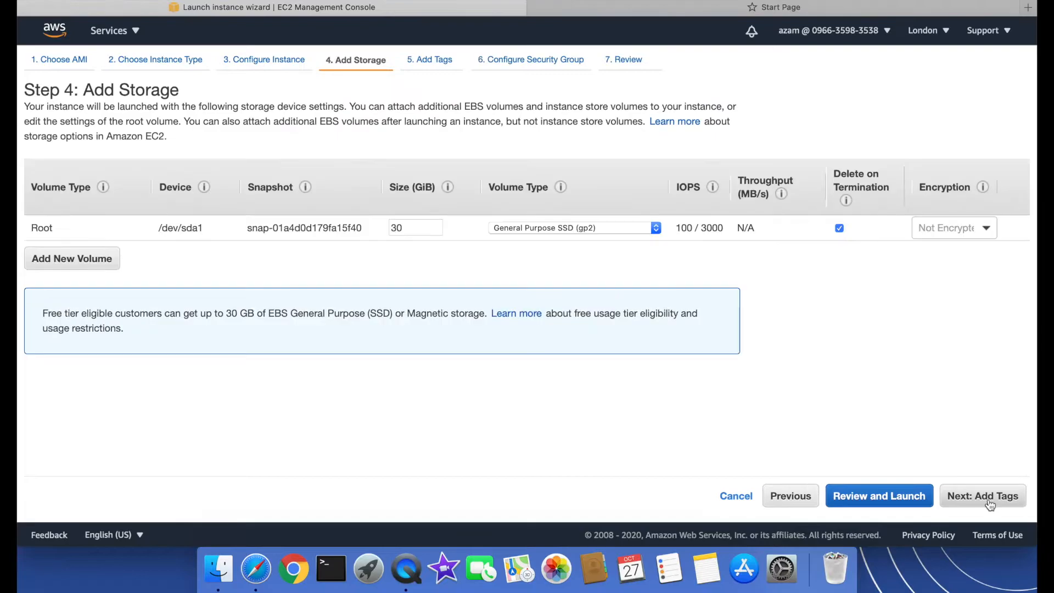
mouse_move(453, 336)
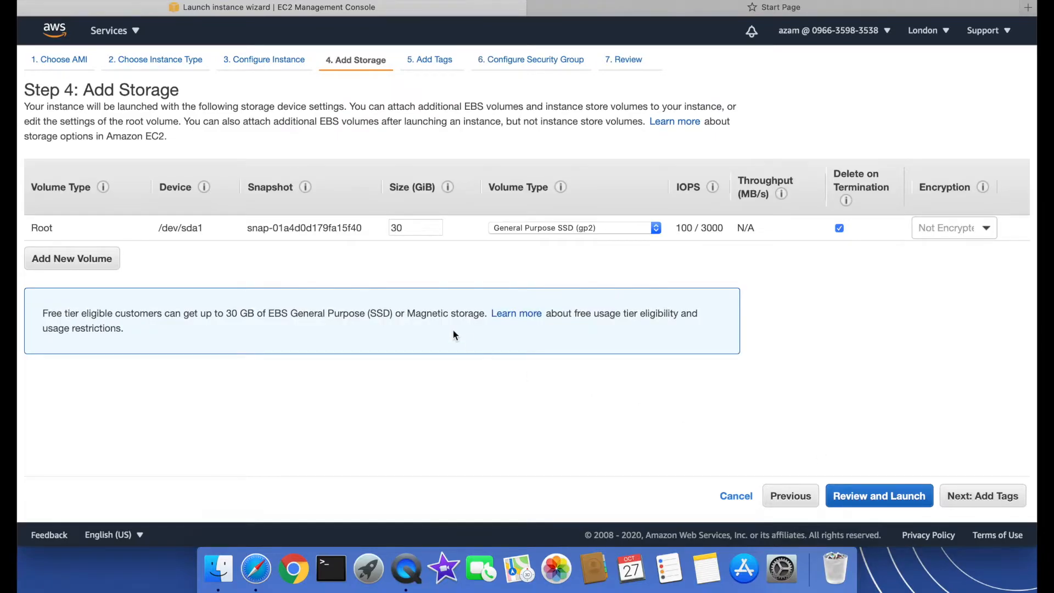
mouse_move(287, 266)
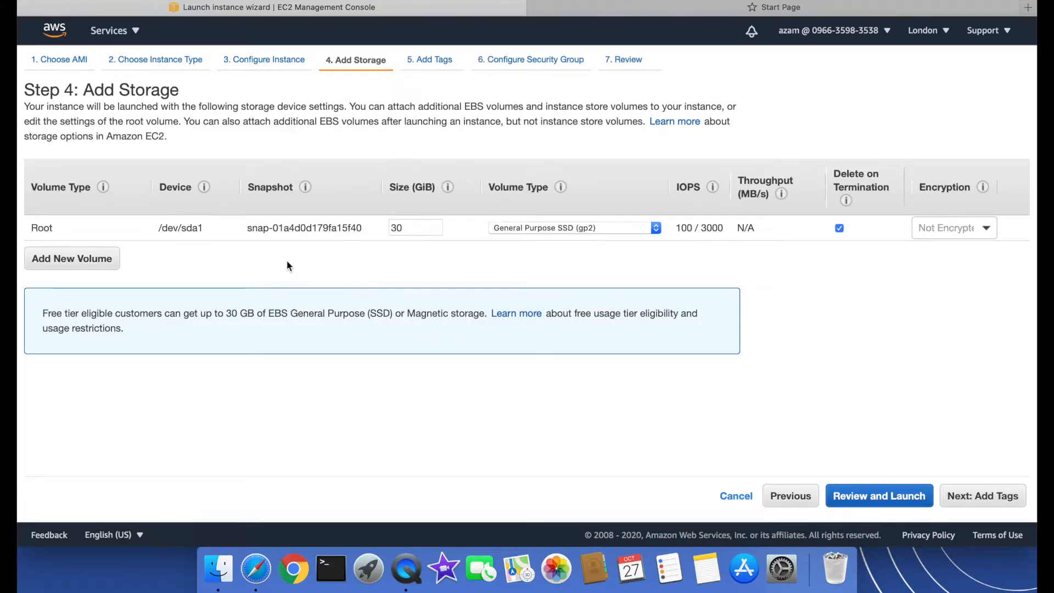
mouse_move(275, 278)
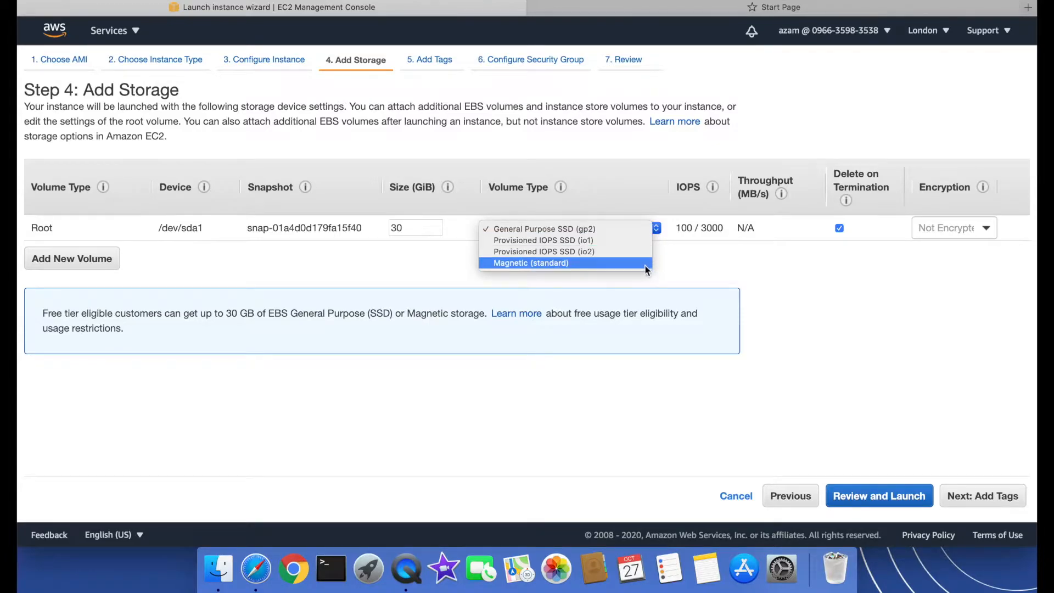
mouse_move(632, 240)
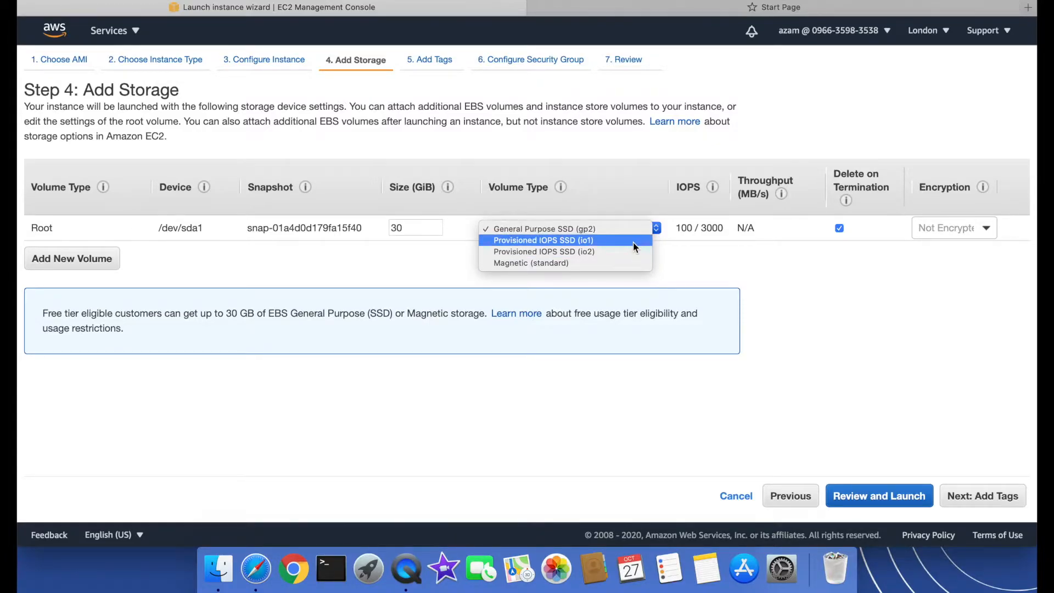
mouse_move(633, 246)
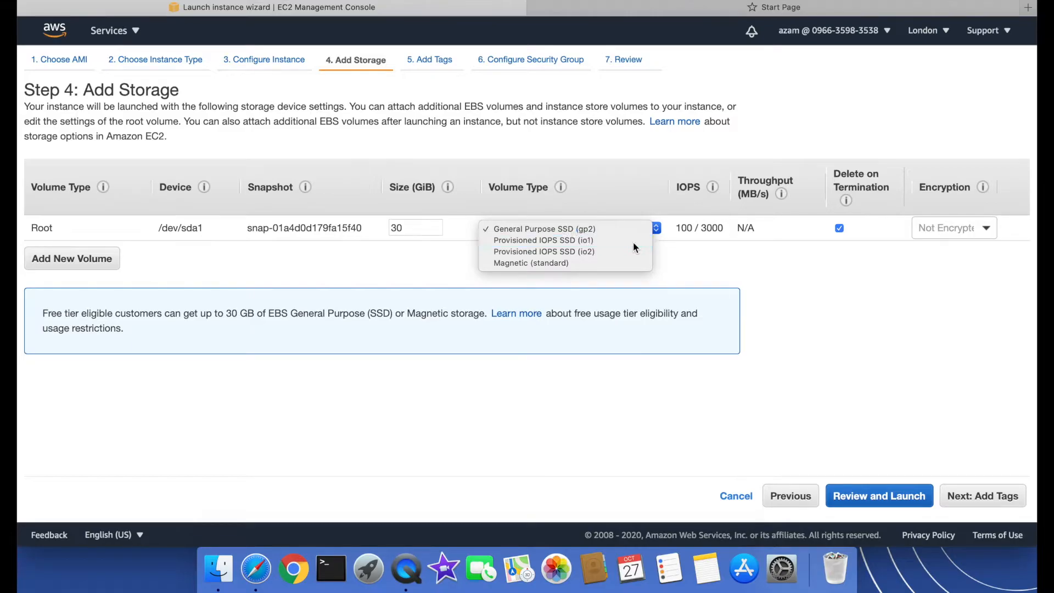
click(544, 229)
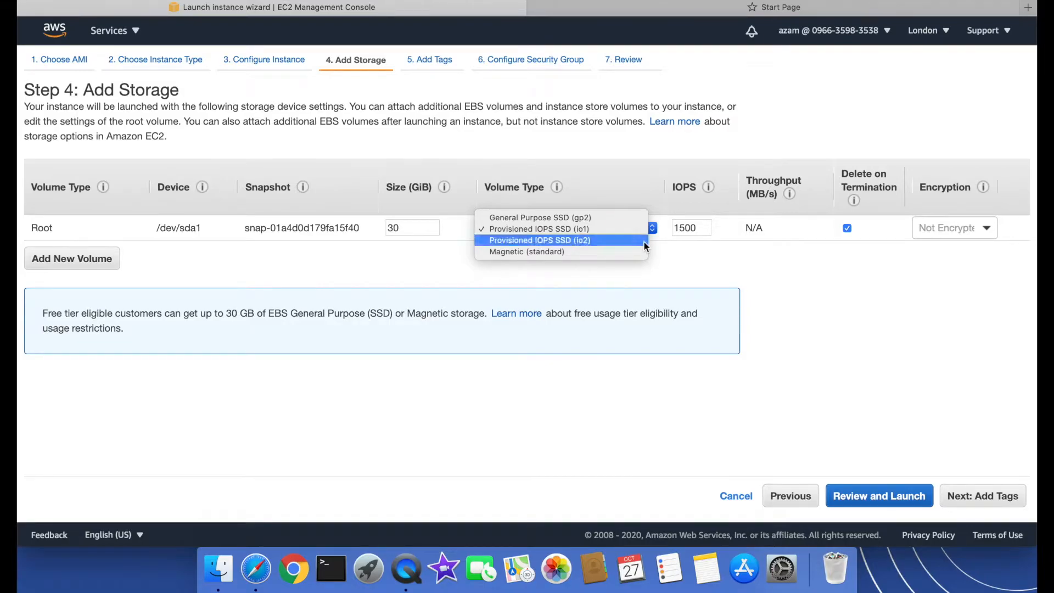
click(538, 241)
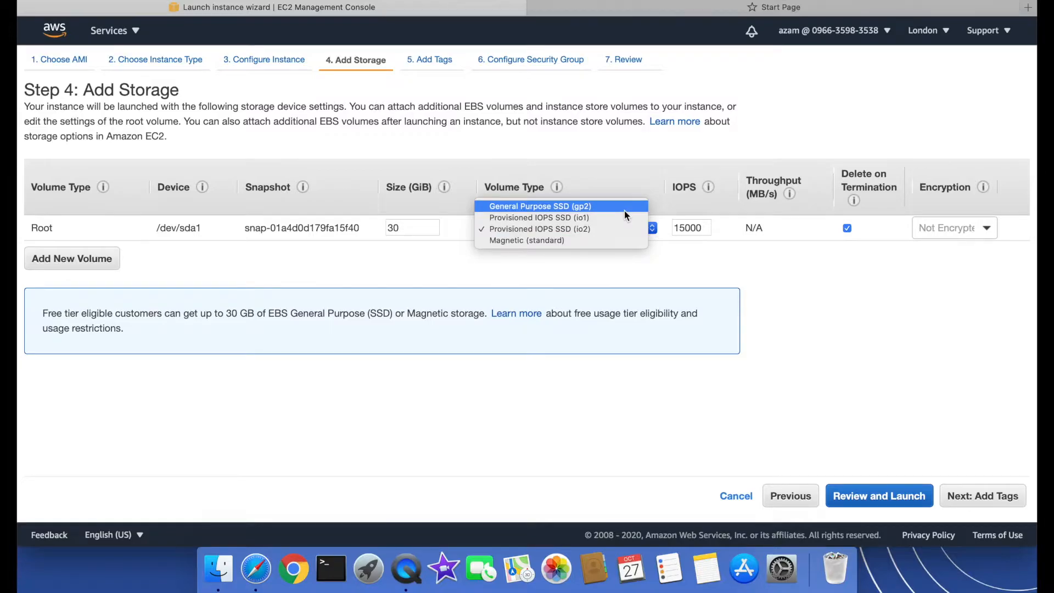
click(540, 206)
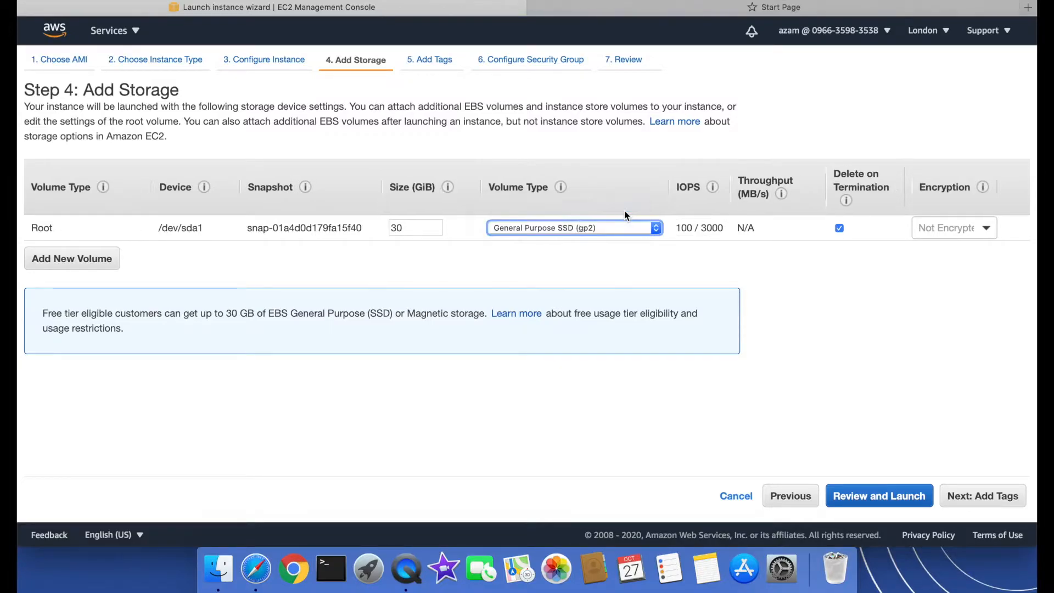
mouse_move(926, 352)
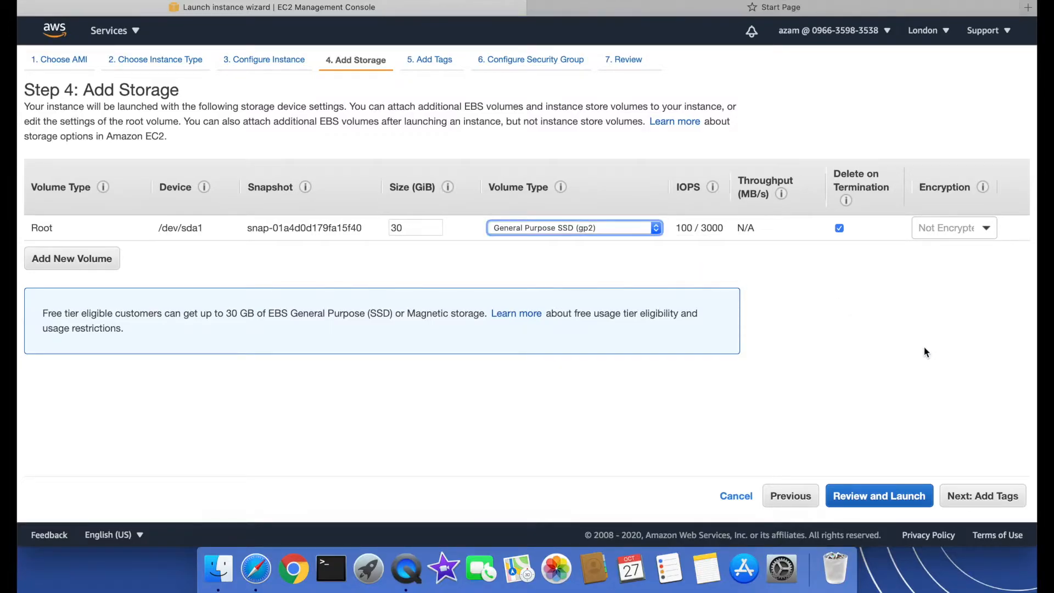
mouse_move(865, 192)
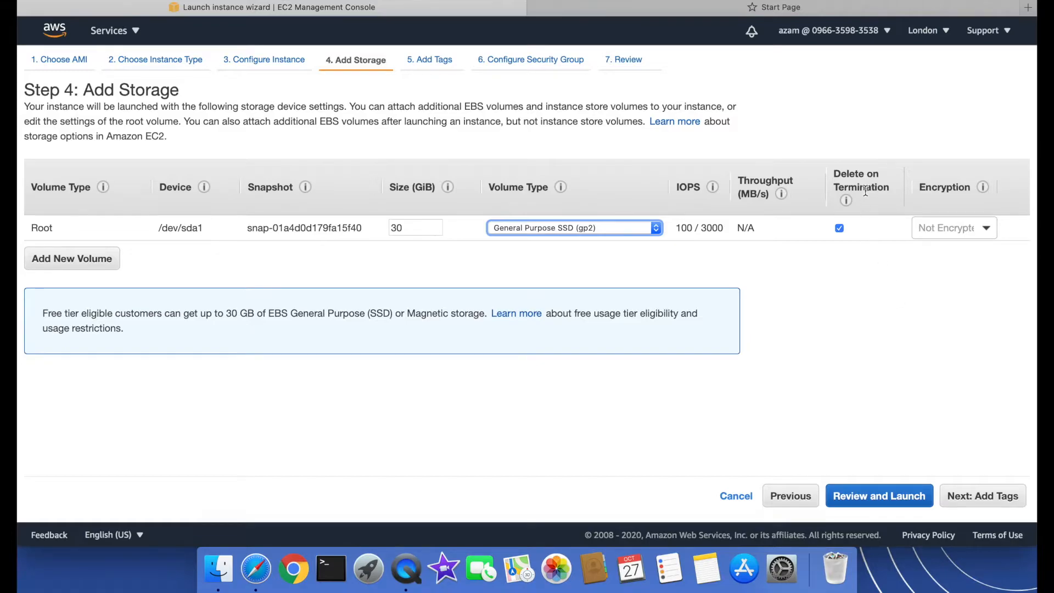
mouse_move(885, 263)
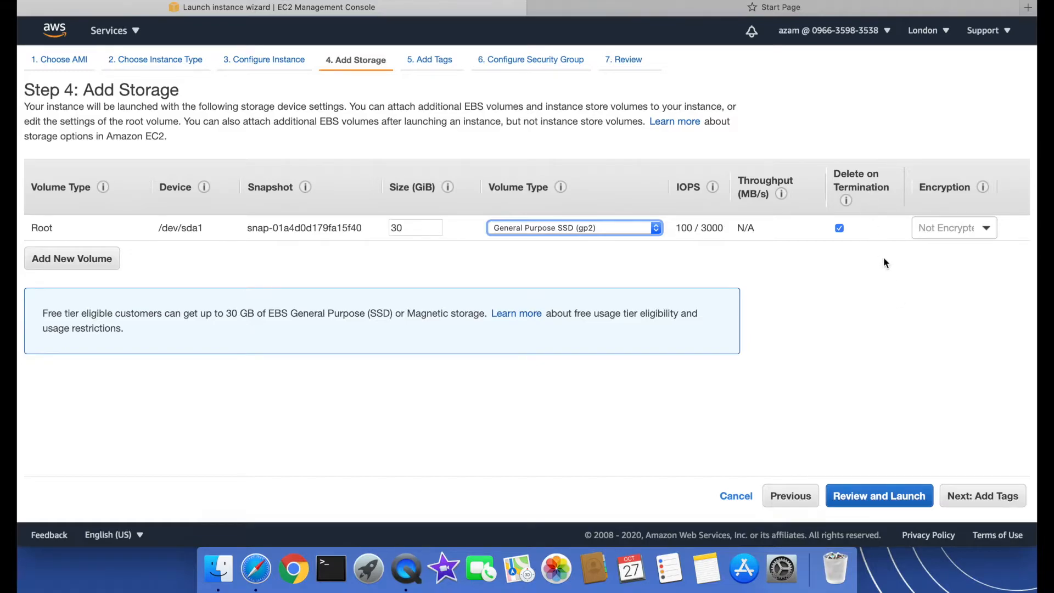
Keep Delete on Termination enabled and set the root volume's Encryption to Not Encrypted
click(839, 228)
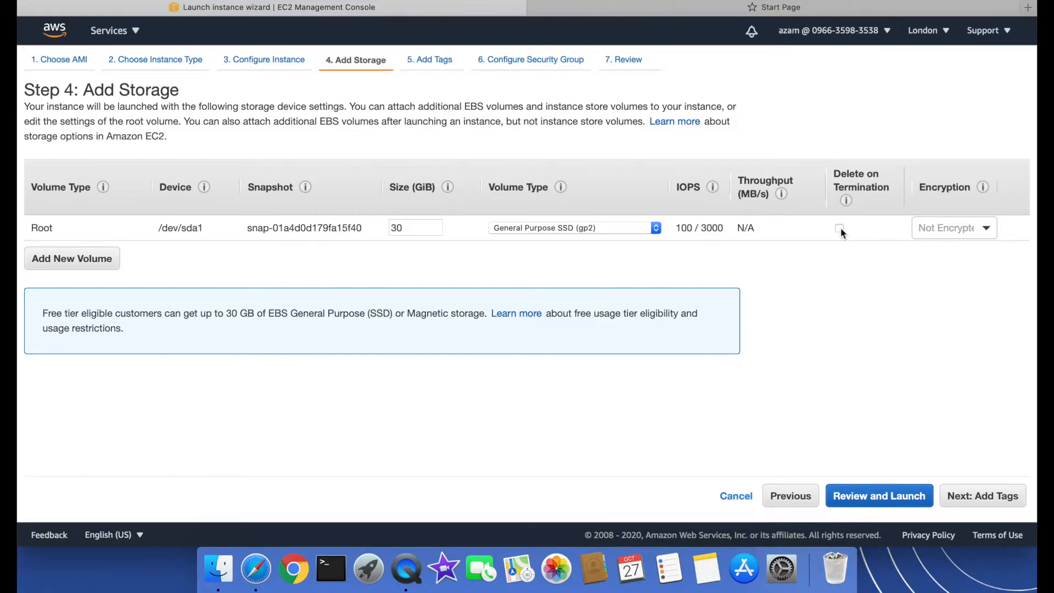
click(838, 229)
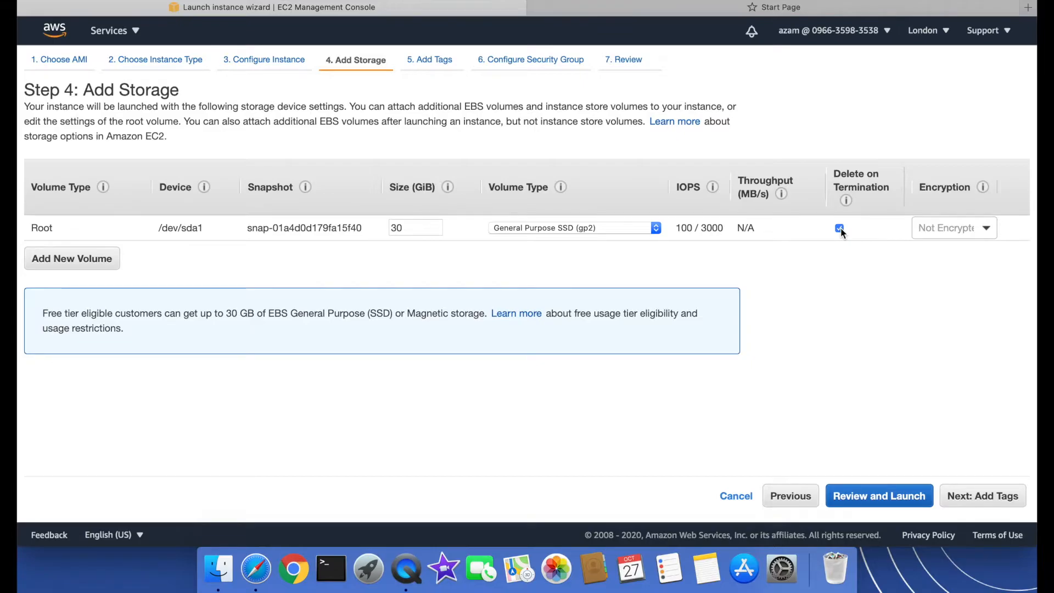
click(985, 227)
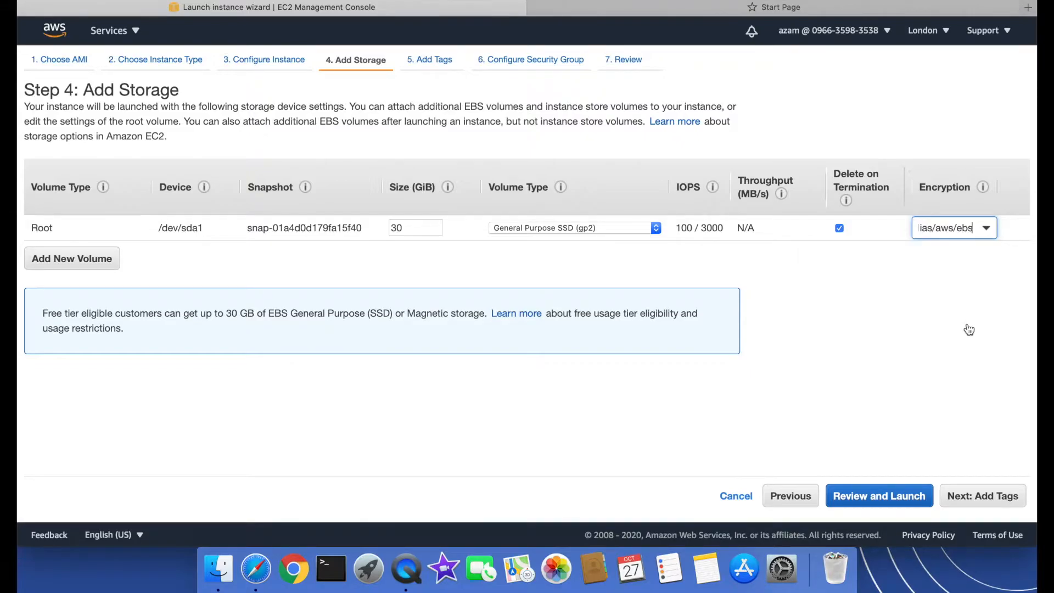
mouse_move(1006, 325)
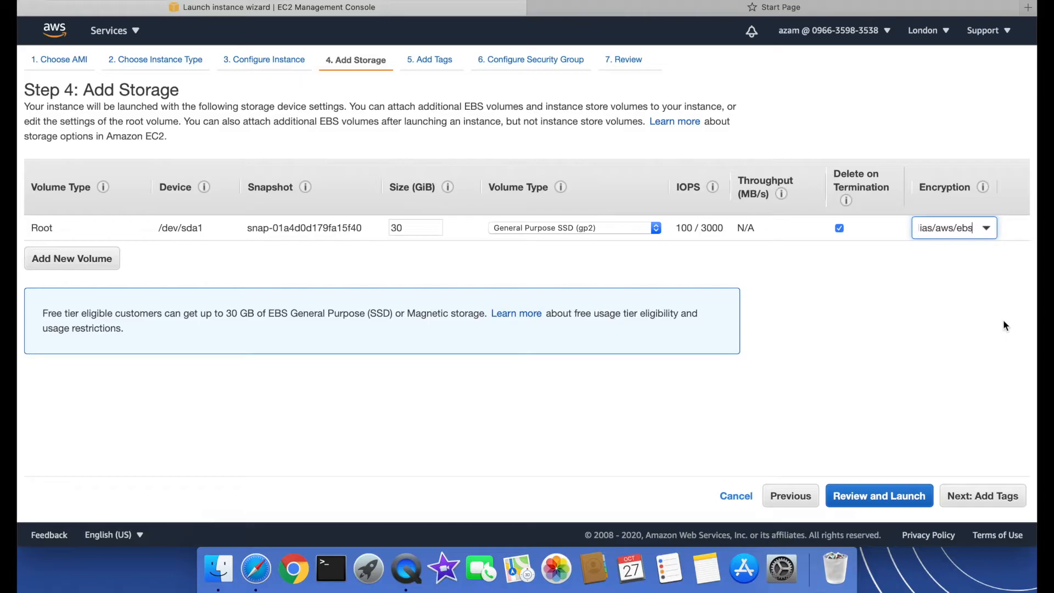
mouse_move(988, 240)
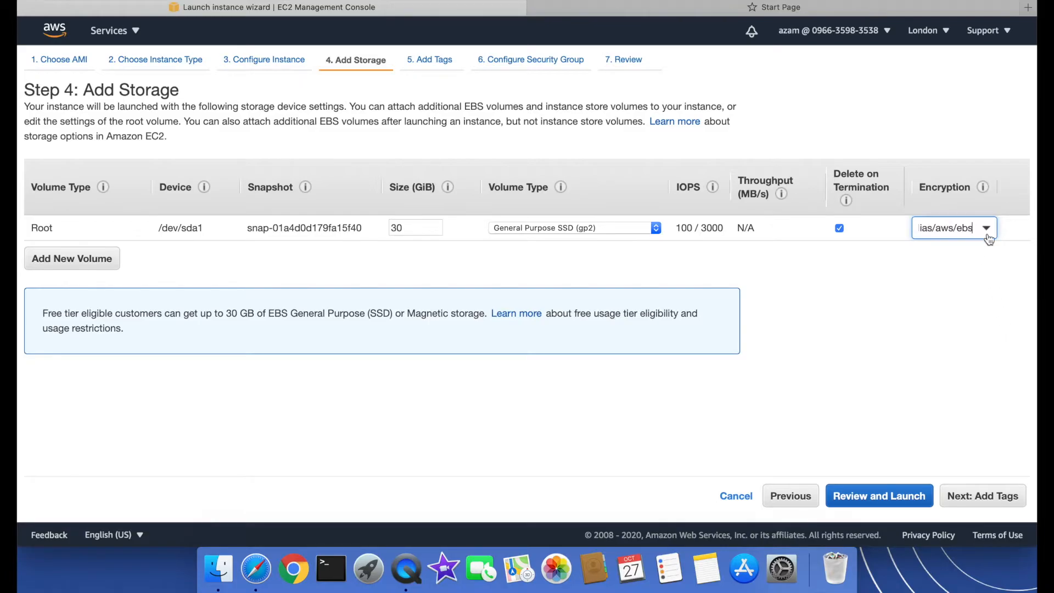
click(986, 228)
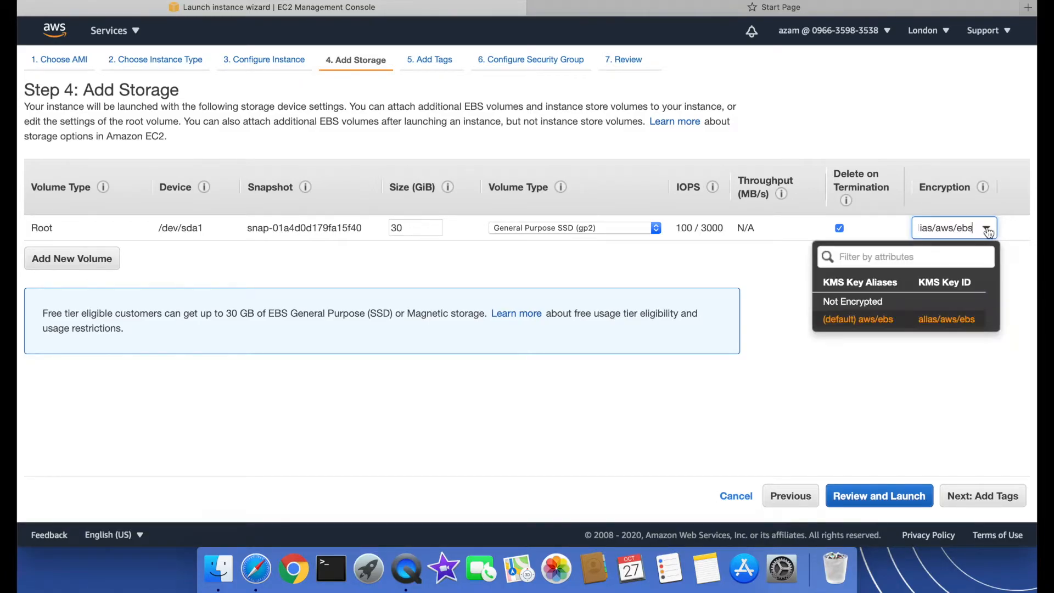
click(852, 301)
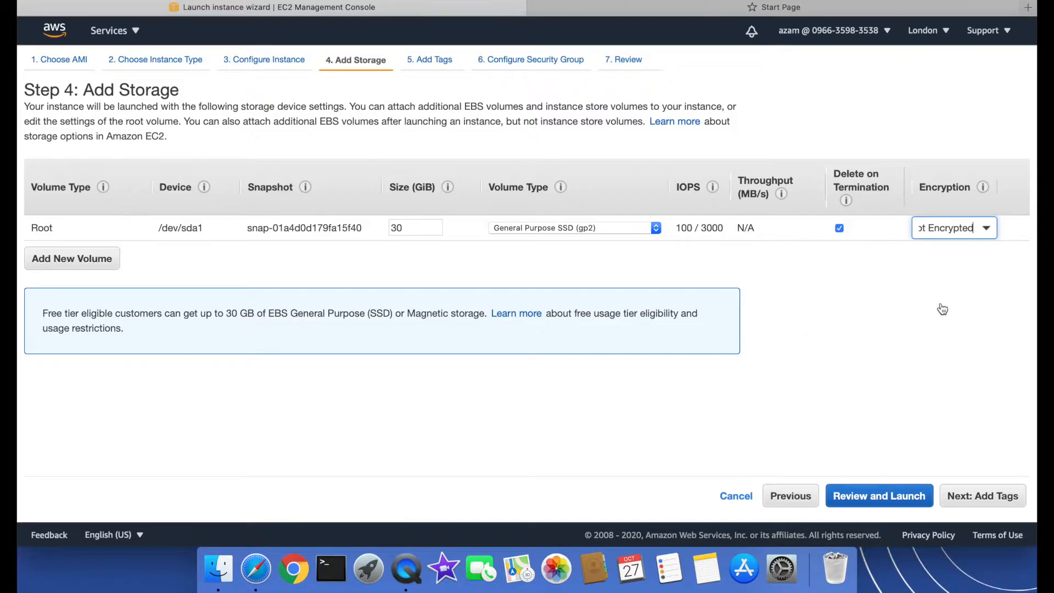
mouse_move(978, 400)
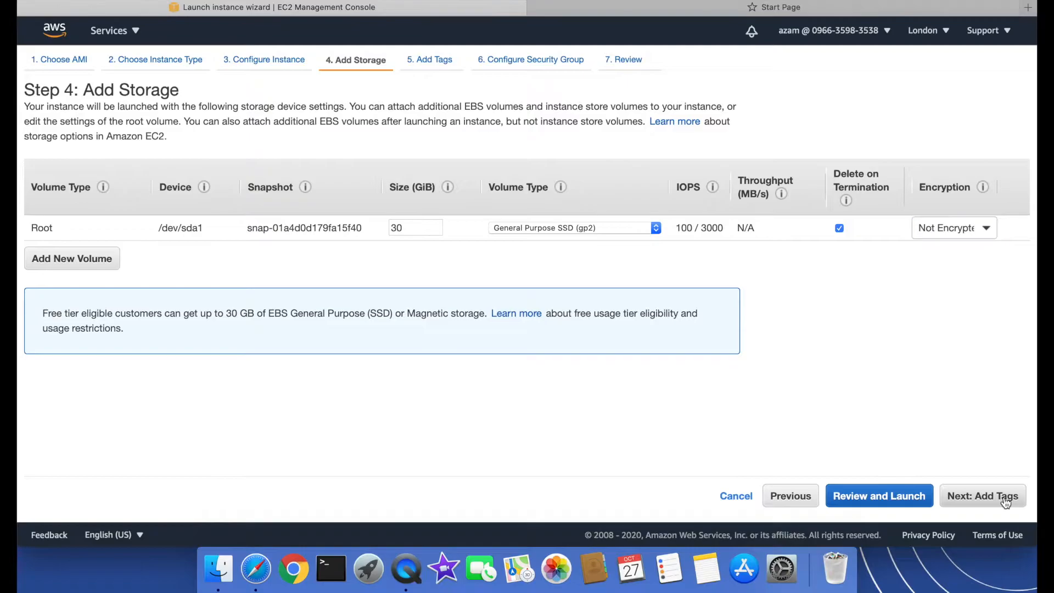
At the tags step, give the Name tag the value 'windows'
click(981, 495)
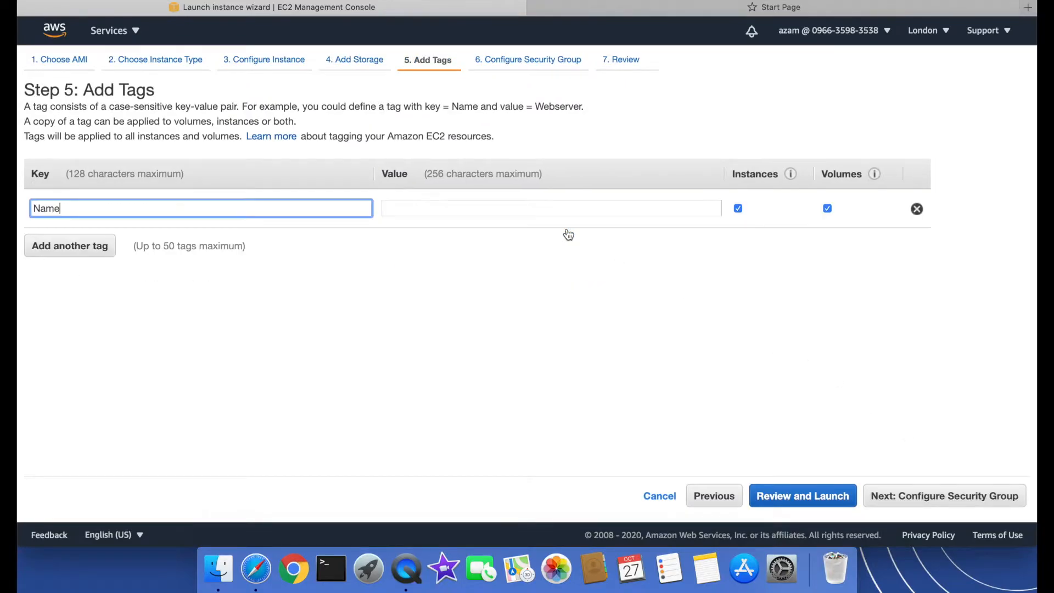
text(wi)
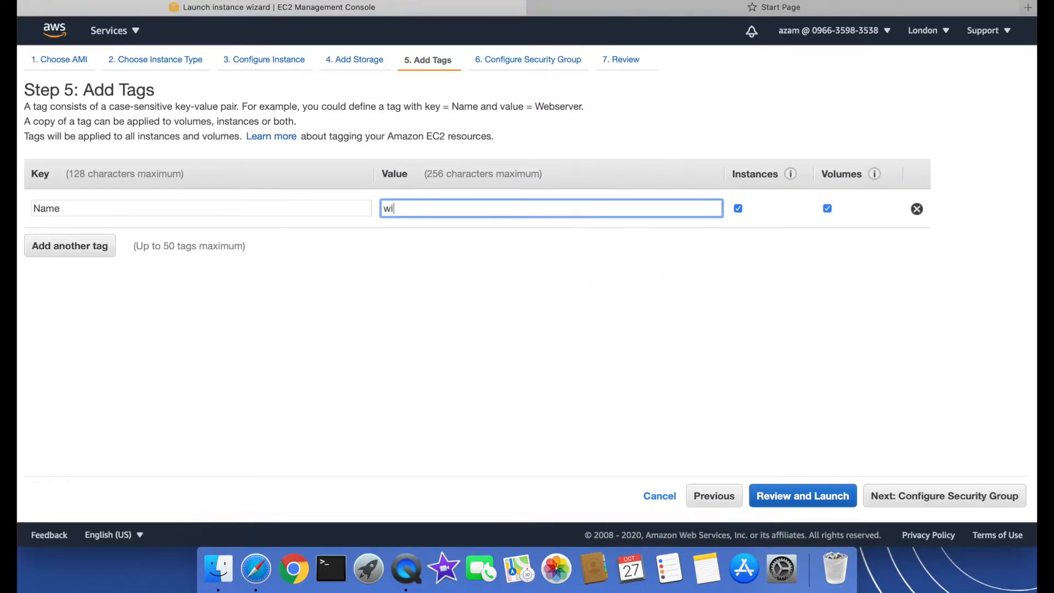
text(nsow)
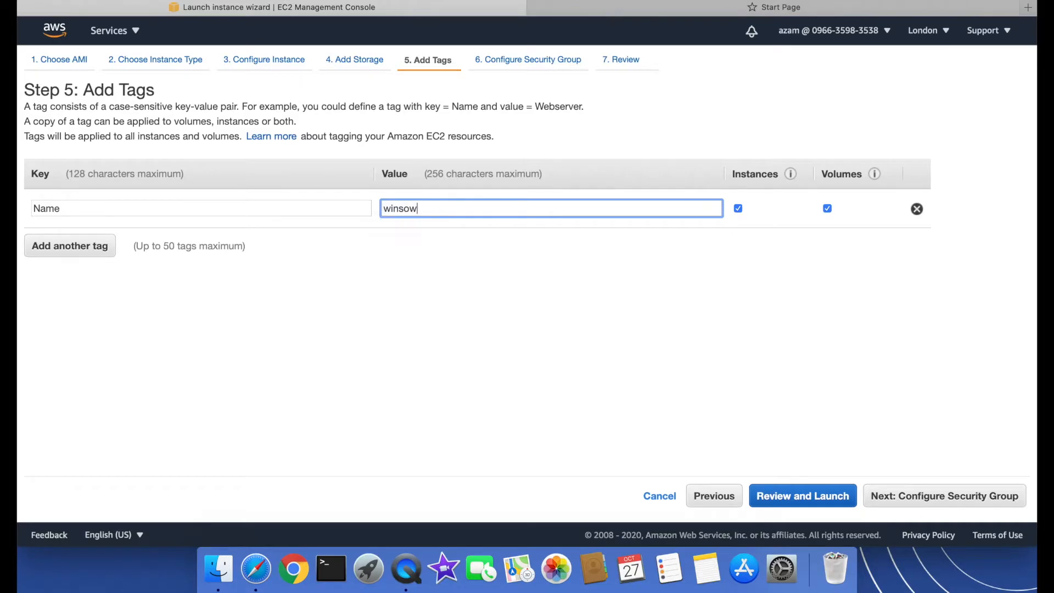
text(windows)
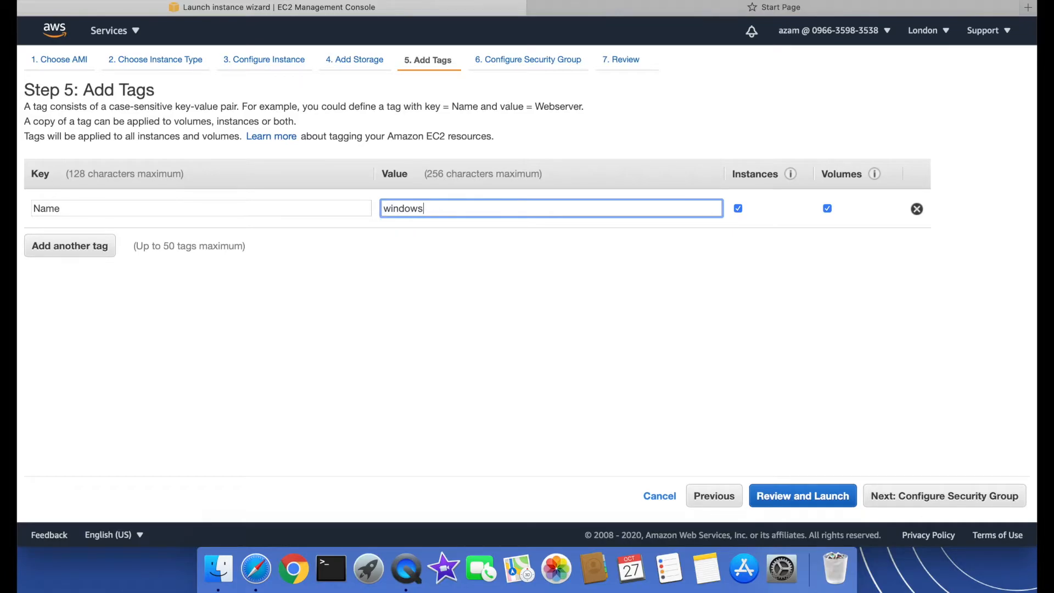
click(944, 495)
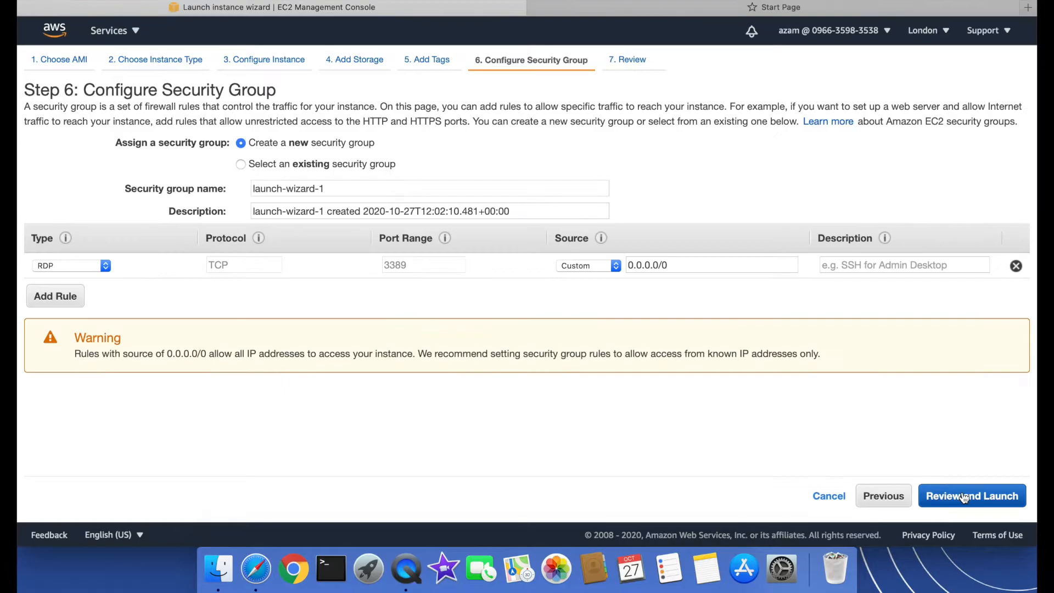
mouse_move(239, 180)
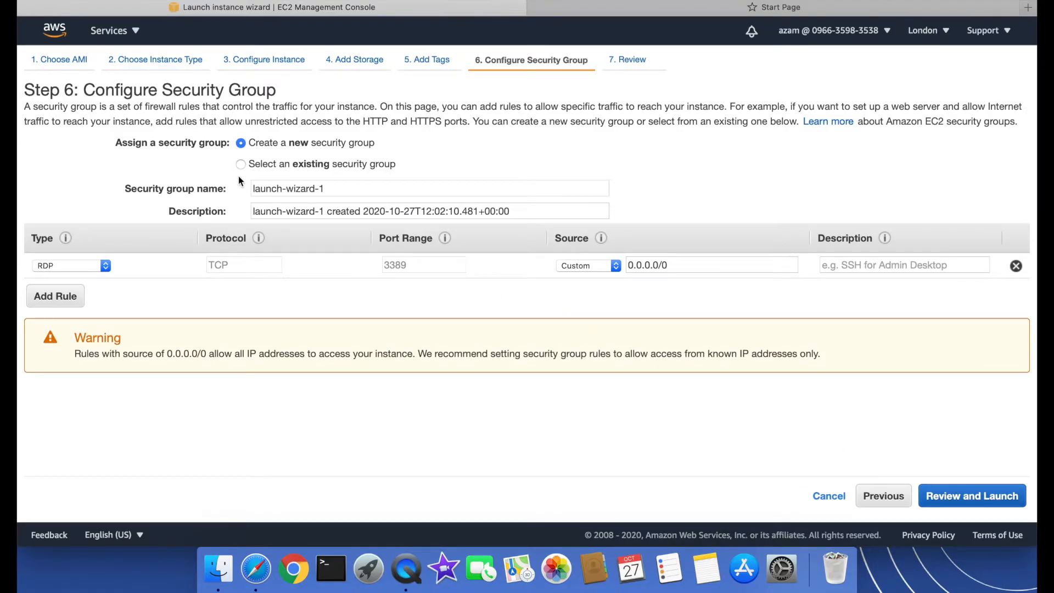
mouse_move(129, 280)
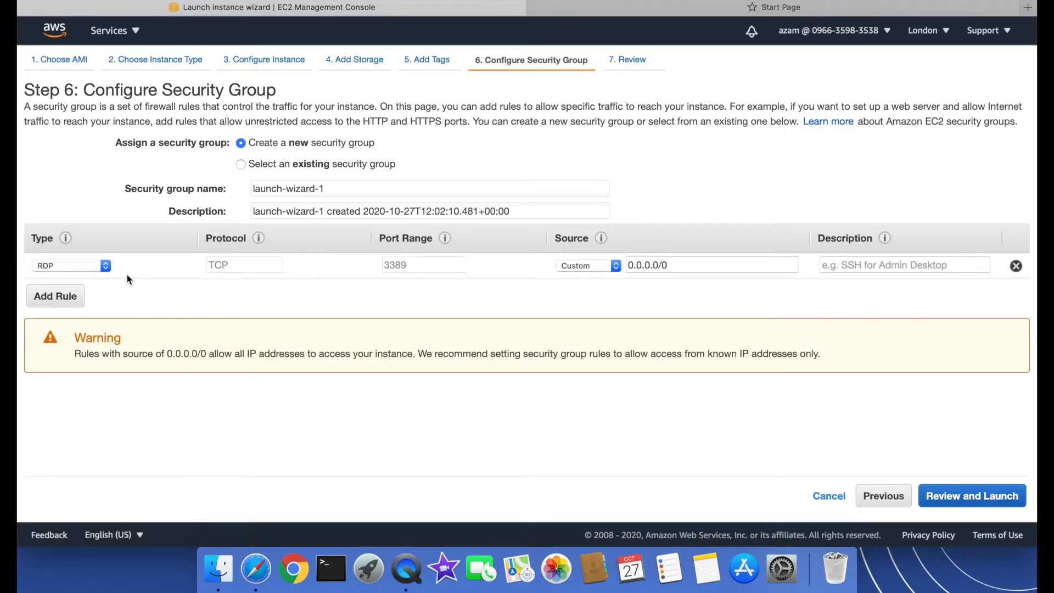
mouse_move(64, 283)
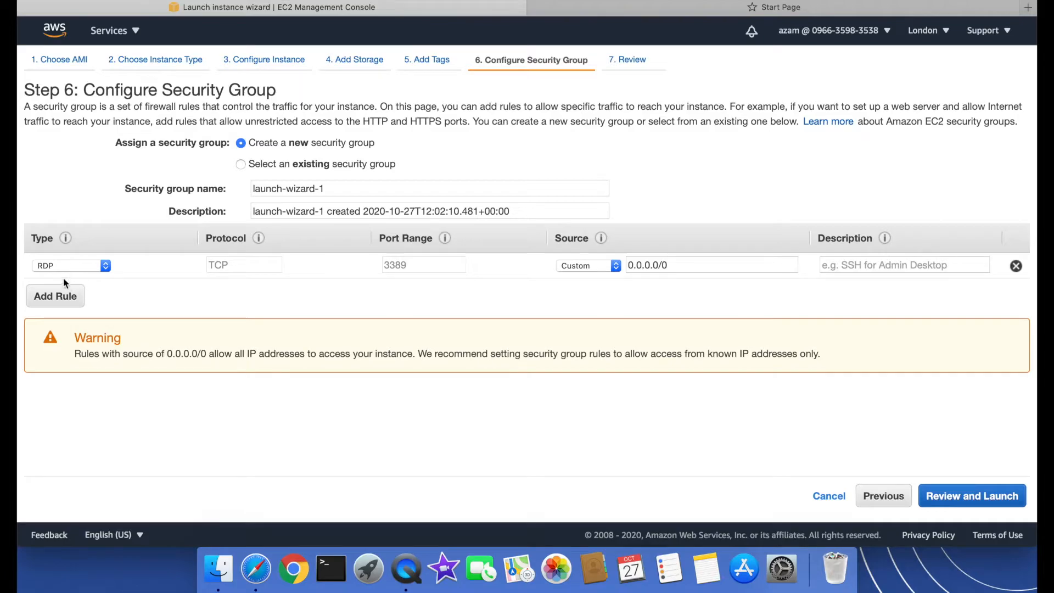
mouse_move(278, 304)
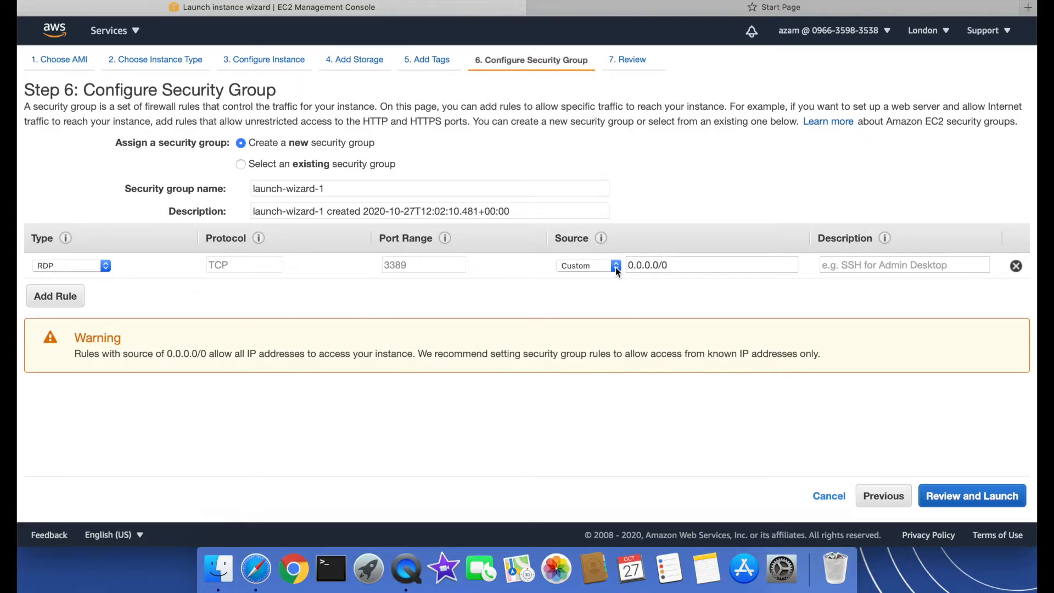
click(612, 264)
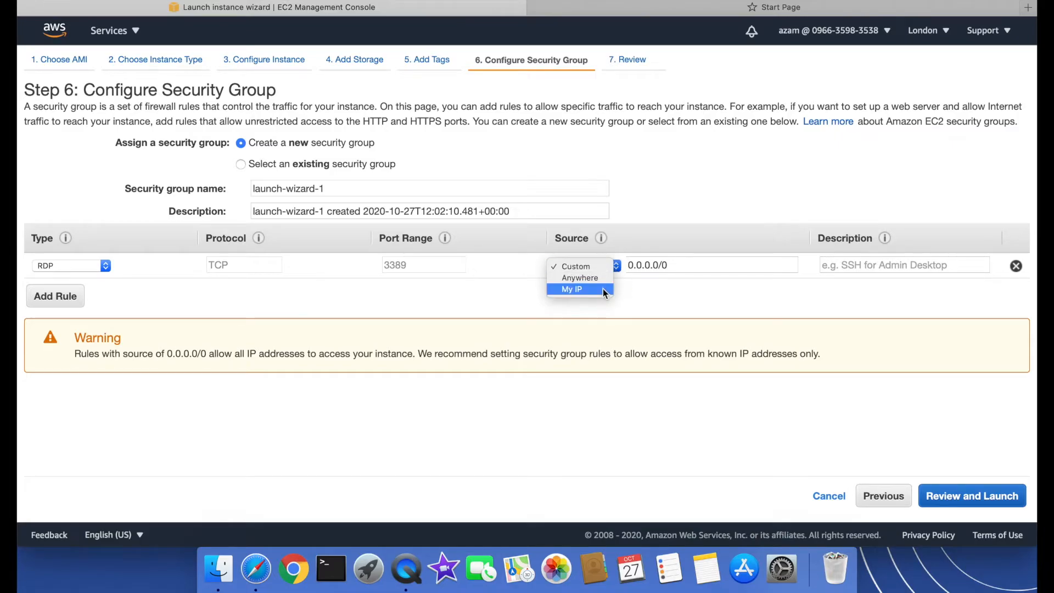
click(571, 289)
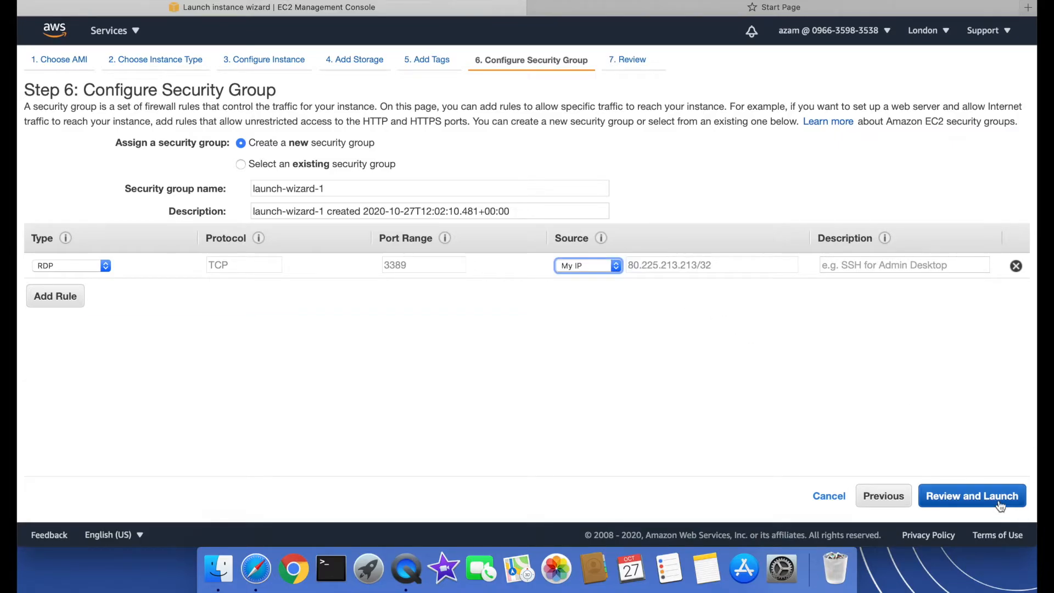
Review the launch settings and start the launch
click(971, 495)
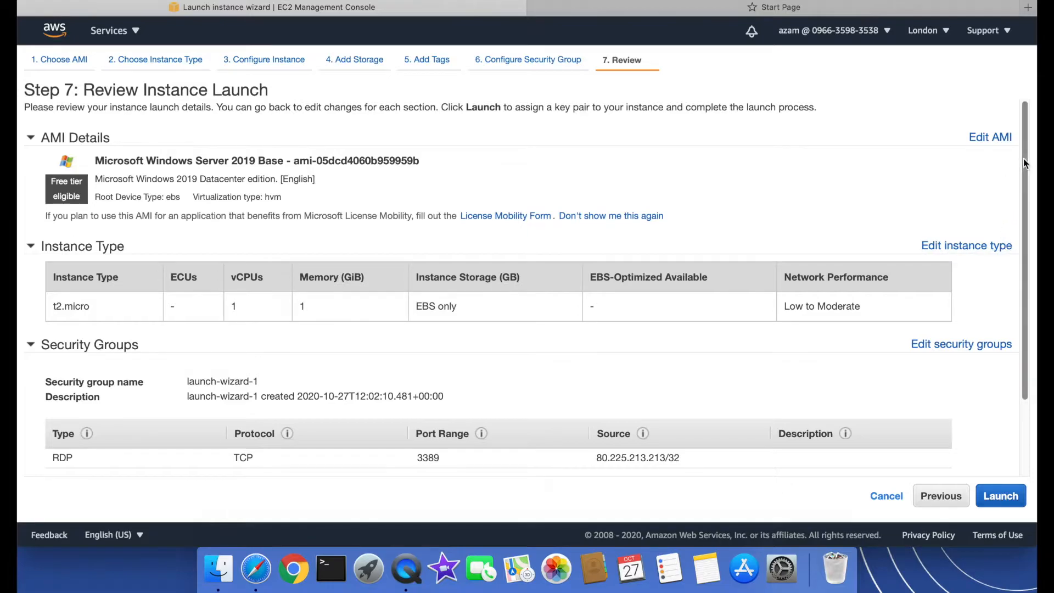
scroll(down, 3)
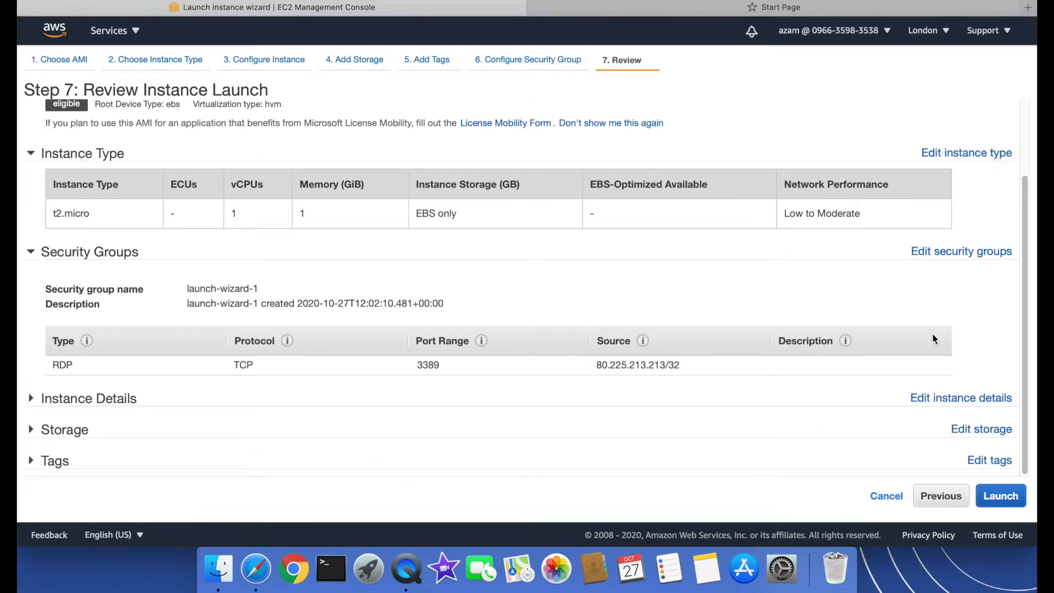
click(1000, 495)
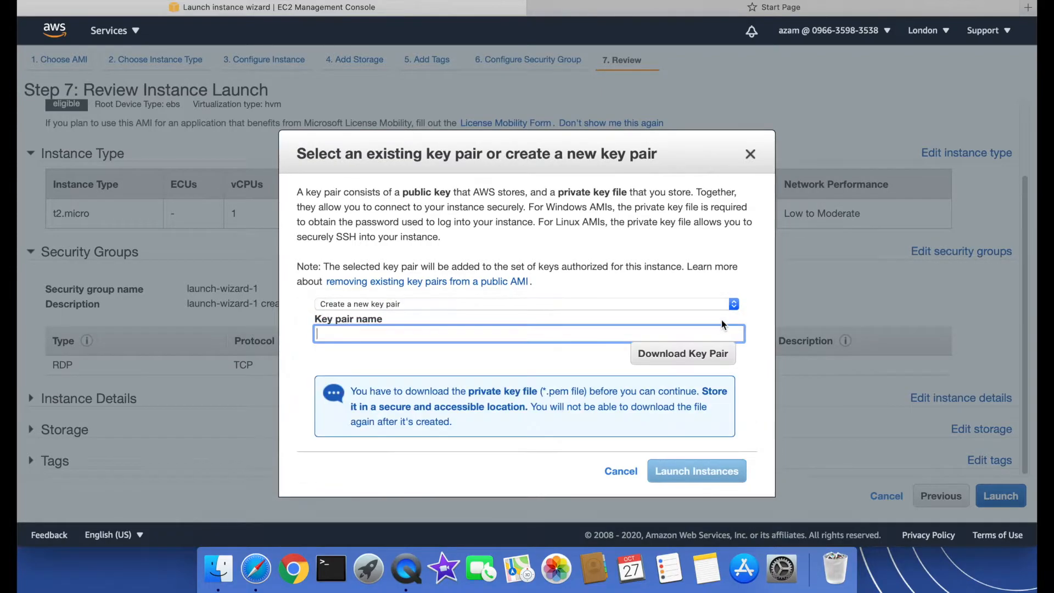
Name the new key pair 'azam' and download azam.pem to the Desktop
text(az)
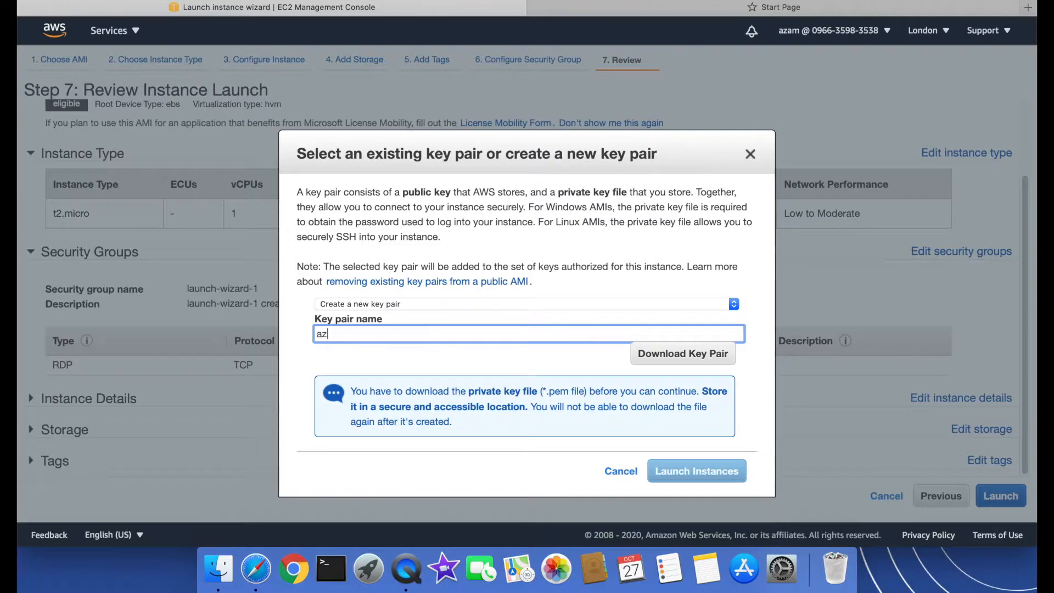
text(am)
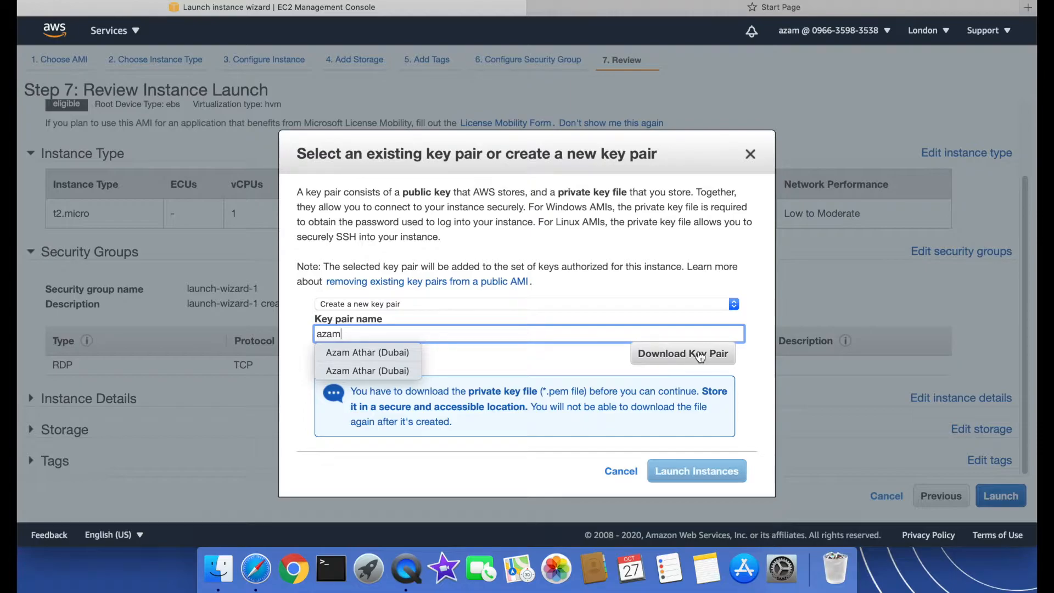
click(682, 352)
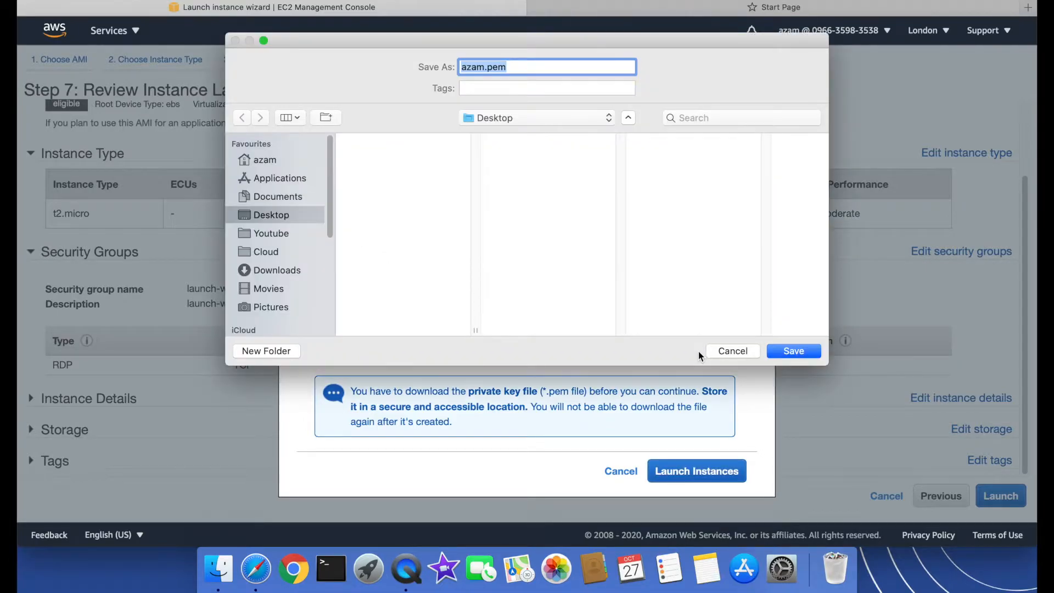
mouse_move(550, 271)
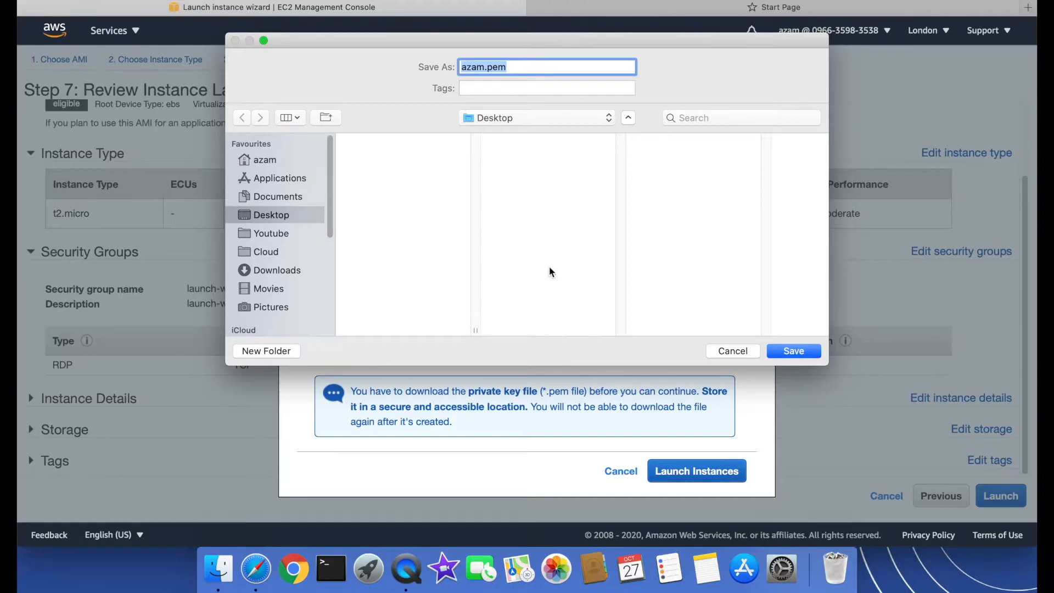
click(793, 350)
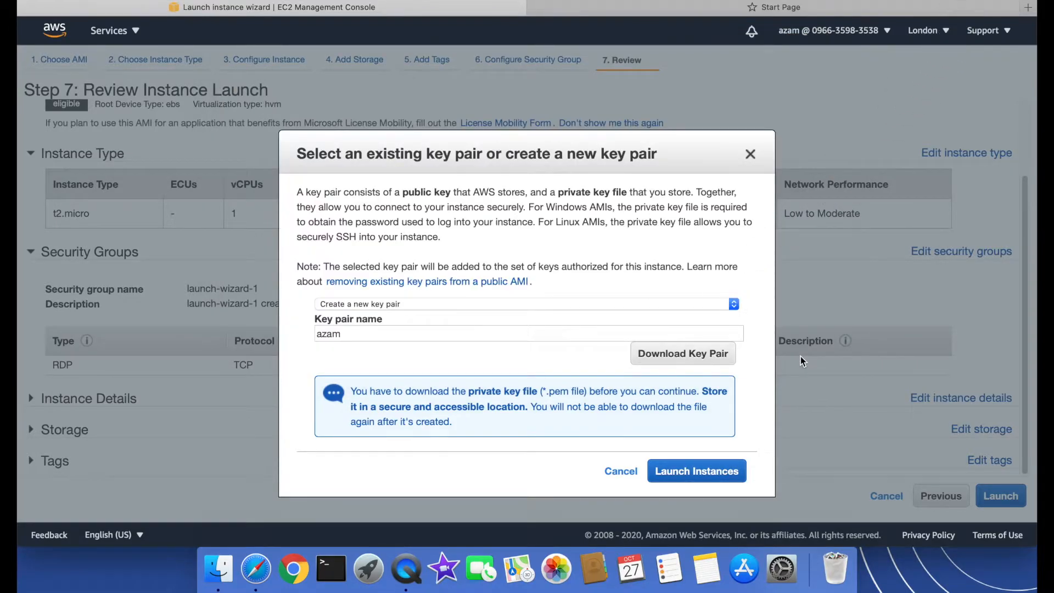
mouse_move(697, 471)
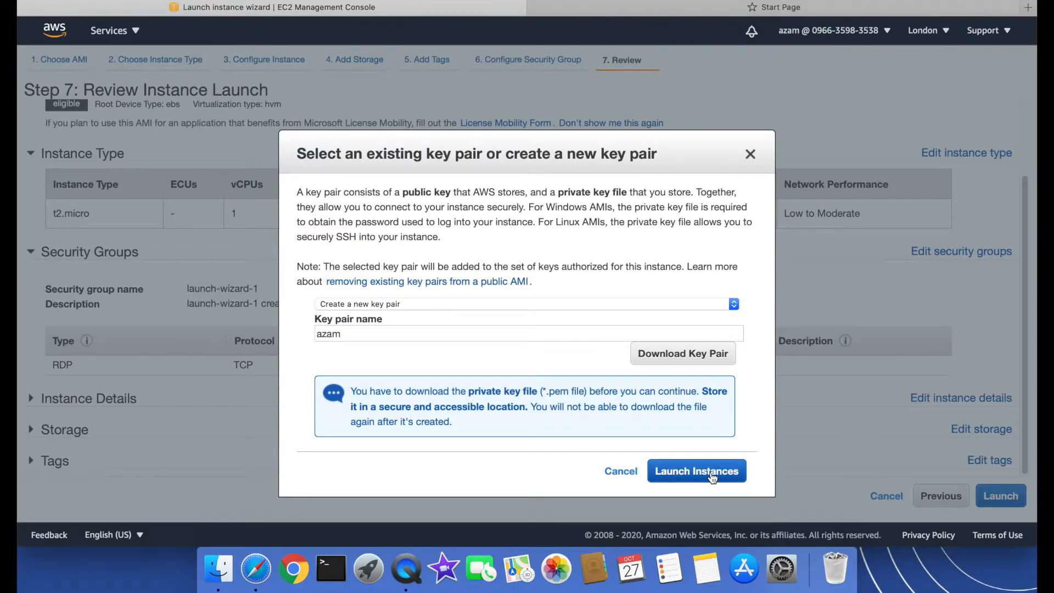
Launch the instance, go to the instances list and refresh until 'windows' shows Running
click(696, 471)
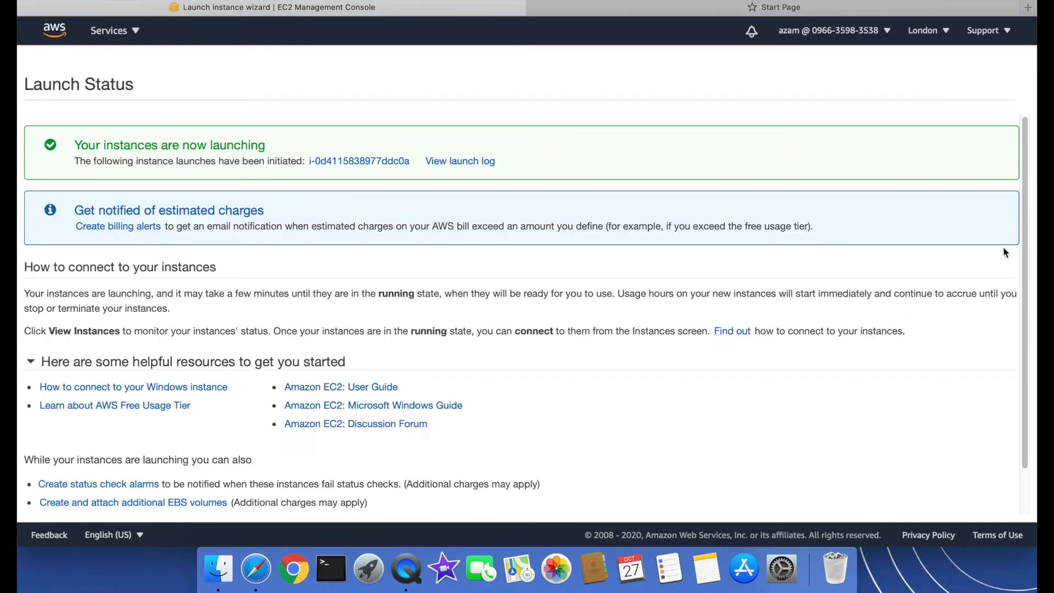
scroll(down, 3)
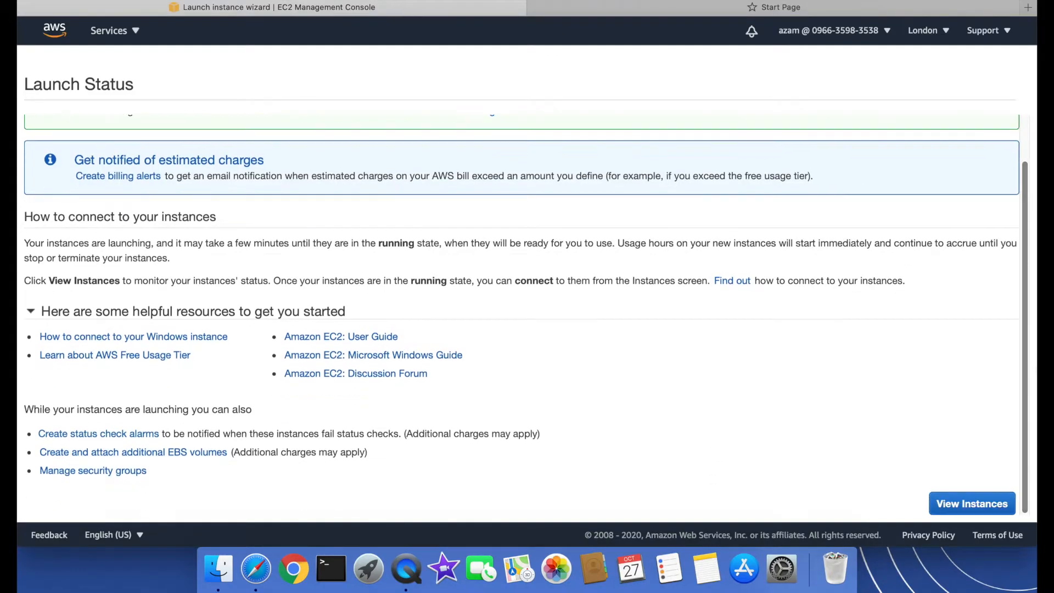
click(971, 504)
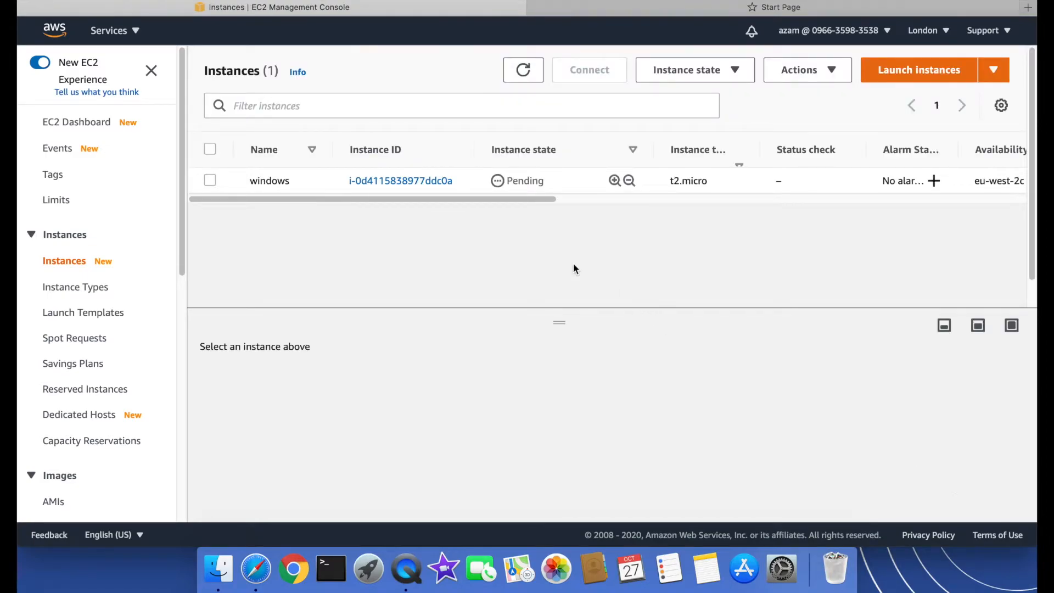
mouse_move(269, 181)
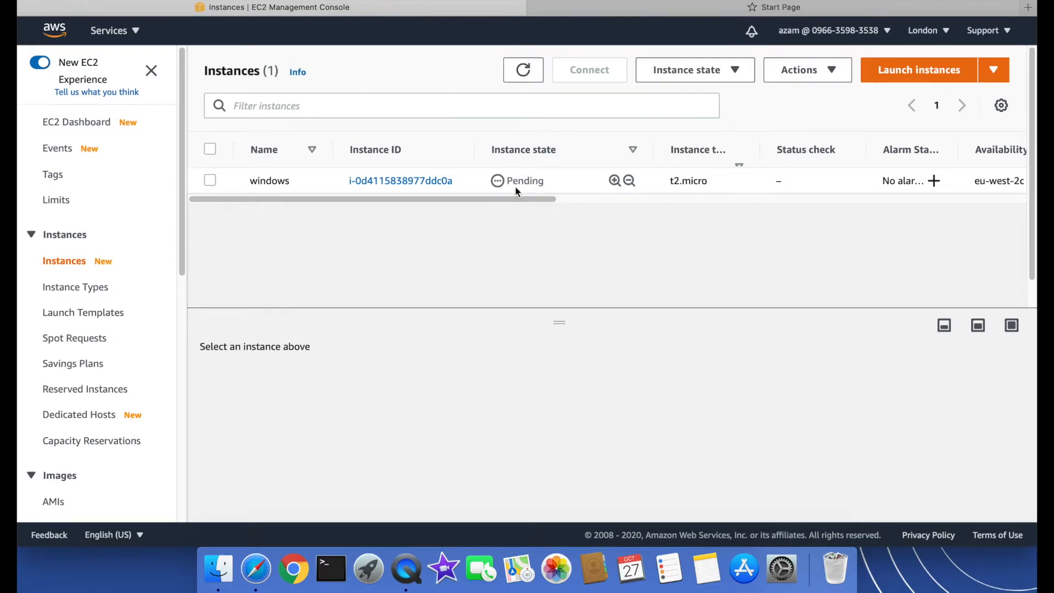
mouse_move(604, 229)
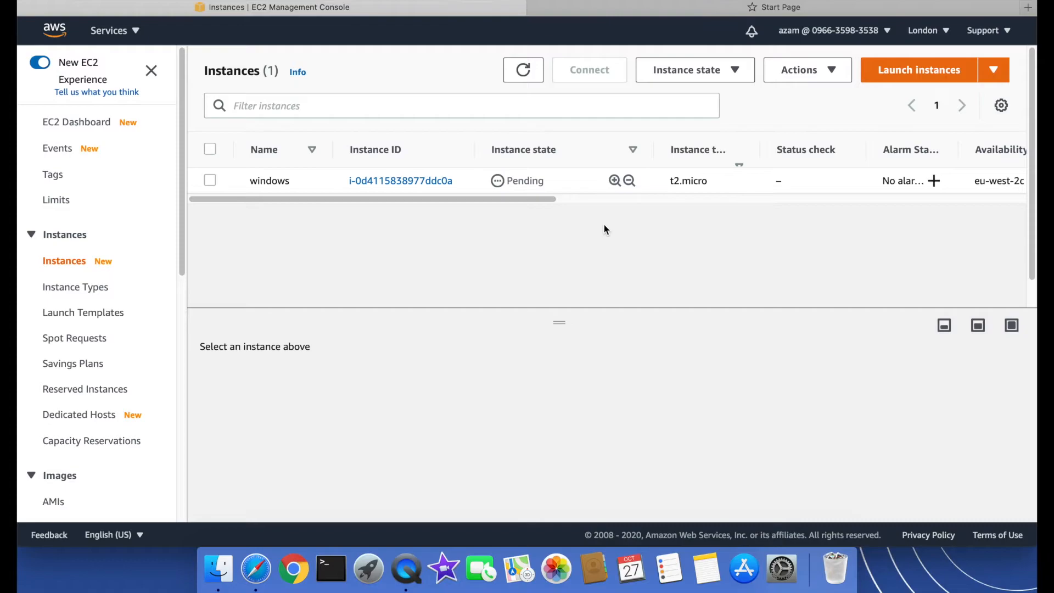
click(523, 69)
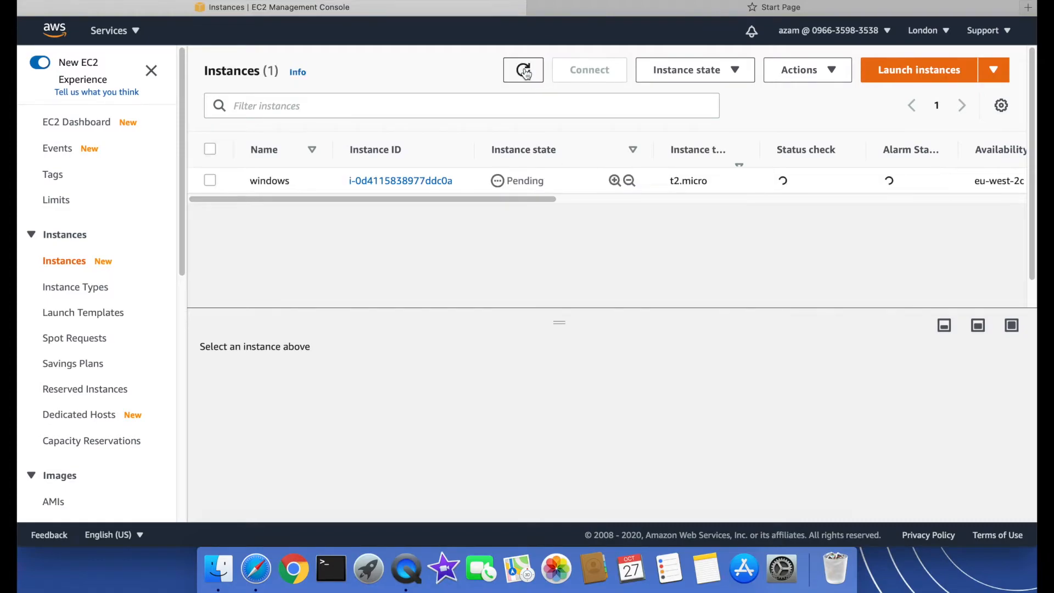
click(522, 70)
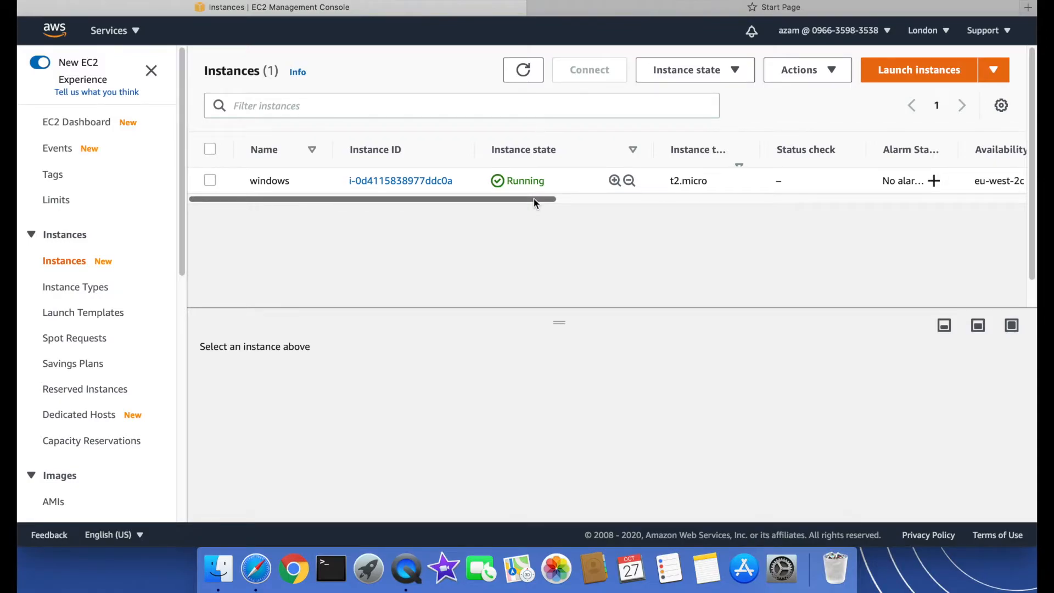
Review the windows instance's Details, Security, Storage and Status checks, showing public IP 18.134.4.10
click(209, 180)
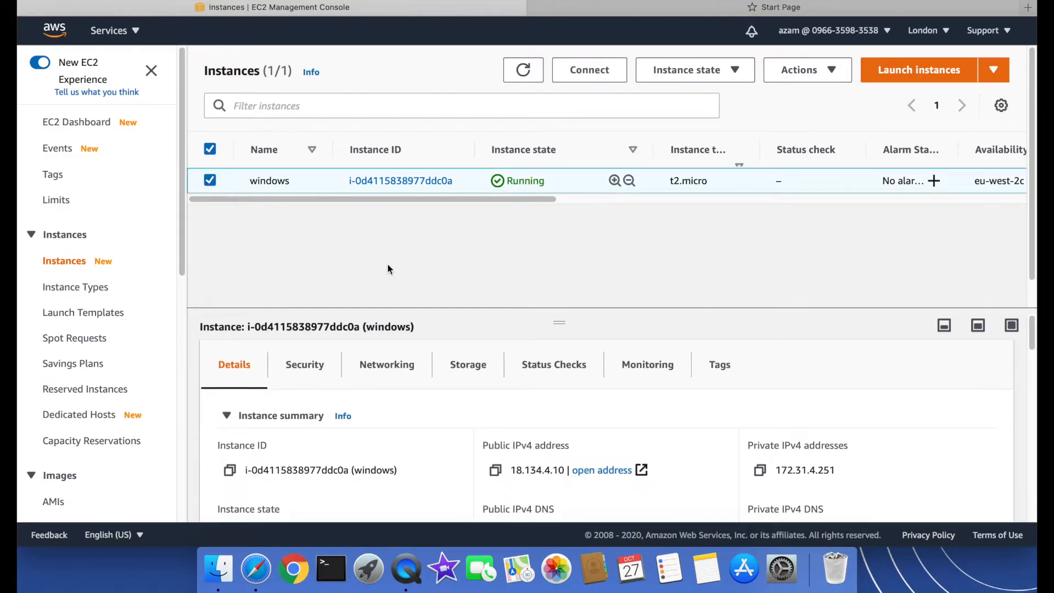
mouse_move(947, 333)
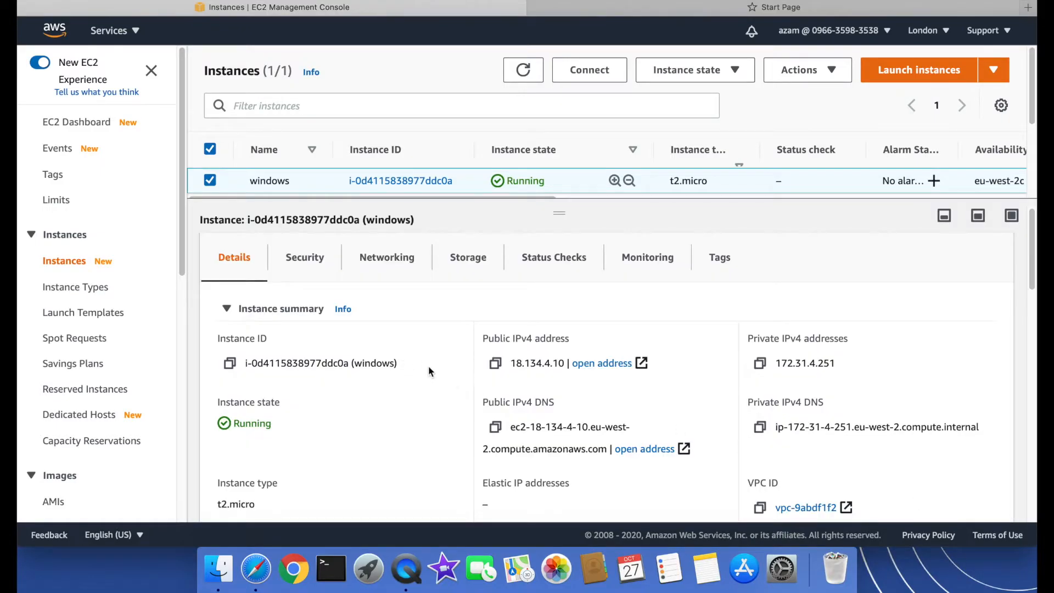
mouse_move(960, 351)
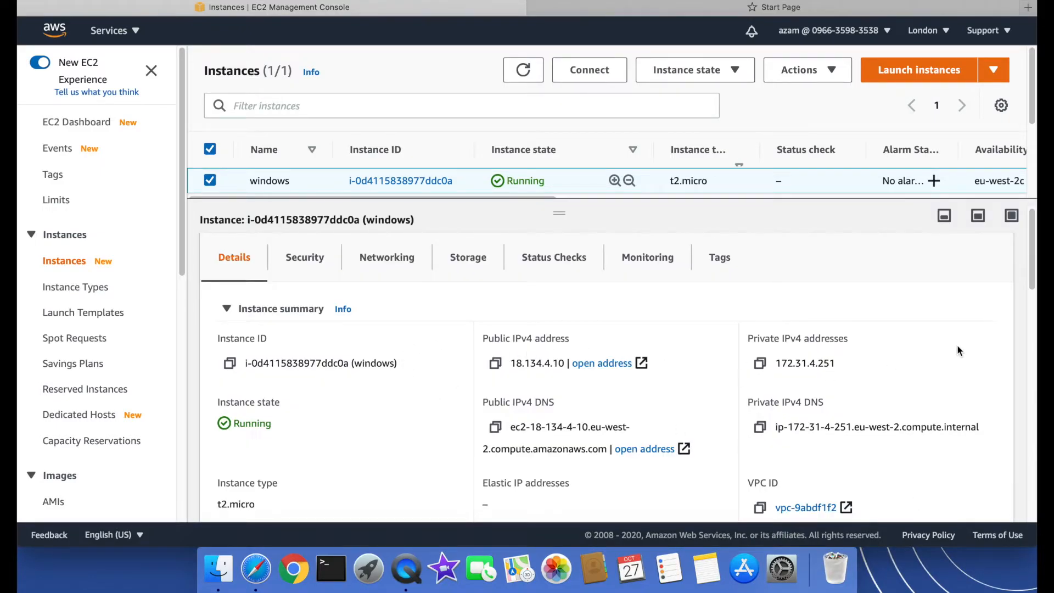
mouse_move(383, 421)
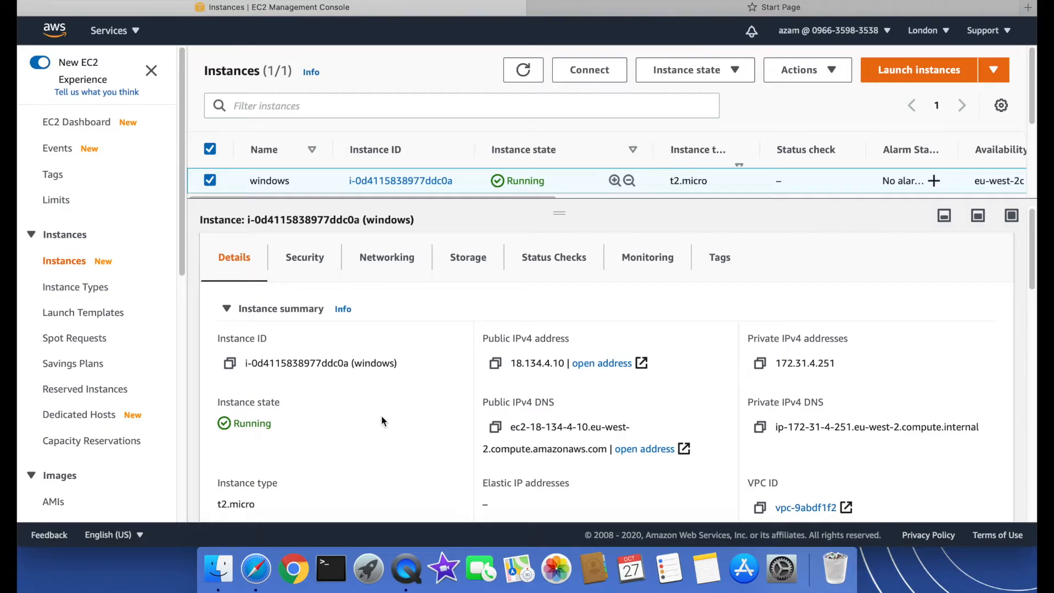
mouse_move(232, 272)
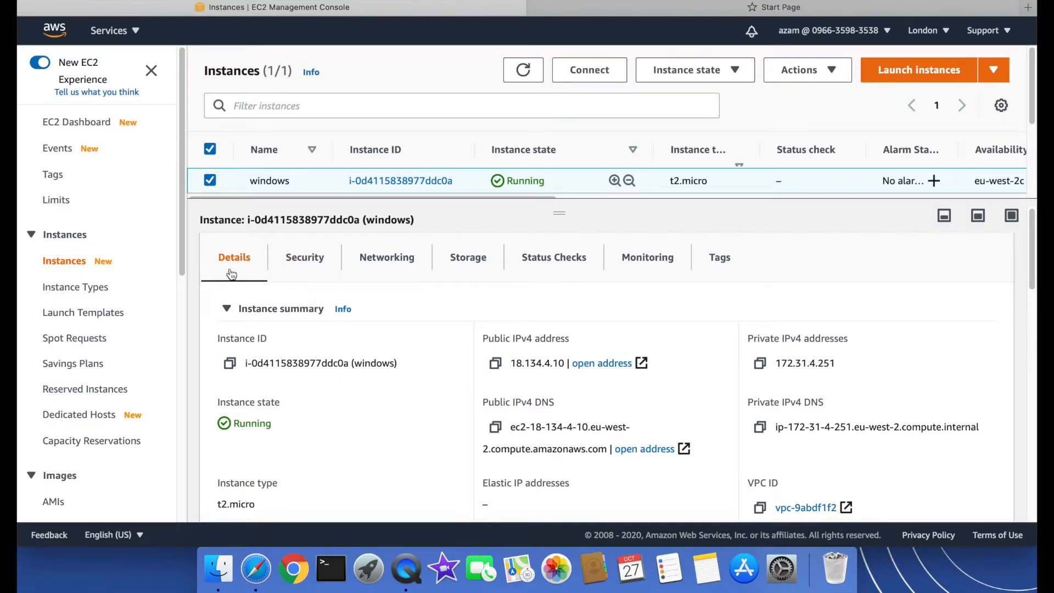
click(304, 265)
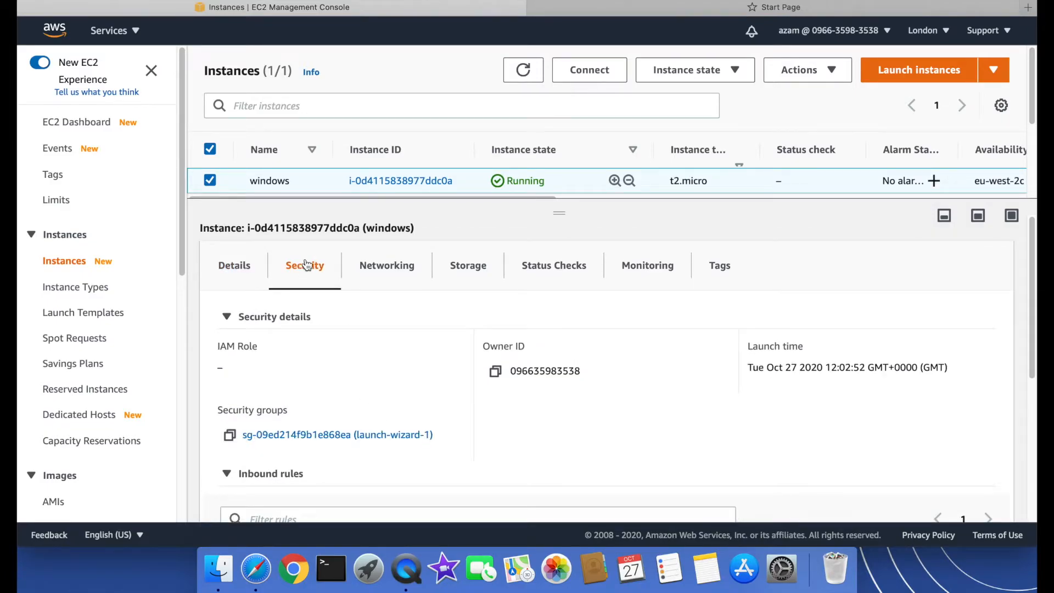
click(468, 265)
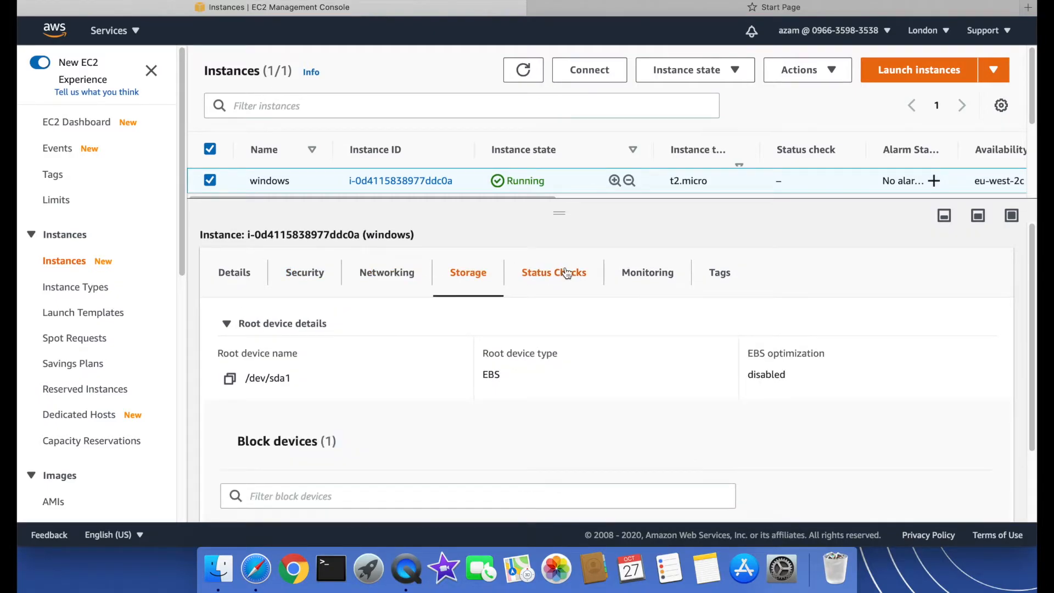
click(554, 272)
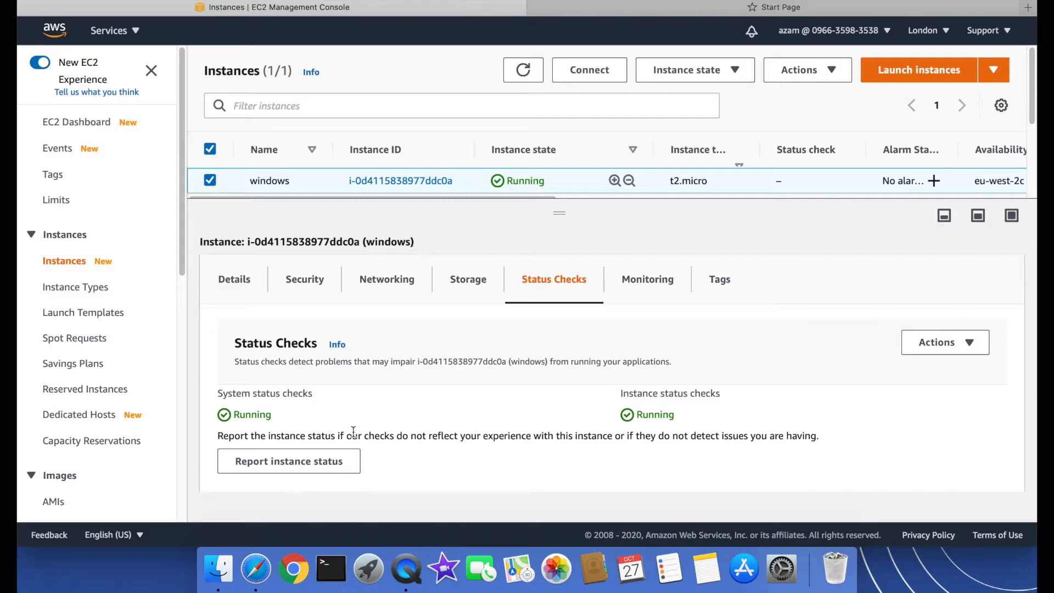
mouse_move(677, 450)
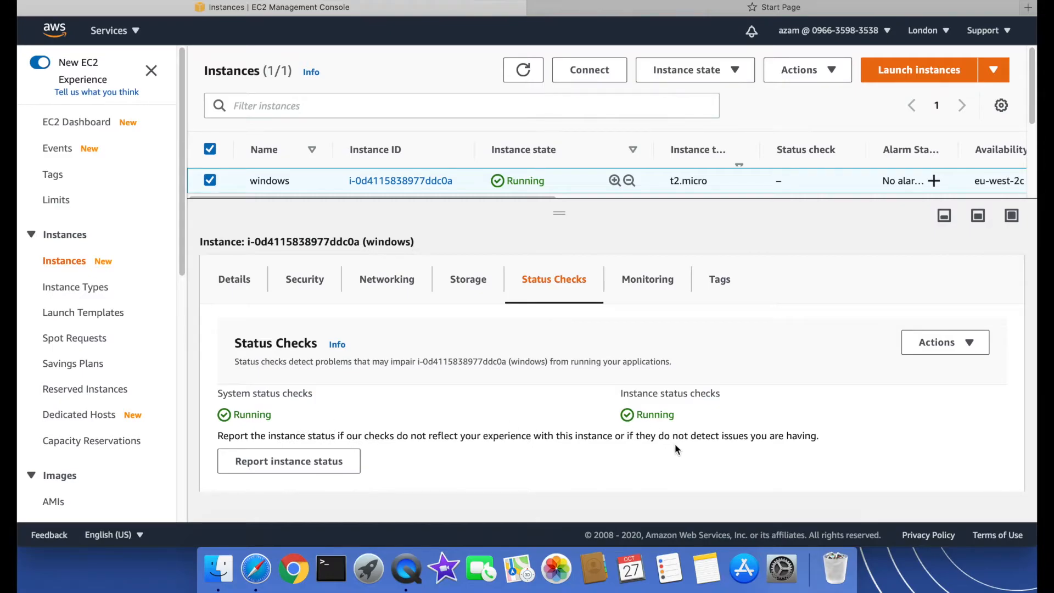
mouse_move(414, 452)
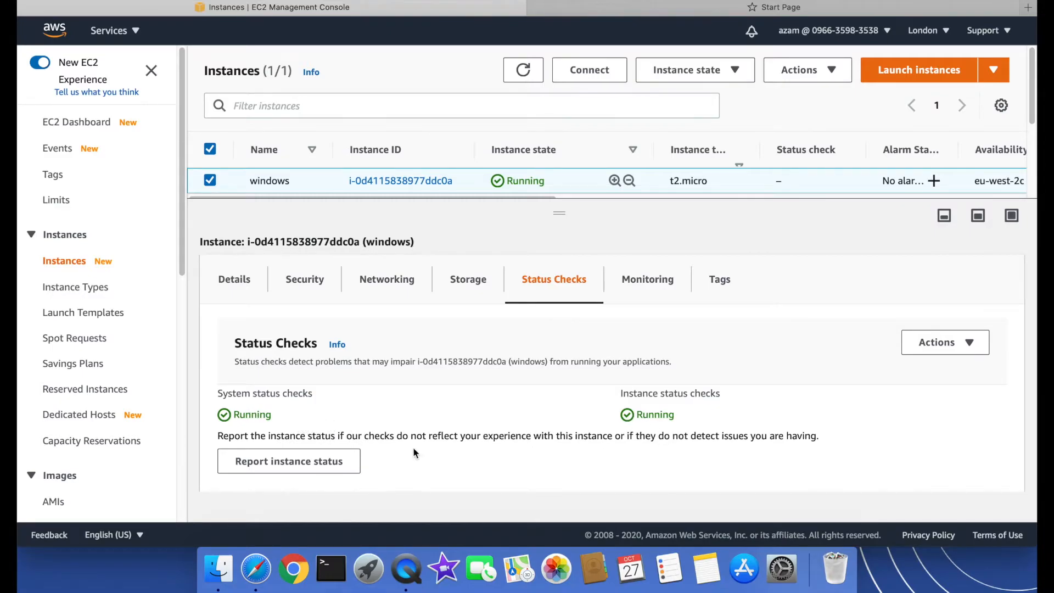
mouse_move(234, 279)
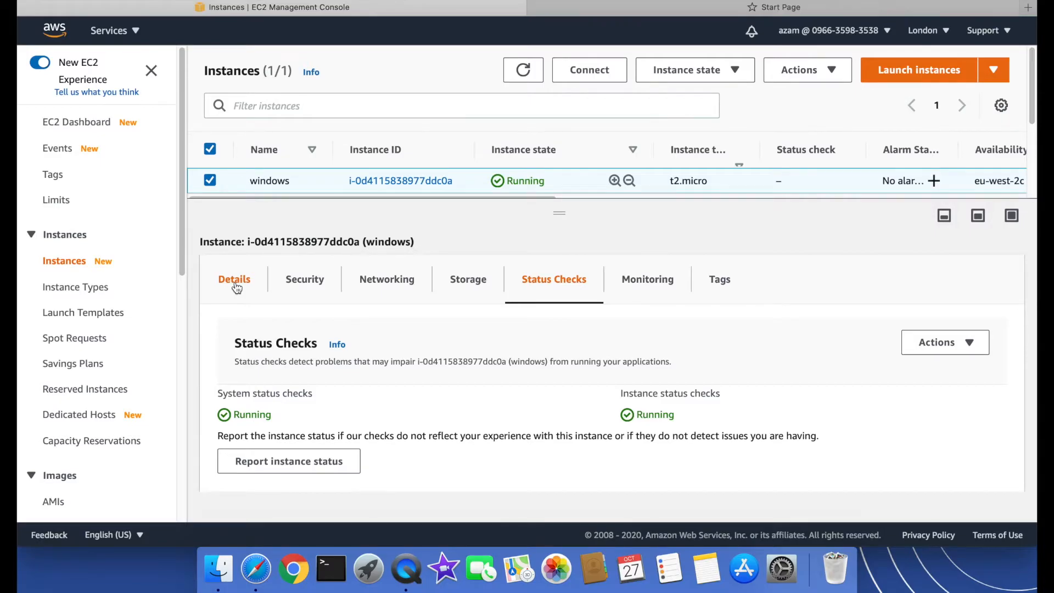
mouse_move(243, 299)
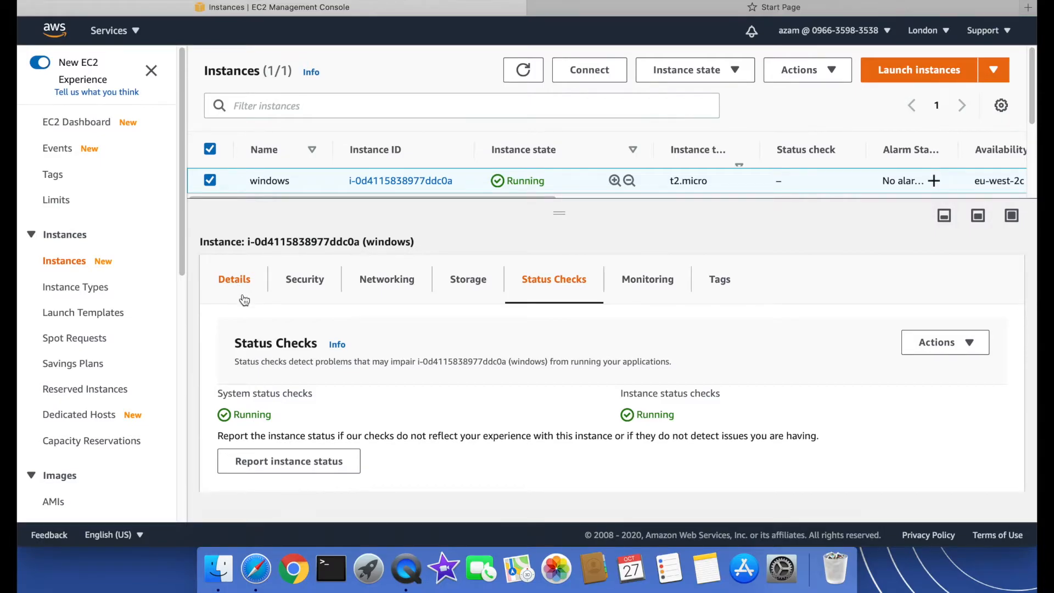
click(234, 279)
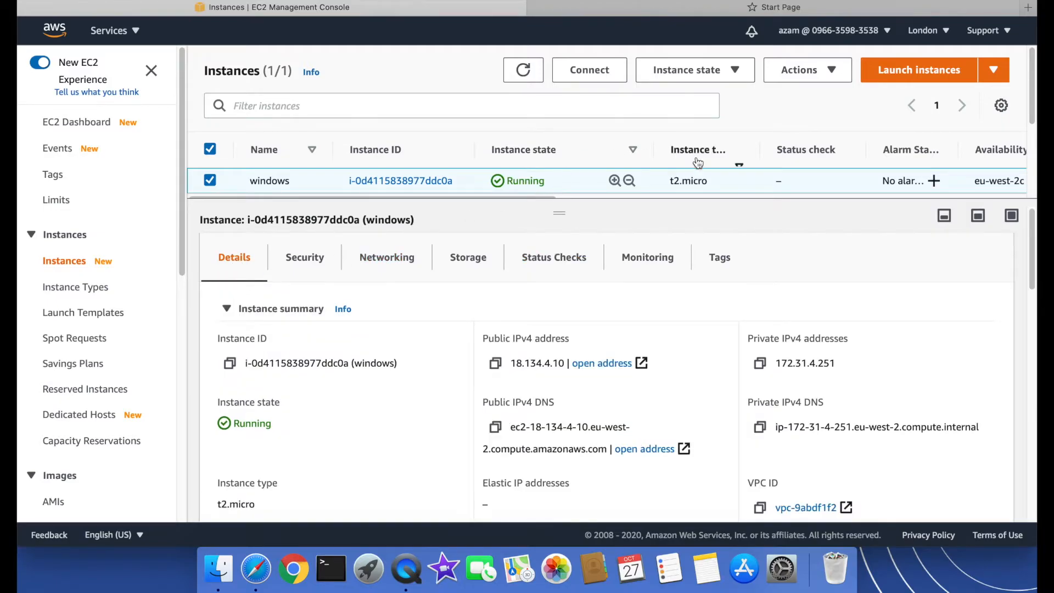
mouse_move(763, 472)
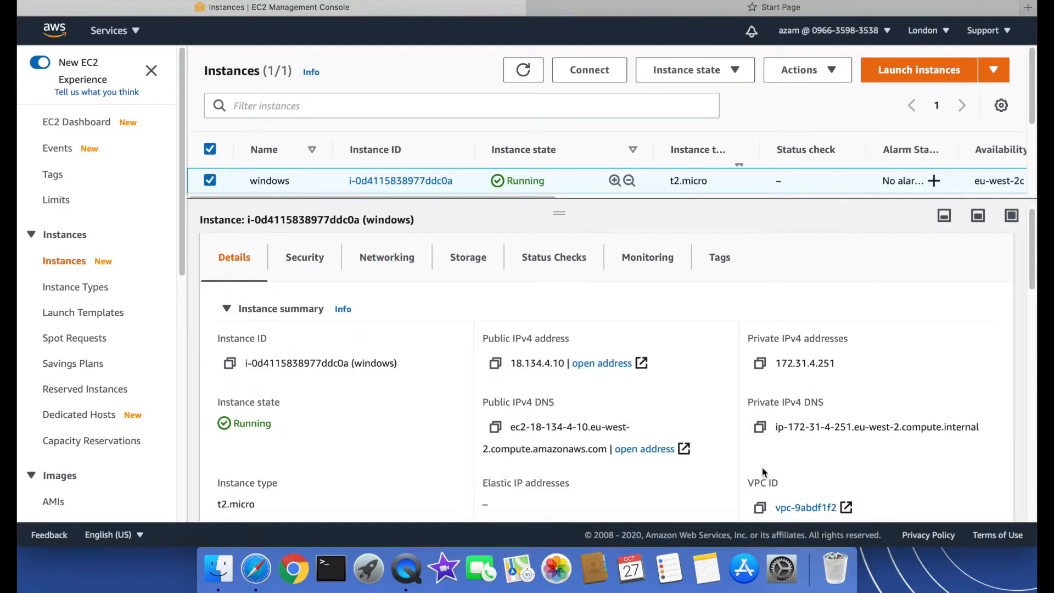
mouse_move(743, 568)
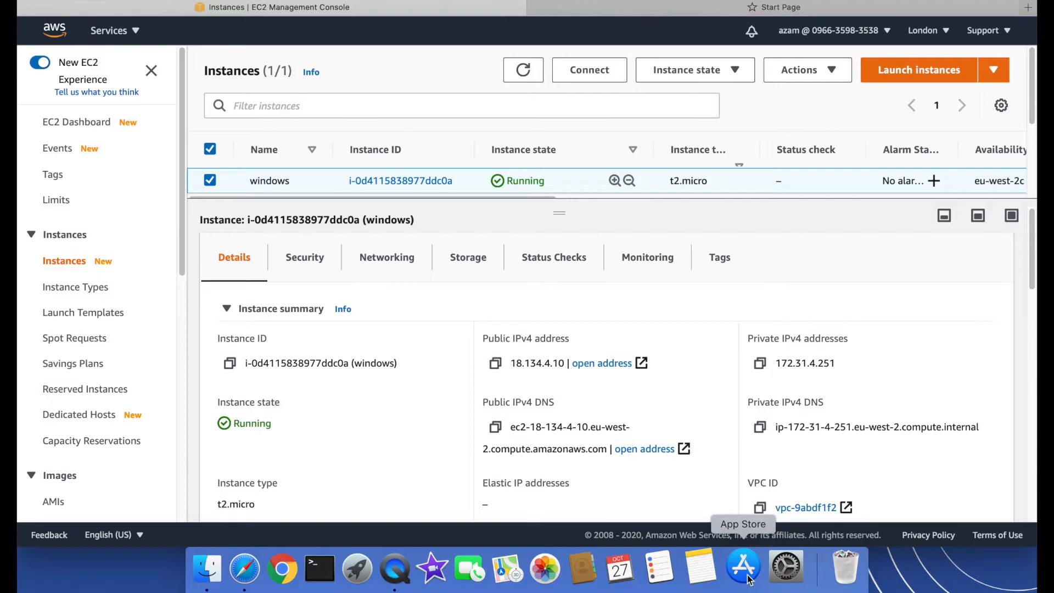
Search the App Store for 'microsoft remote desktop' and see it listed as installed
click(744, 568)
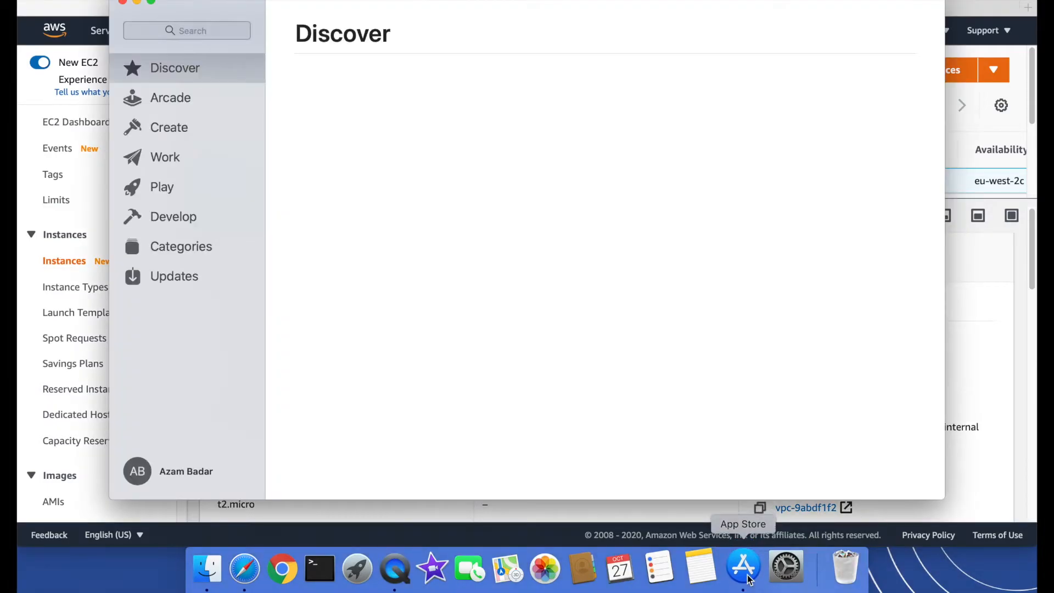
click(743, 567)
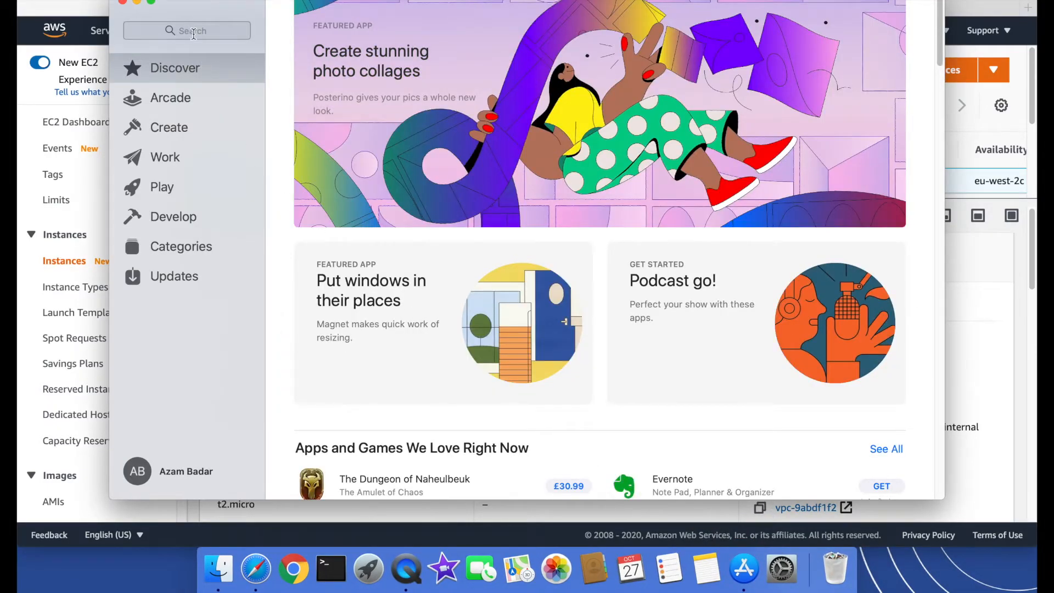
click(187, 30)
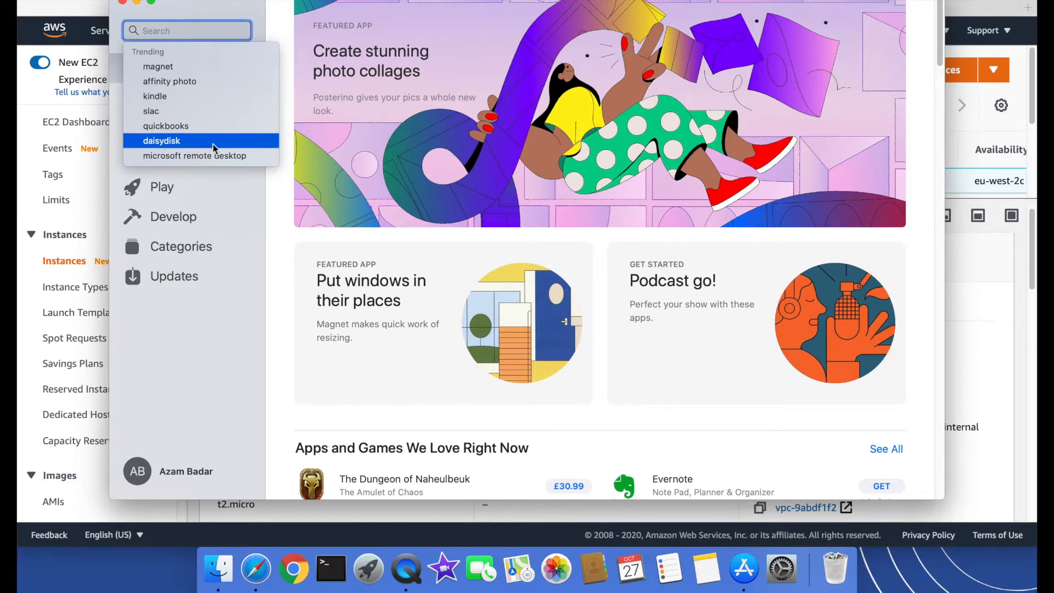
click(194, 155)
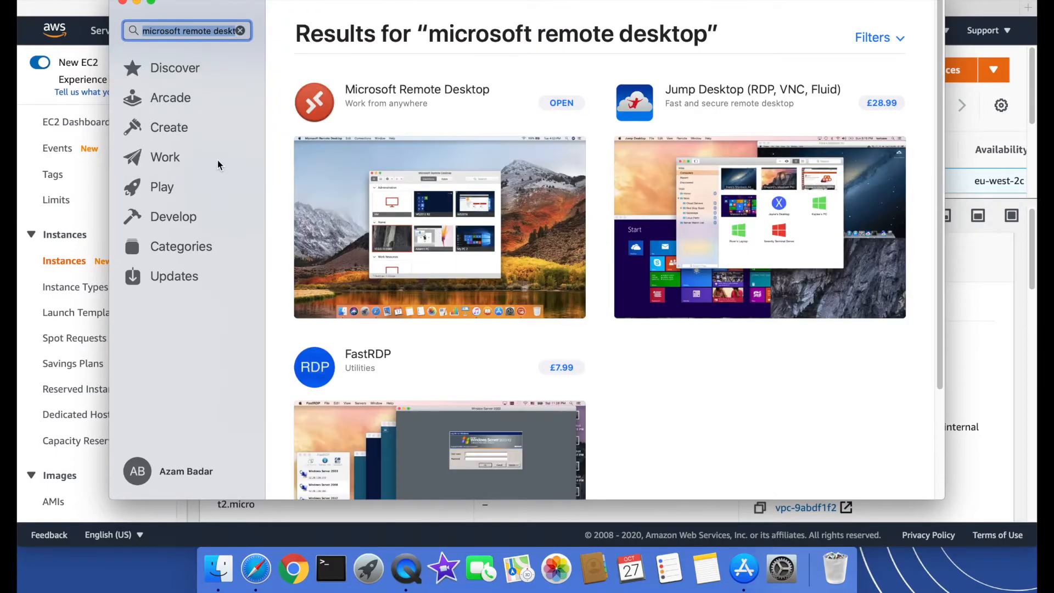
mouse_move(501, 129)
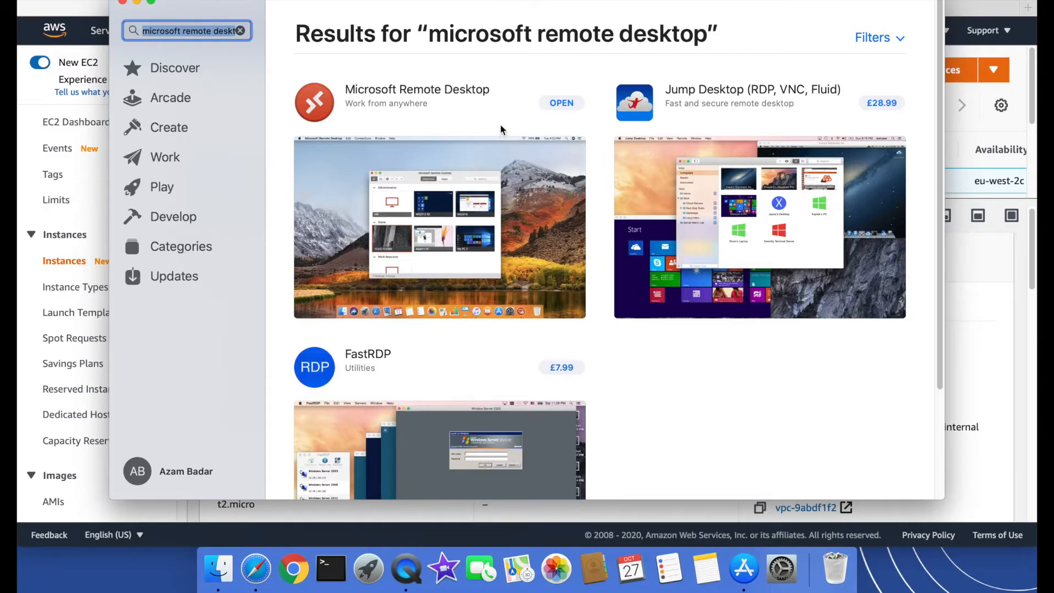
mouse_move(563, 127)
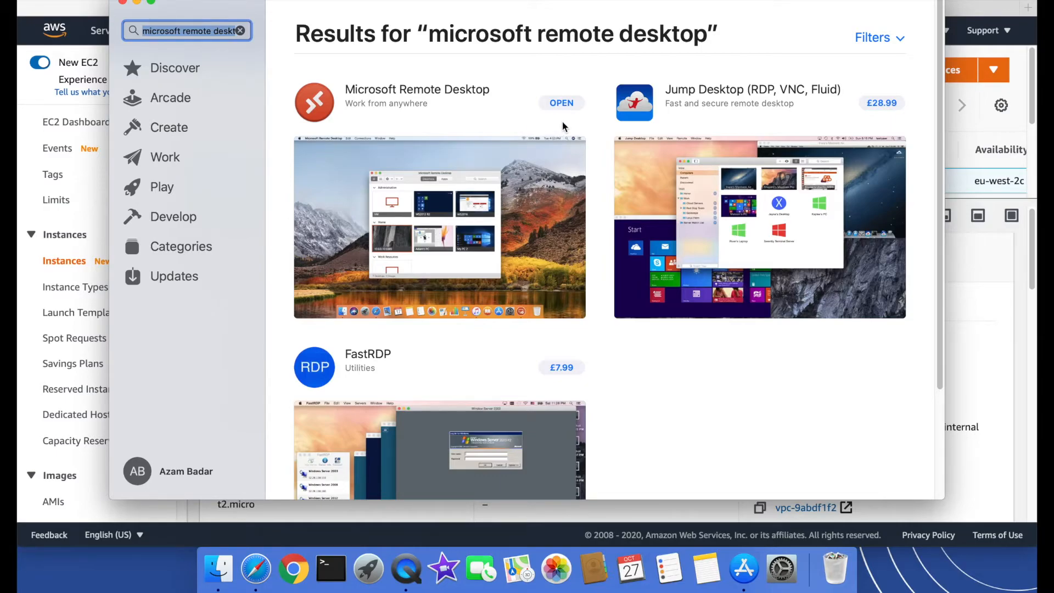
mouse_move(477, 119)
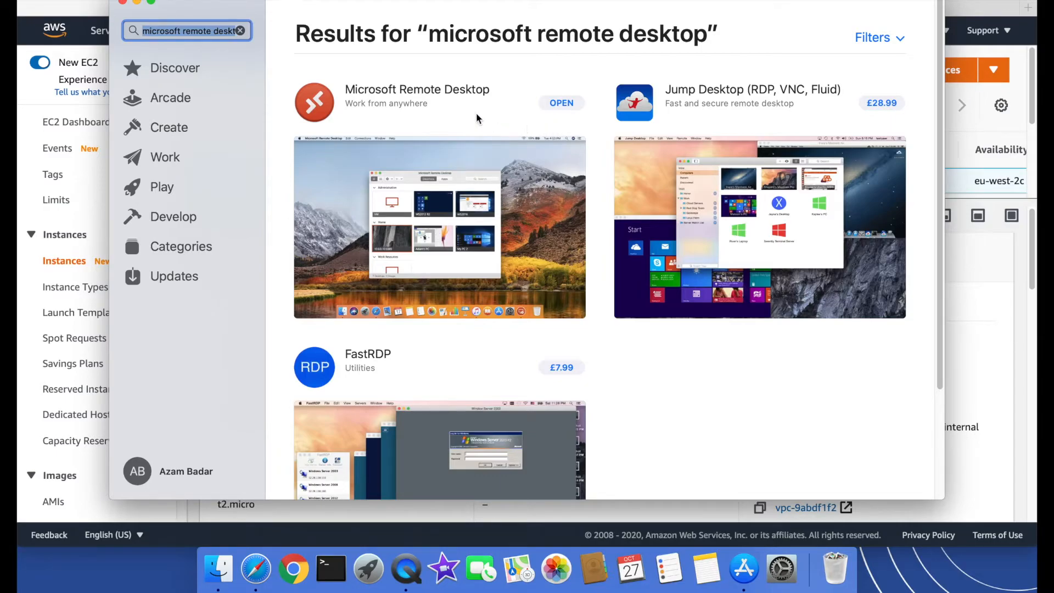
mouse_move(493, 119)
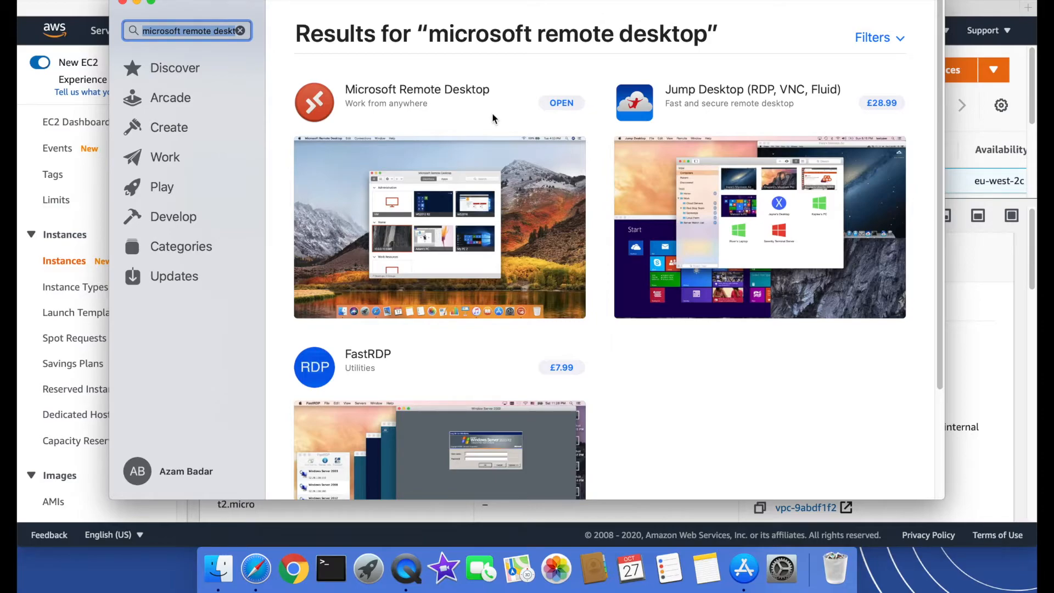
mouse_move(566, 124)
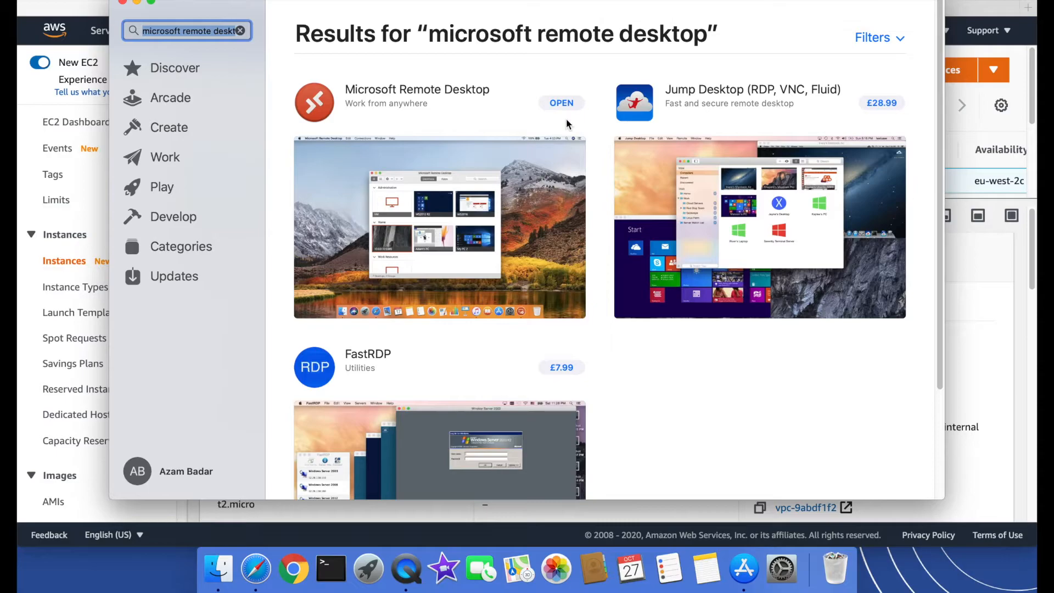
mouse_move(528, 121)
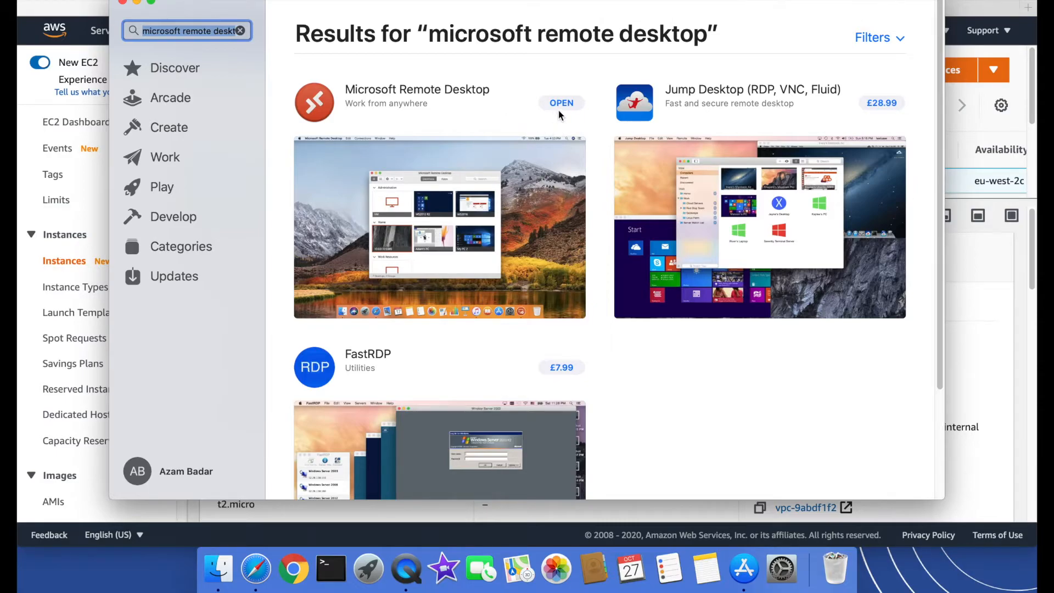
mouse_move(560, 119)
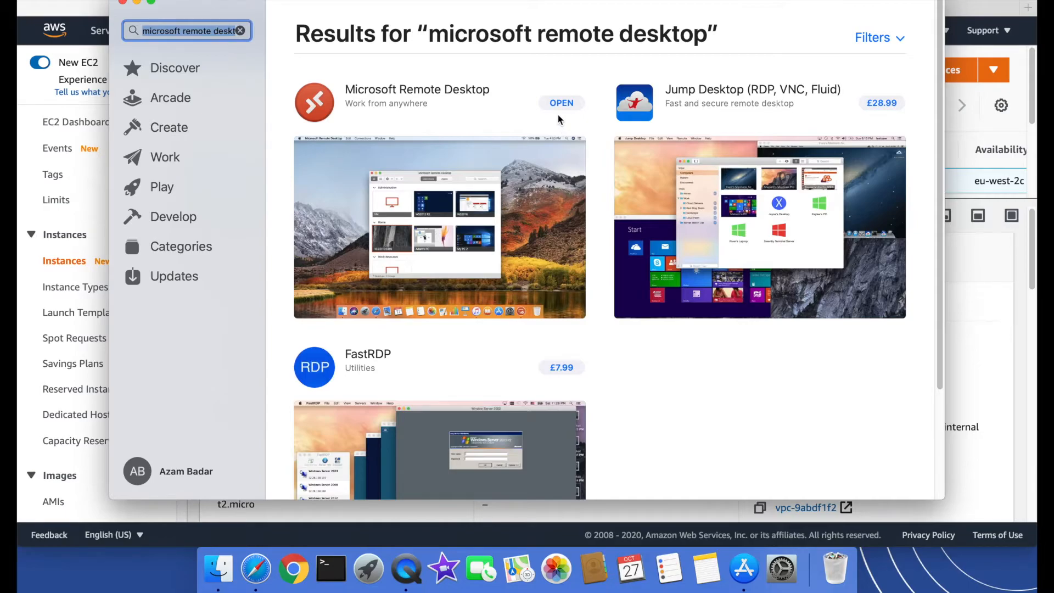
mouse_move(352, 73)
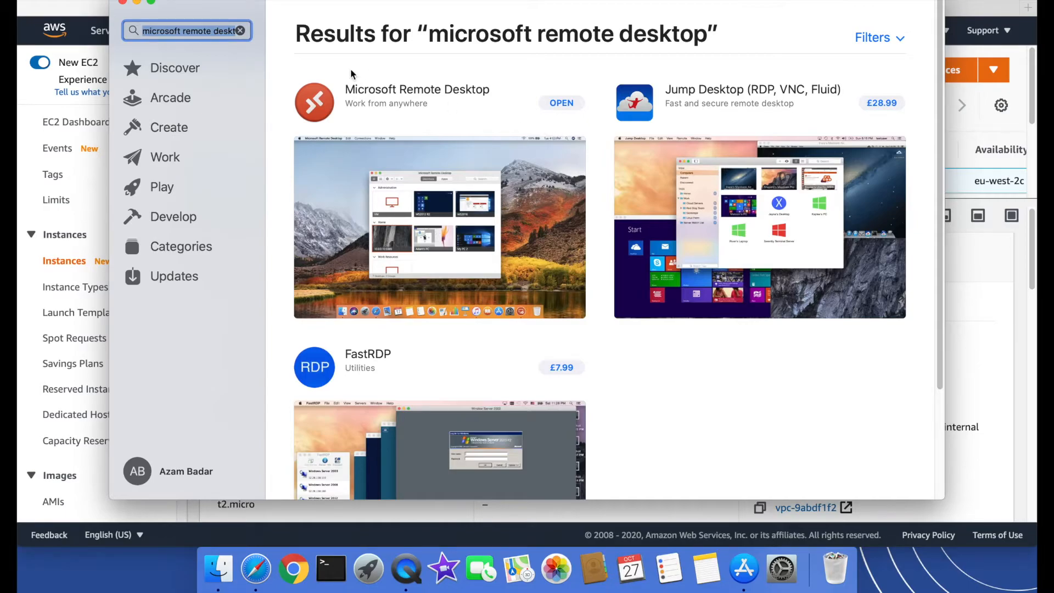
mouse_move(124, 7)
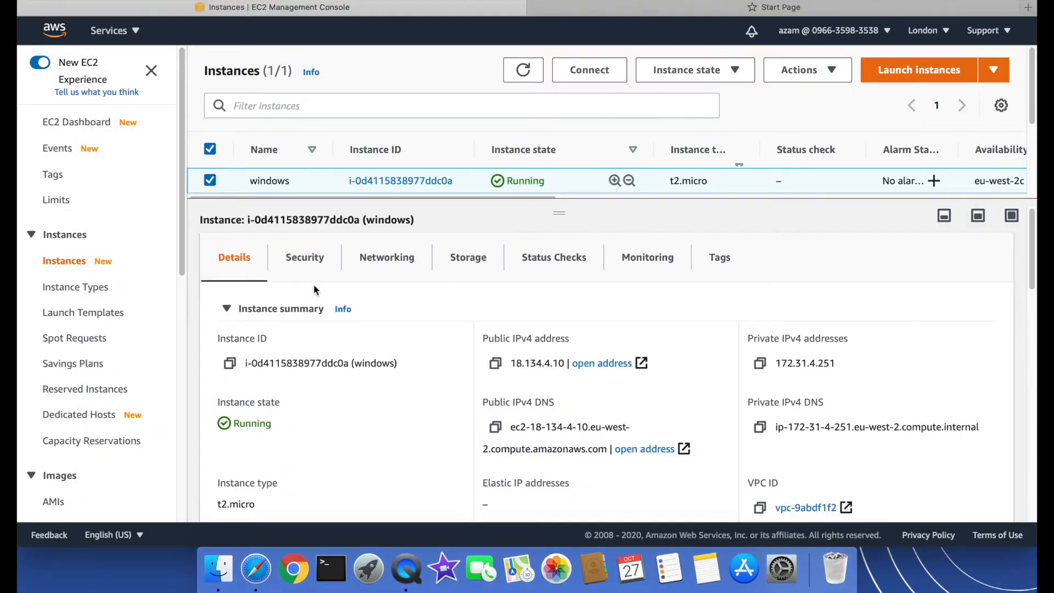
Launch Microsoft Remote Desktop.app via Spotlight, then return to the EC2 console
key(cmd+space)
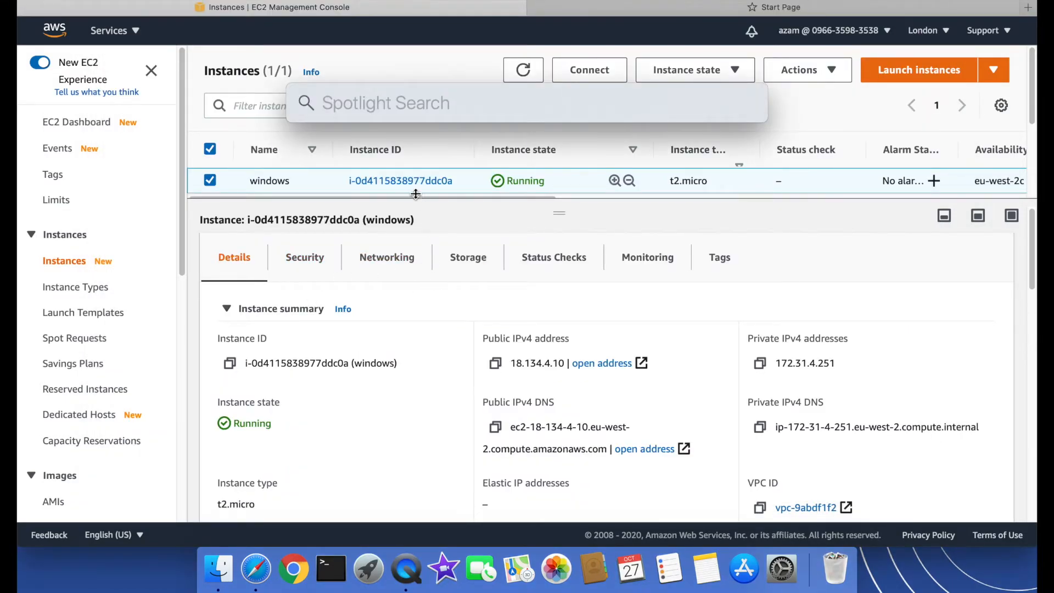
text(microsoft Remote Desktop.app)
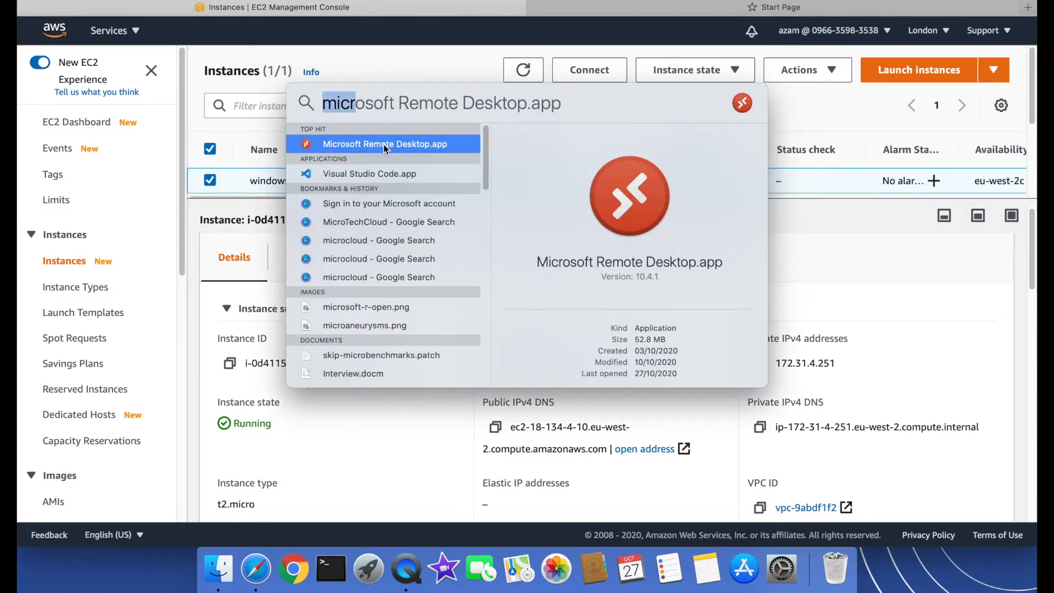
click(385, 143)
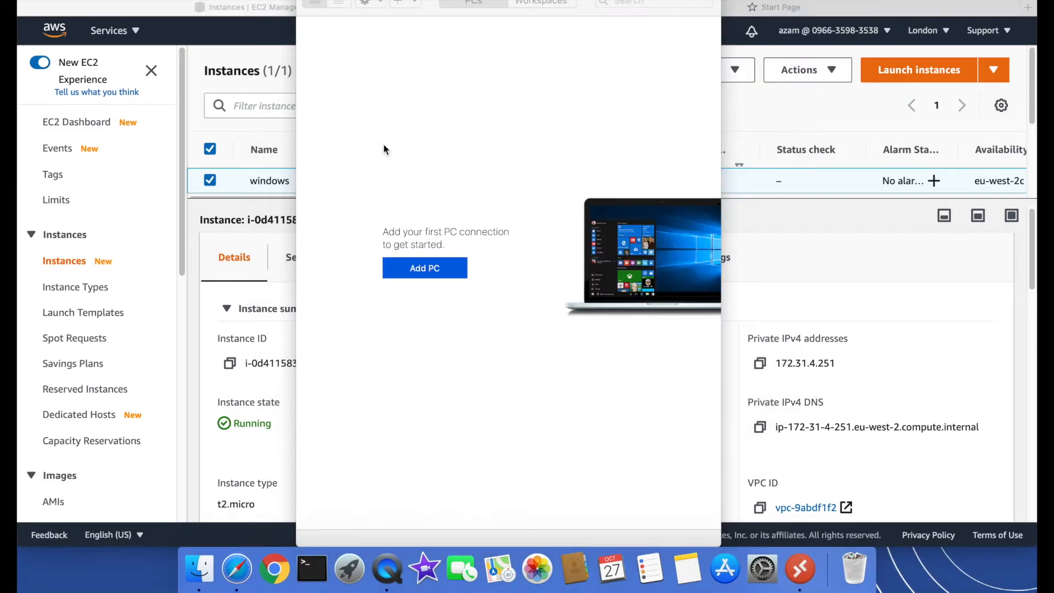
click(653, 3)
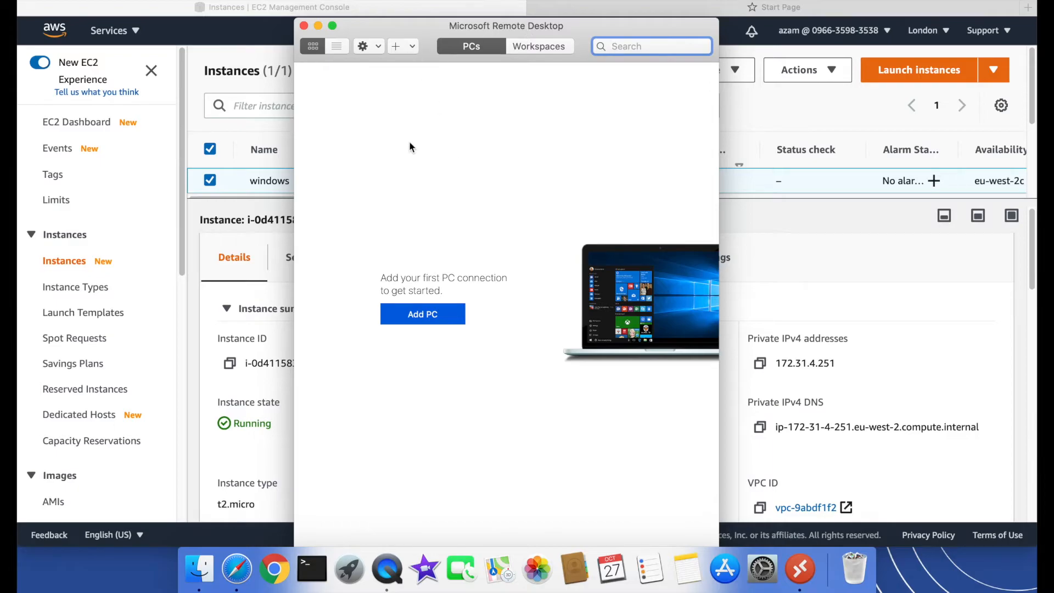
click(303, 25)
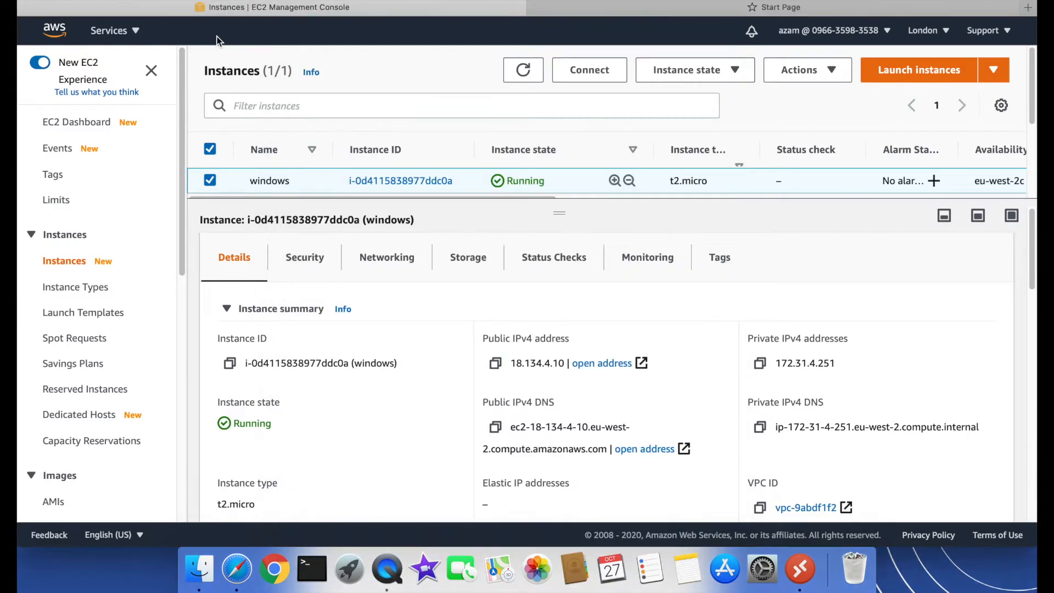
mouse_move(589, 71)
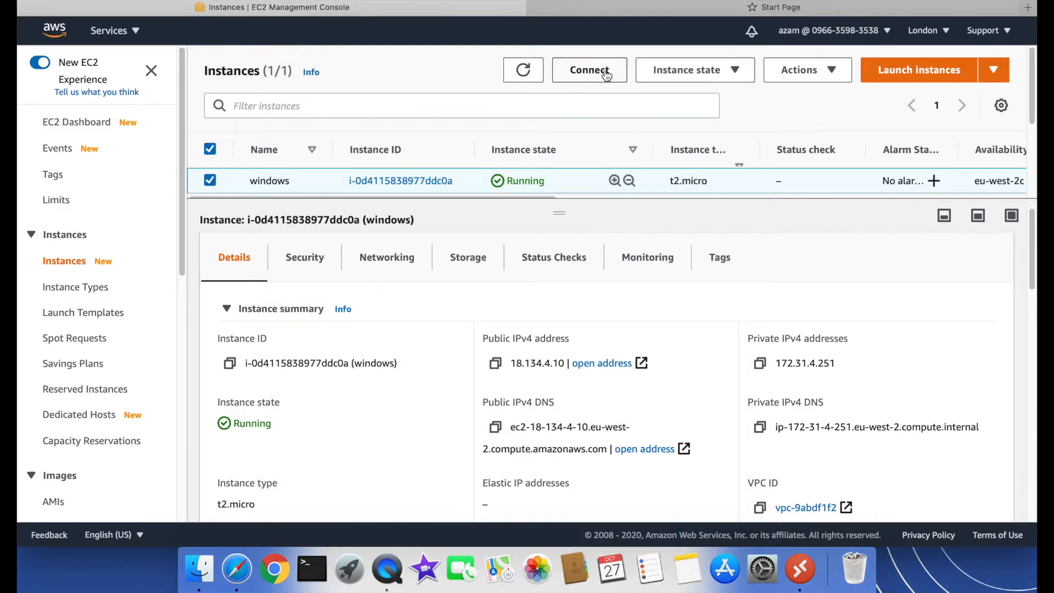
From Connect > RDP client, download the remote desktop file as windows.rdp to the Desktop
click(589, 70)
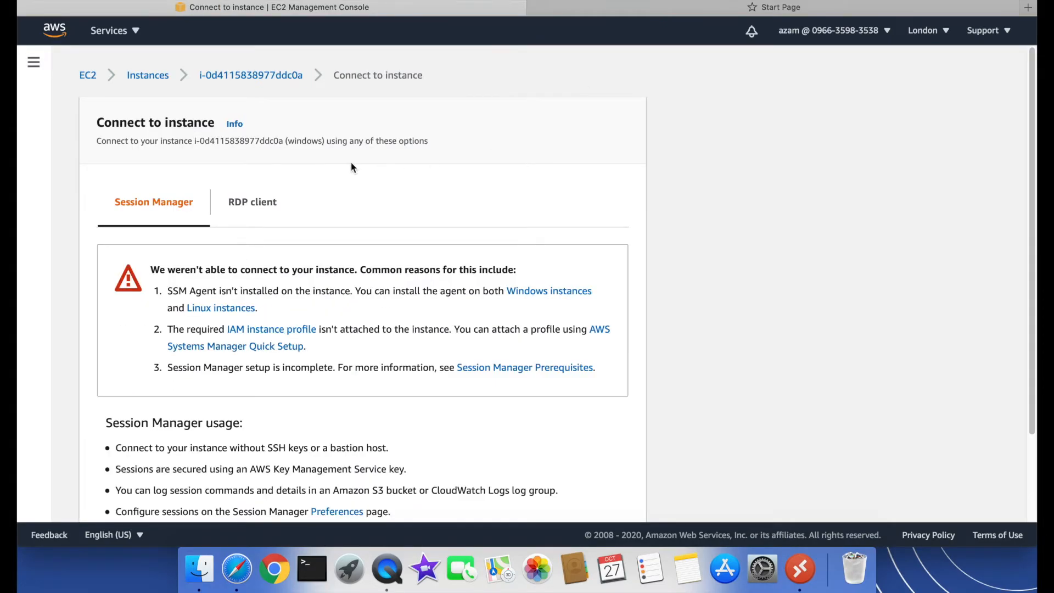
mouse_move(253, 202)
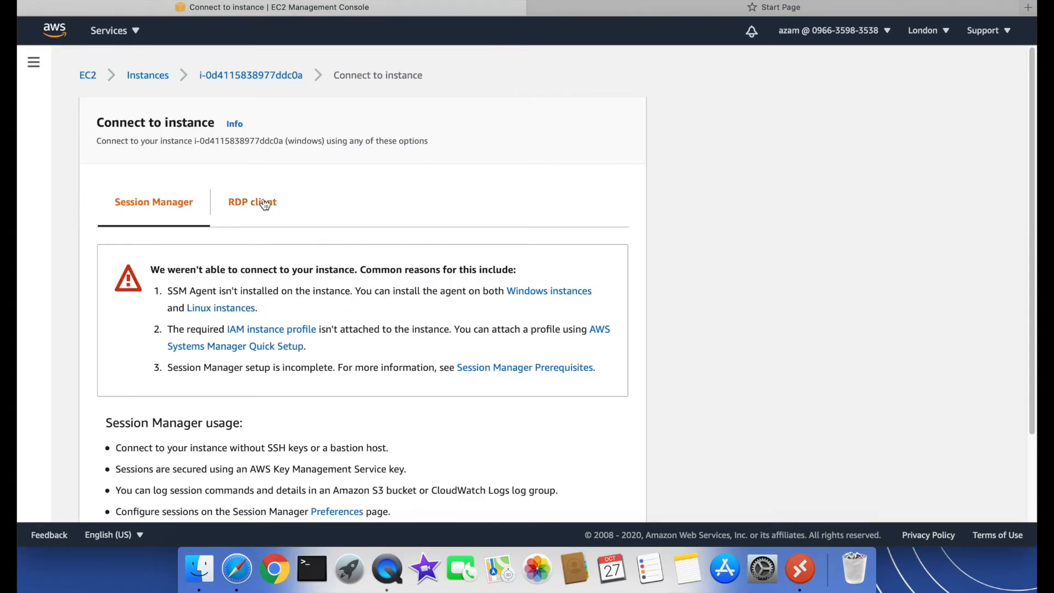
click(252, 202)
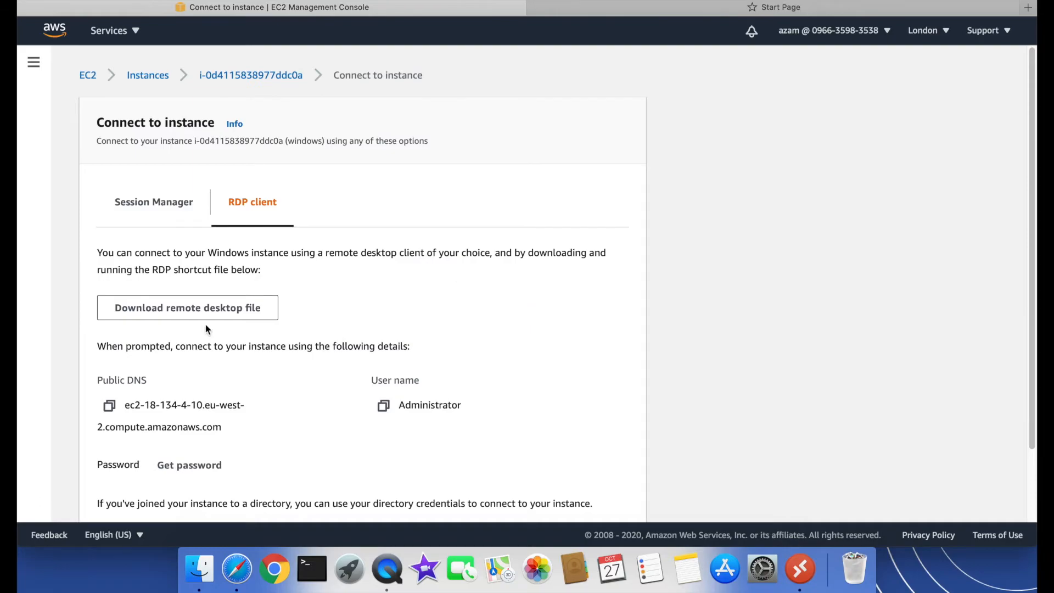
click(187, 307)
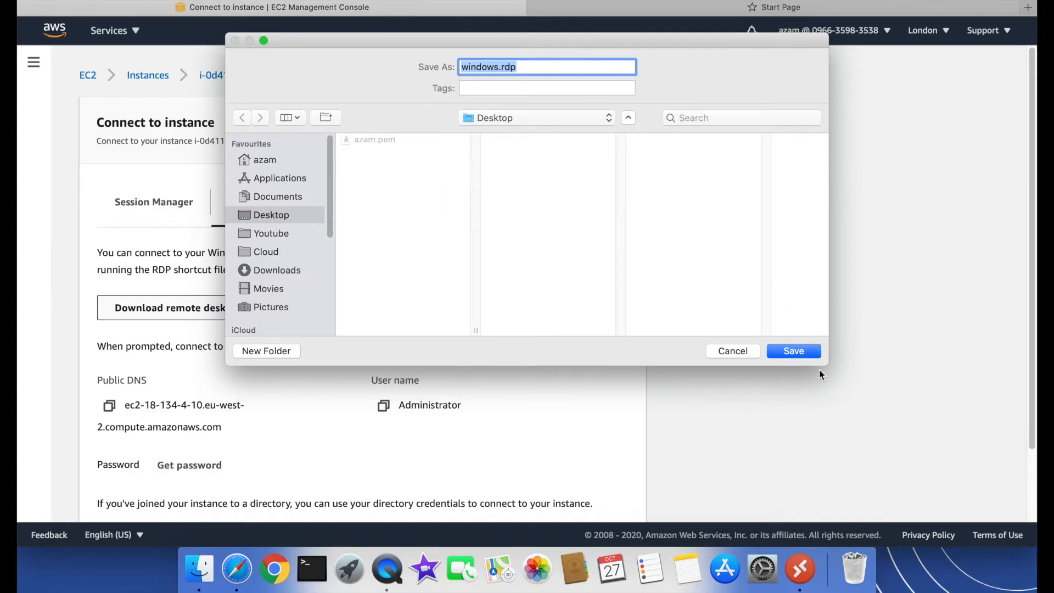
click(792, 350)
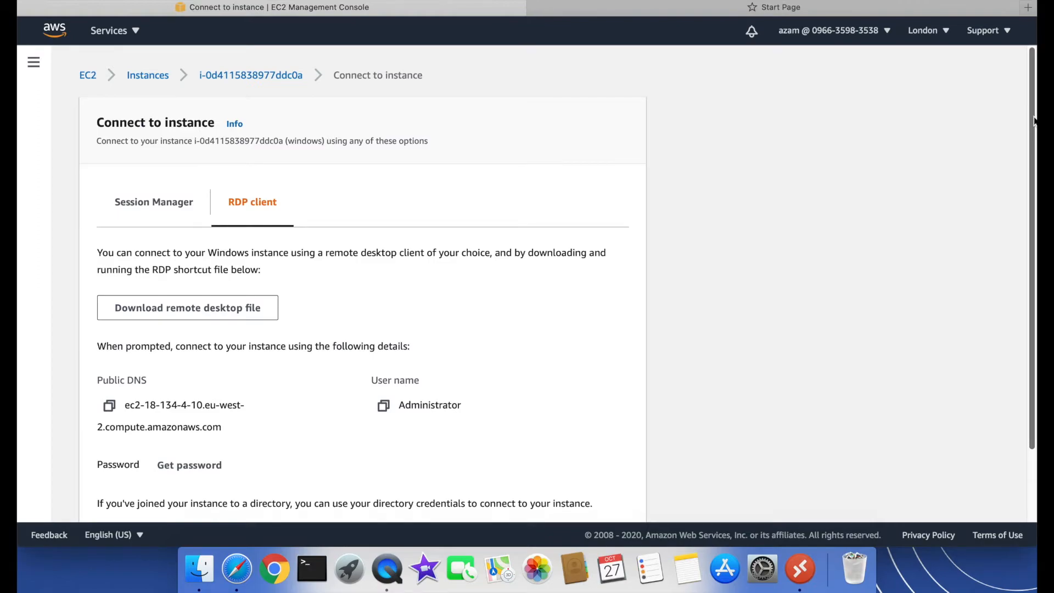
Load the azam.pem key pair file into the Get password form
scroll(down, 3)
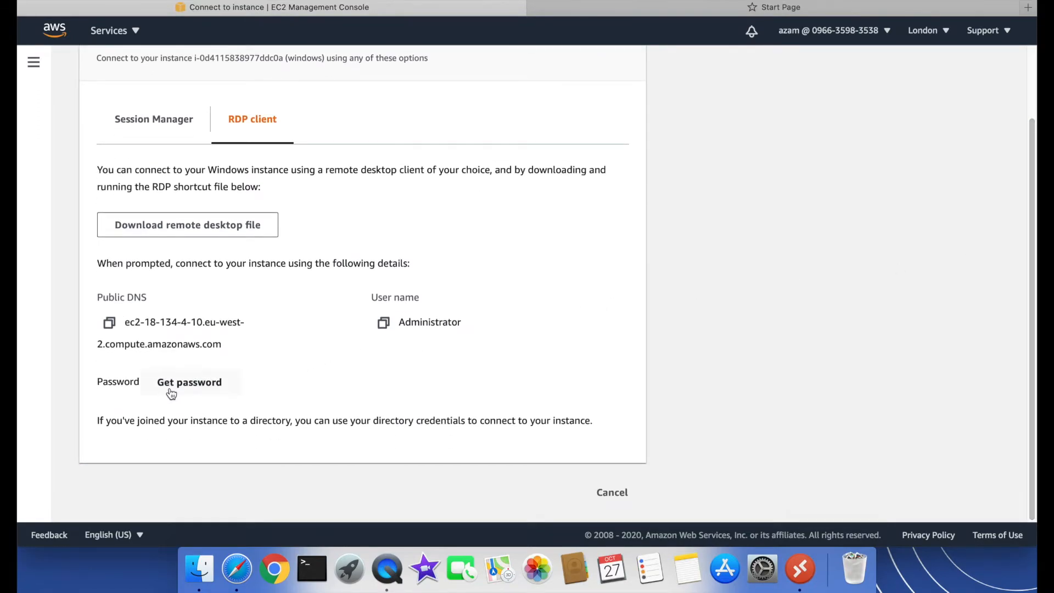
mouse_move(188, 386)
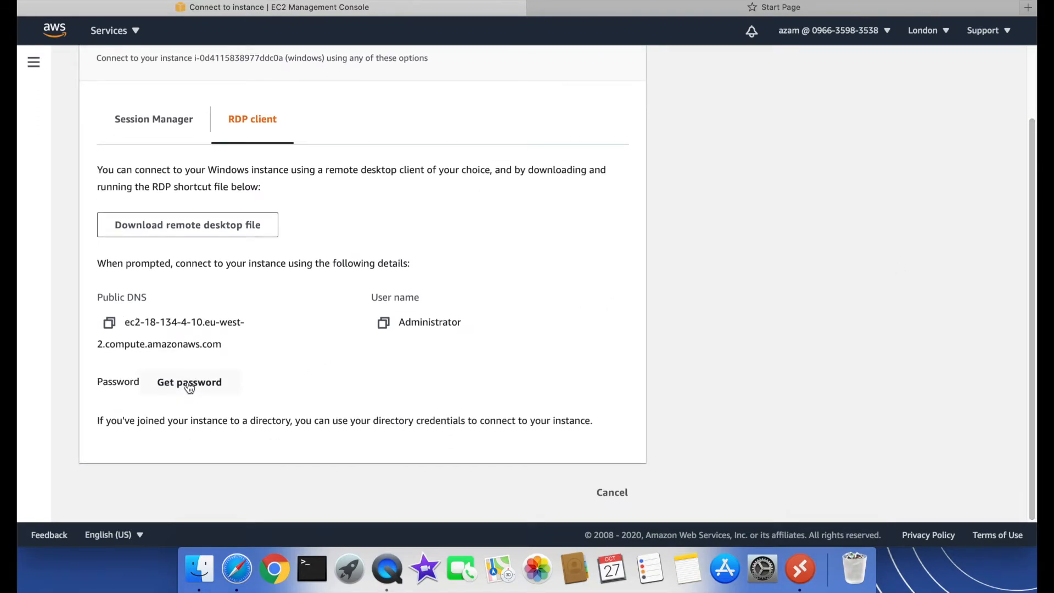
click(189, 382)
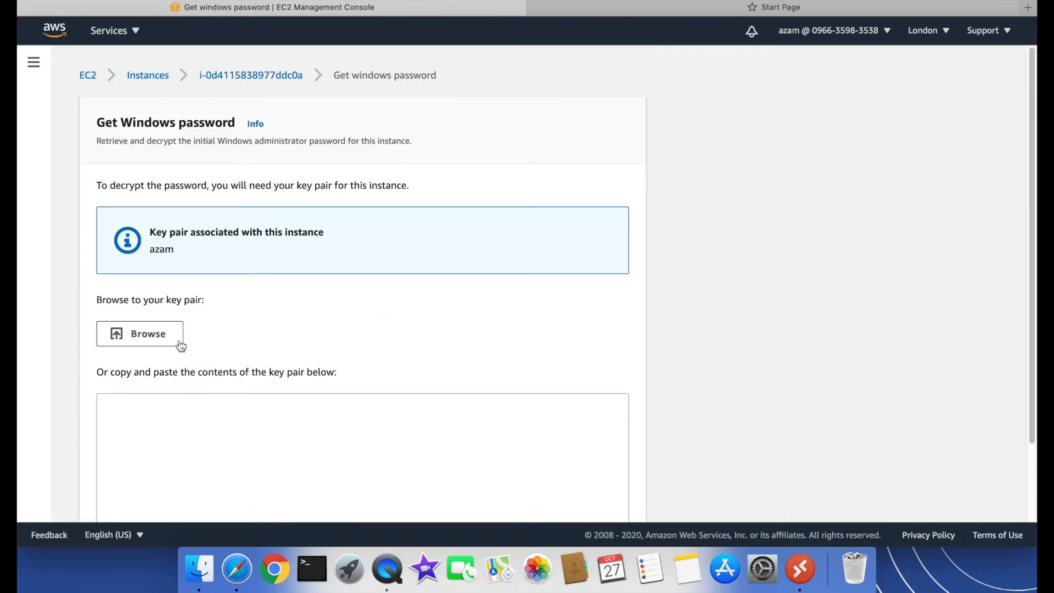
click(139, 334)
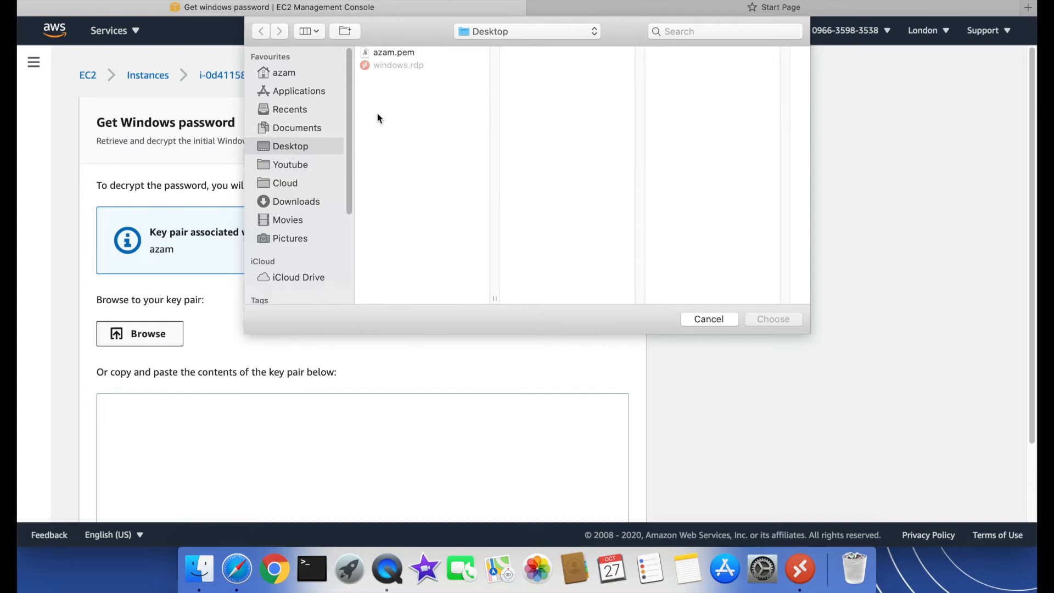
mouse_move(396, 57)
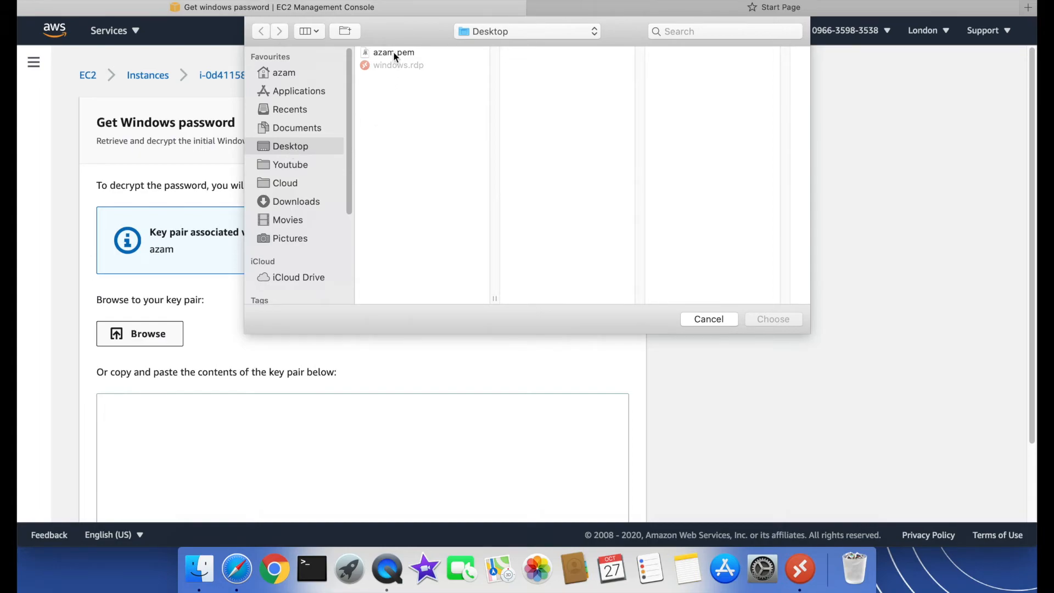
click(393, 52)
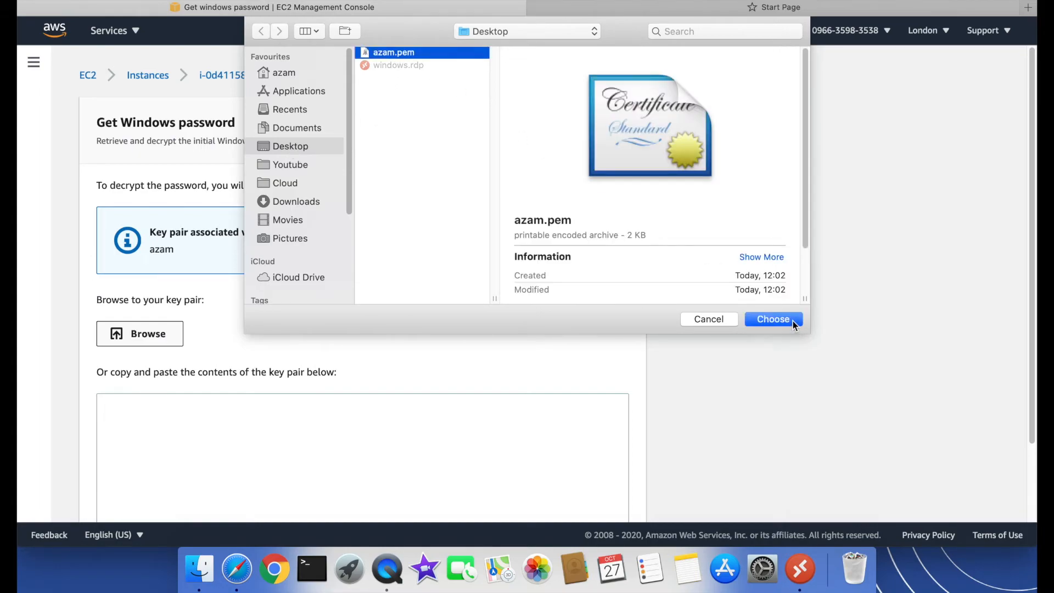
click(773, 318)
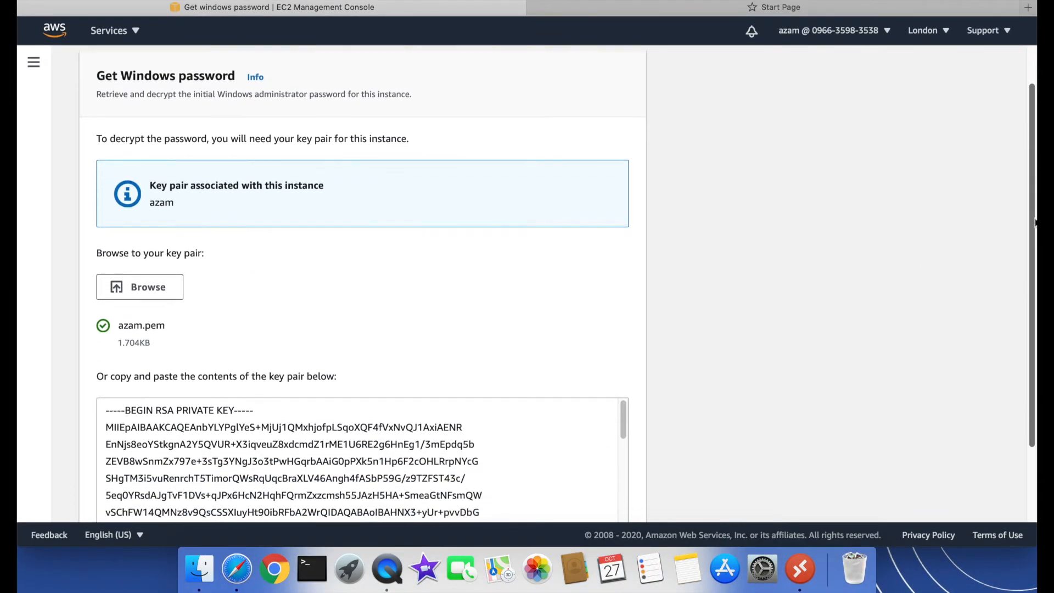
Decrypt the Windows Administrator password and copy it
scroll(down, 3)
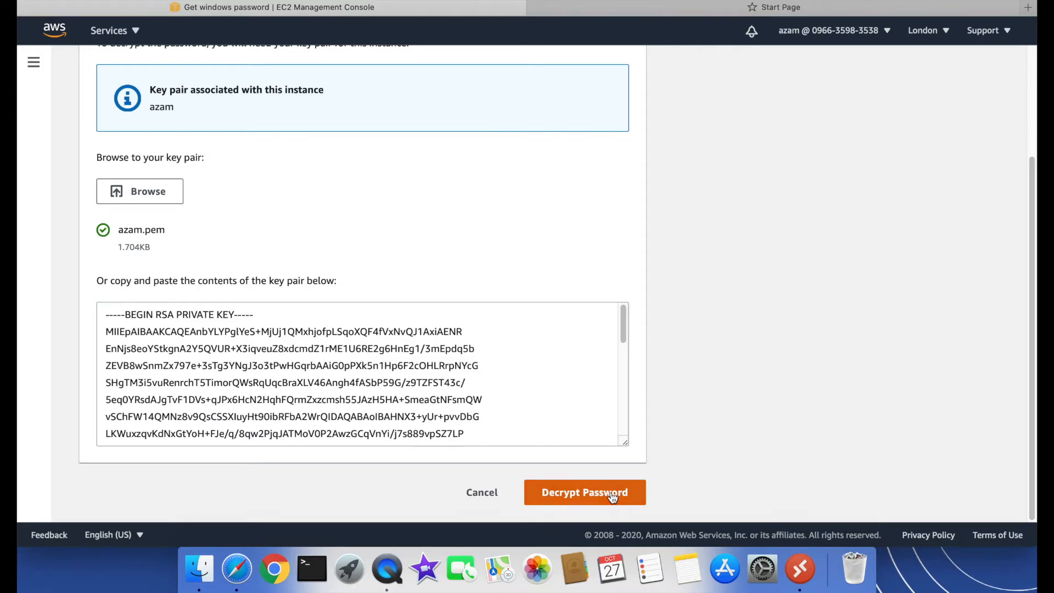
click(583, 492)
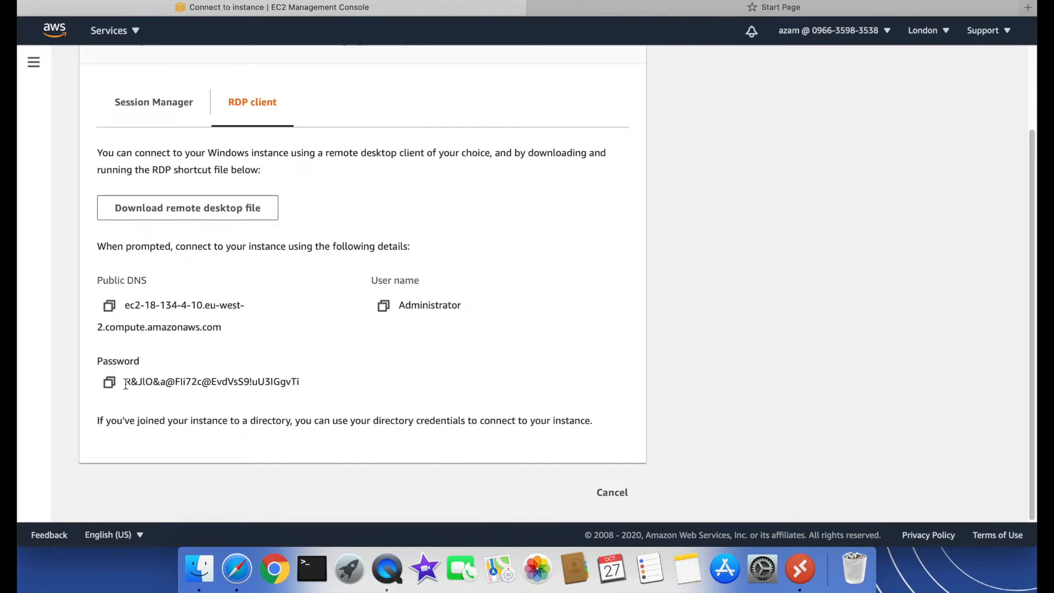
click(108, 381)
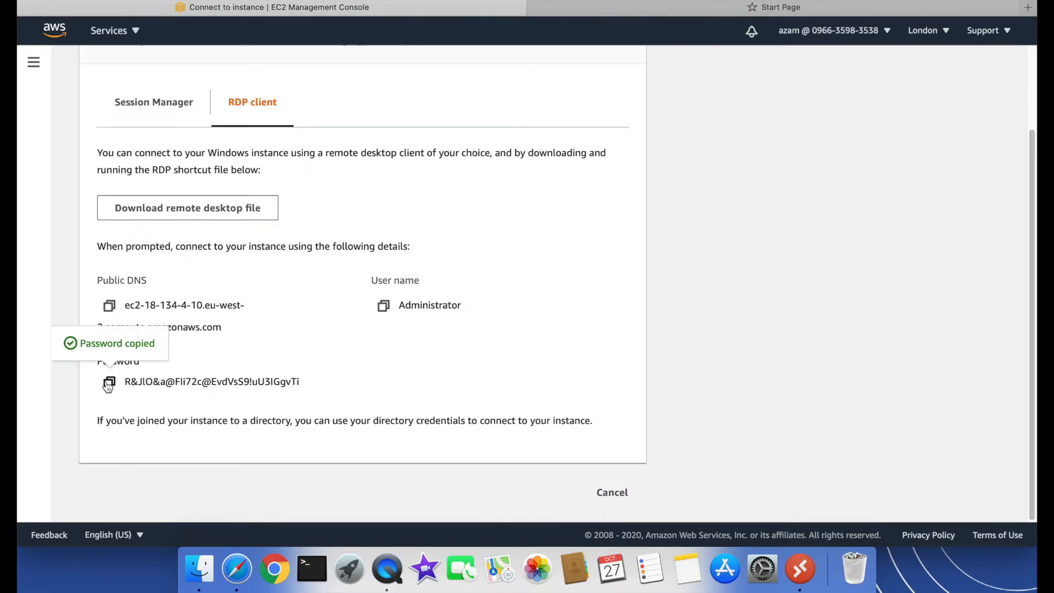
mouse_move(735, 464)
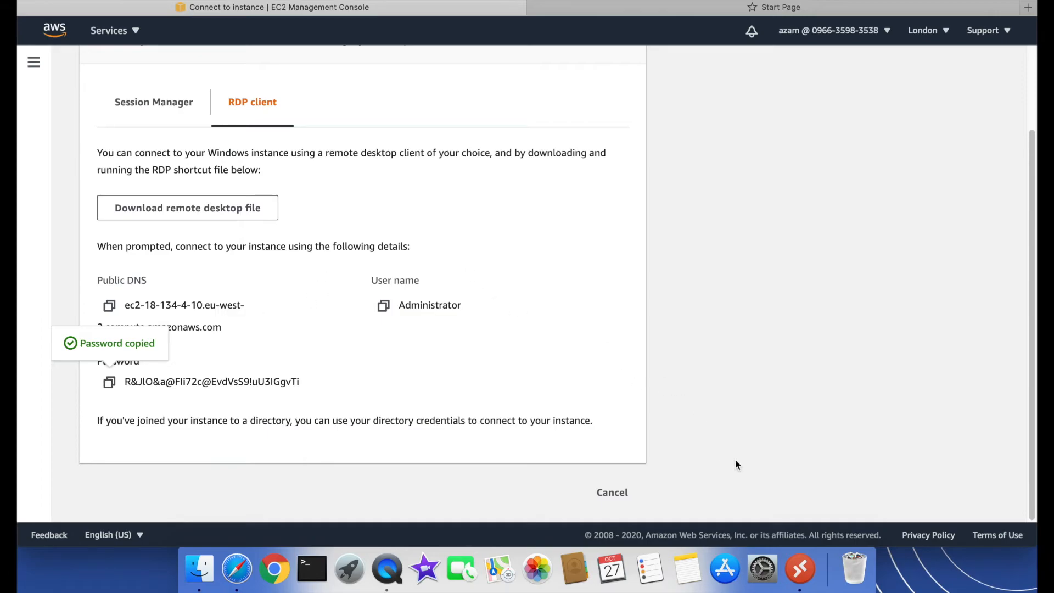
Import windows.rdp as a saved PC named windows and start connecting to it
click(799, 570)
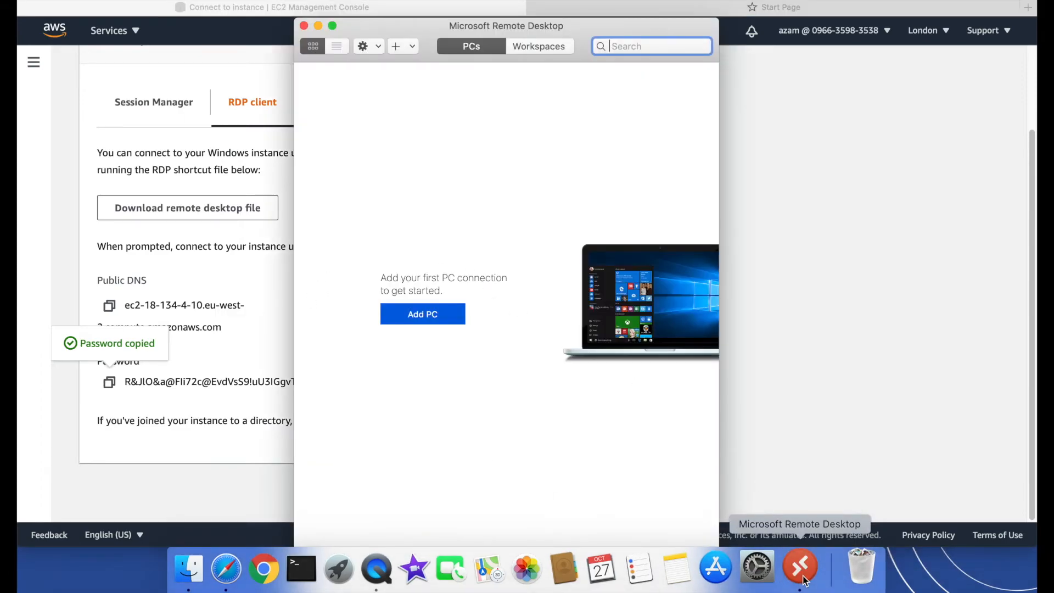
click(362, 46)
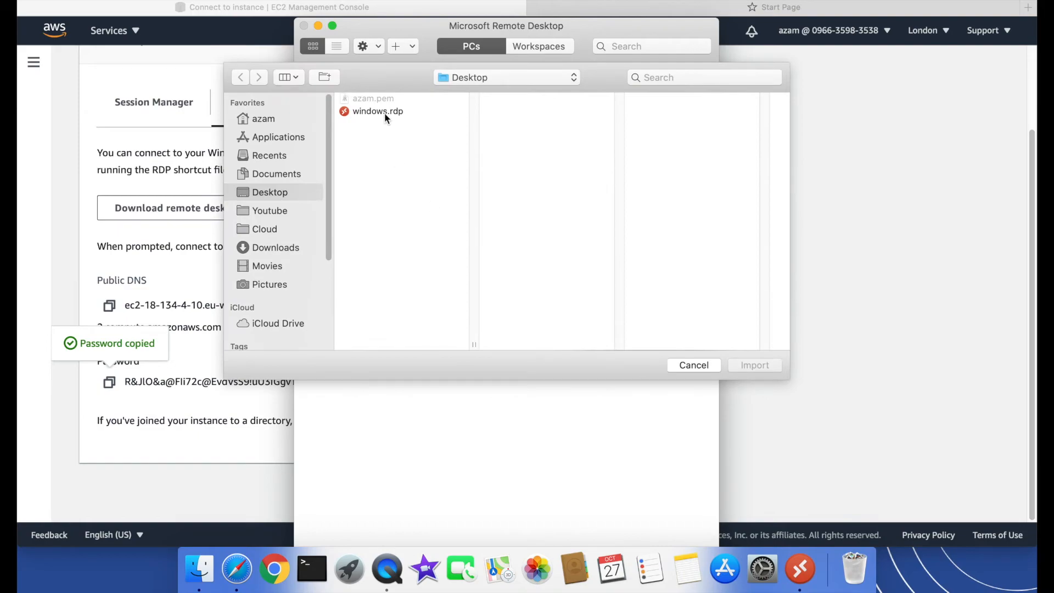
click(377, 111)
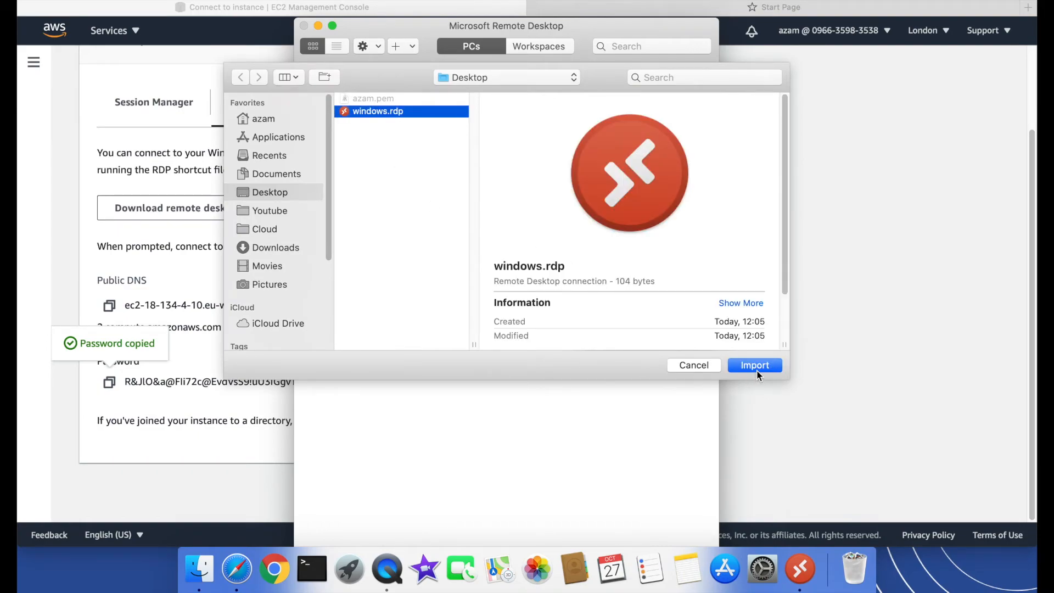
click(754, 365)
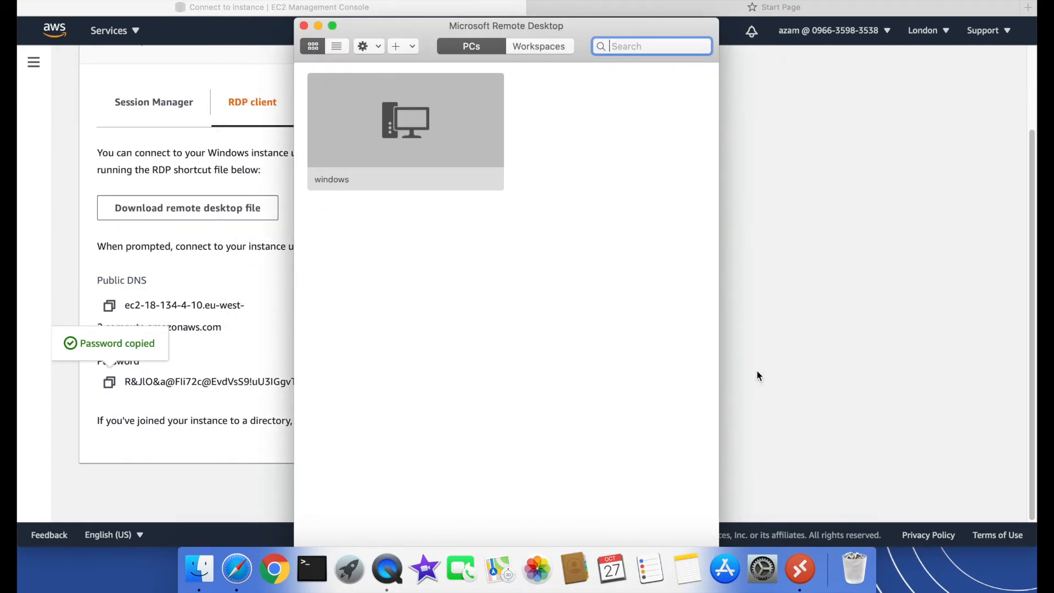
mouse_move(413, 208)
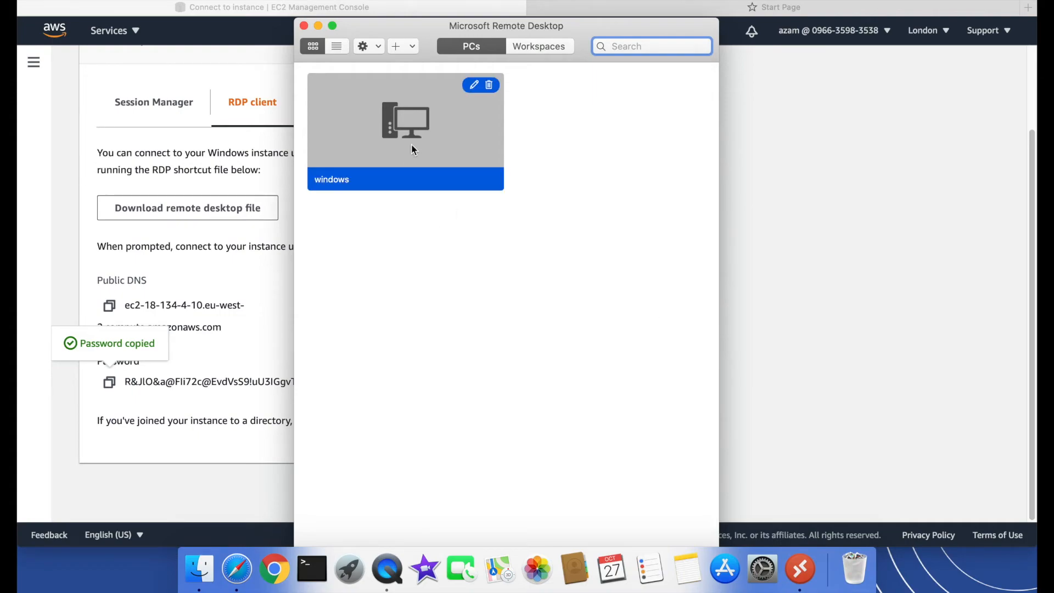
double_click(405, 121)
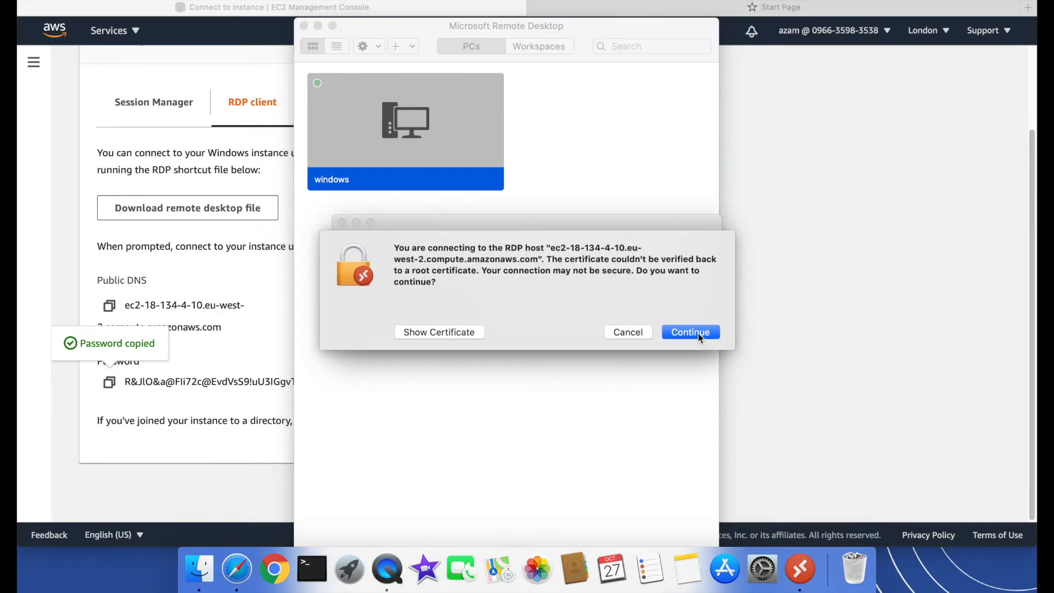
Accept the unverified certificate and sign in as Administrator with the copied password
click(690, 332)
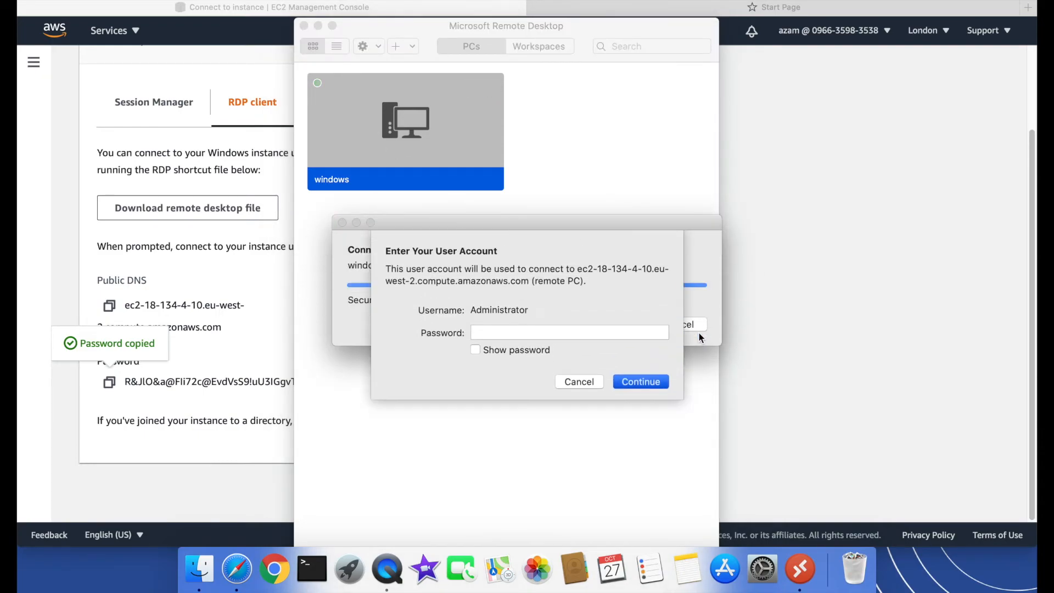
click(569, 332)
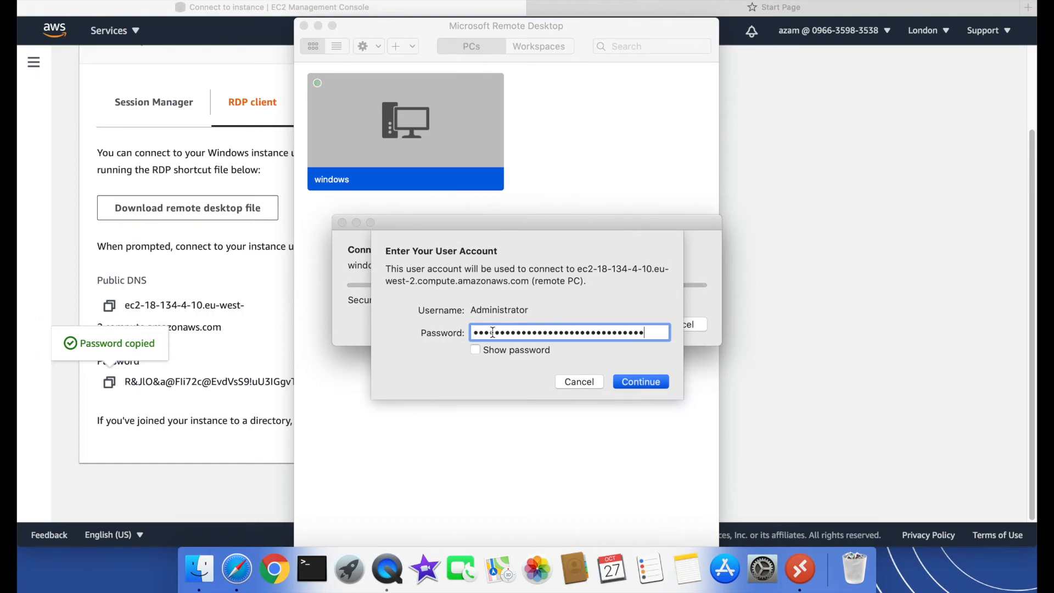
click(639, 381)
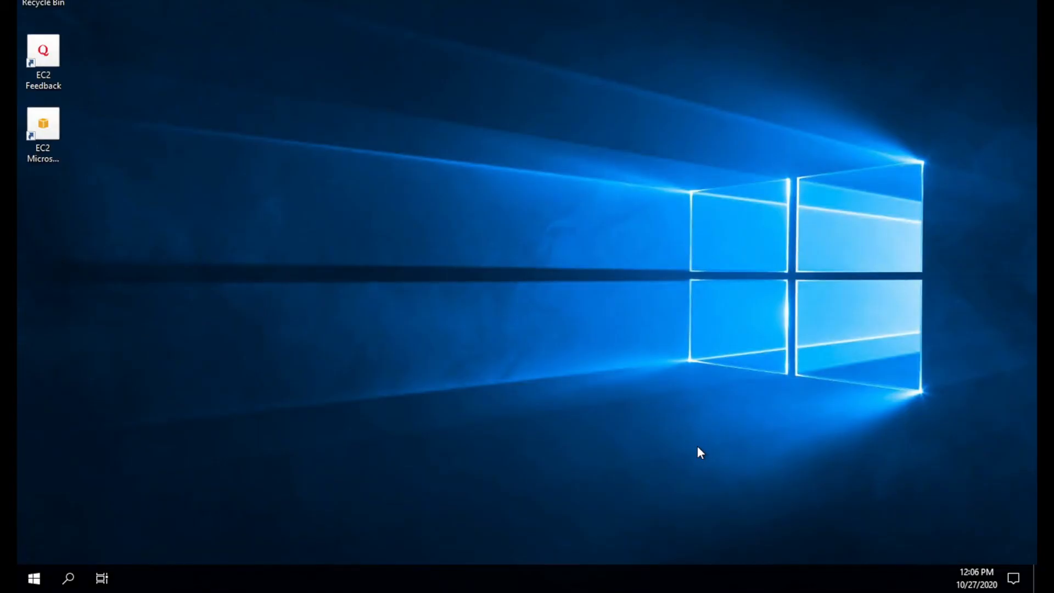
mouse_move(525, 280)
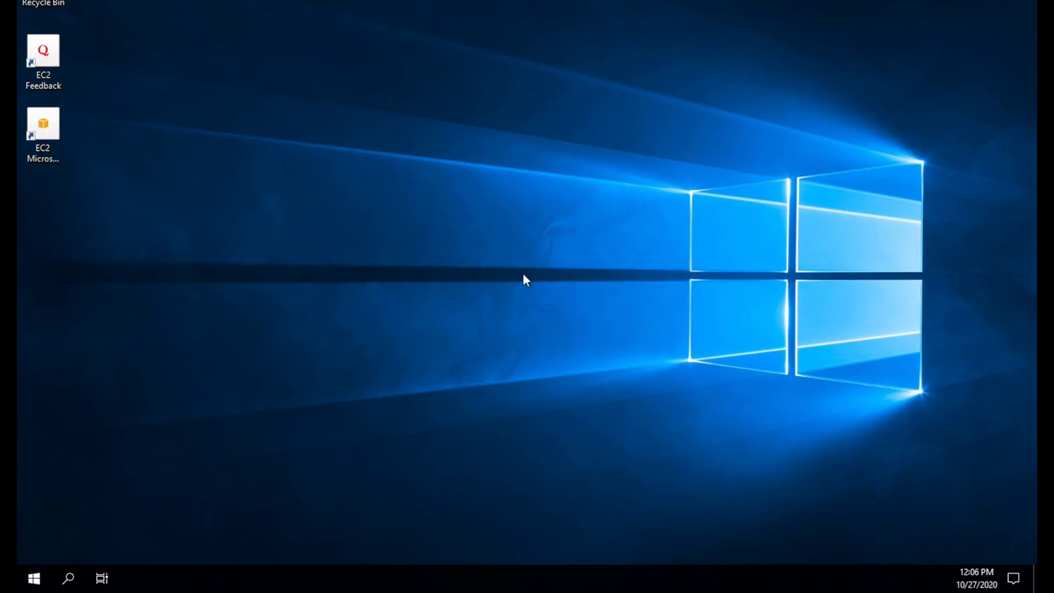
mouse_move(499, 243)
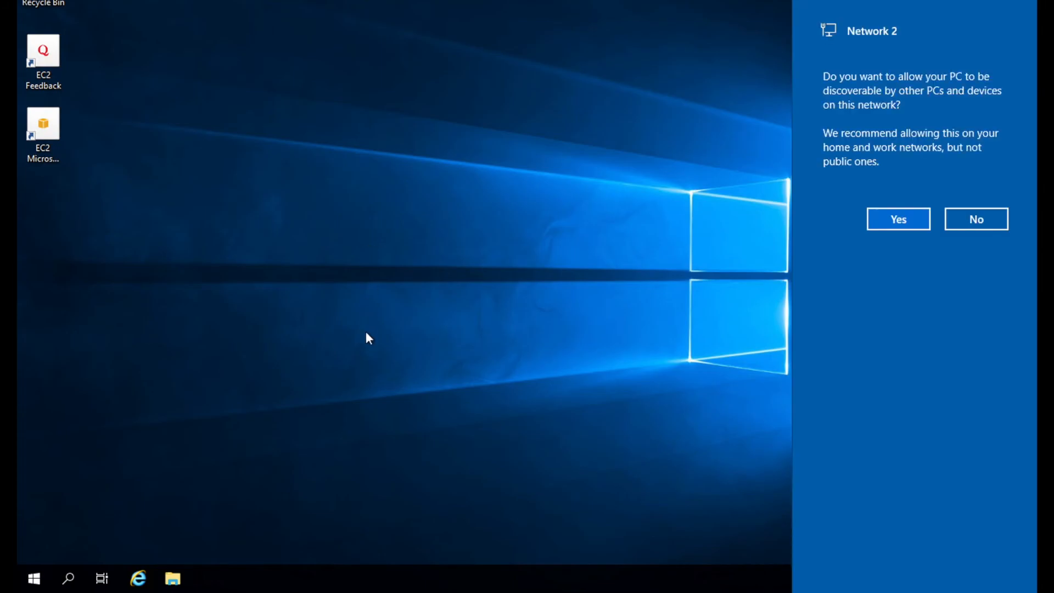
mouse_move(978, 220)
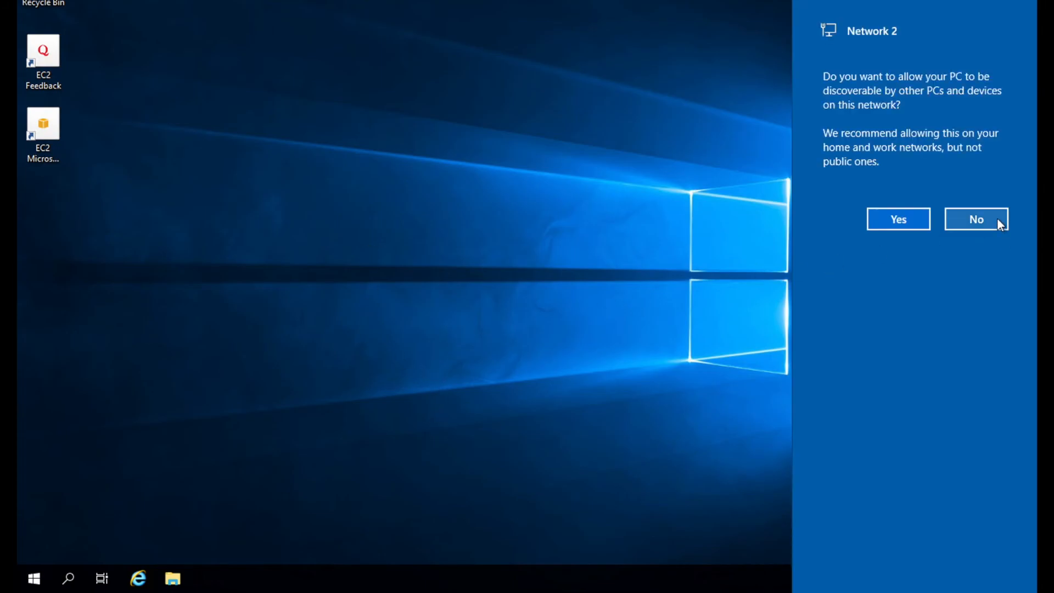
Answer No to making the PC discoverable on Network 2
click(975, 220)
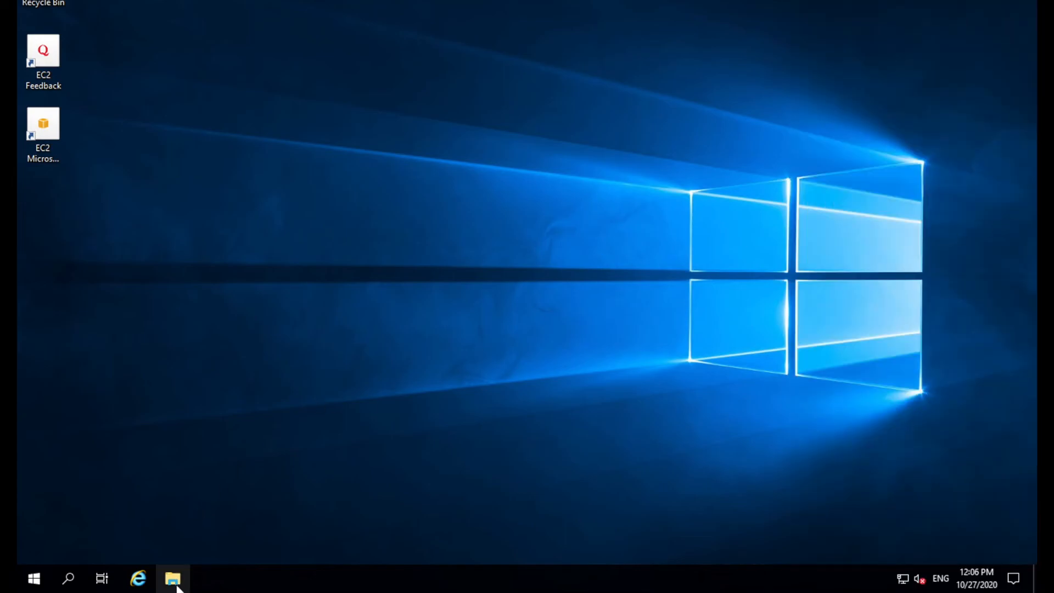
click(172, 579)
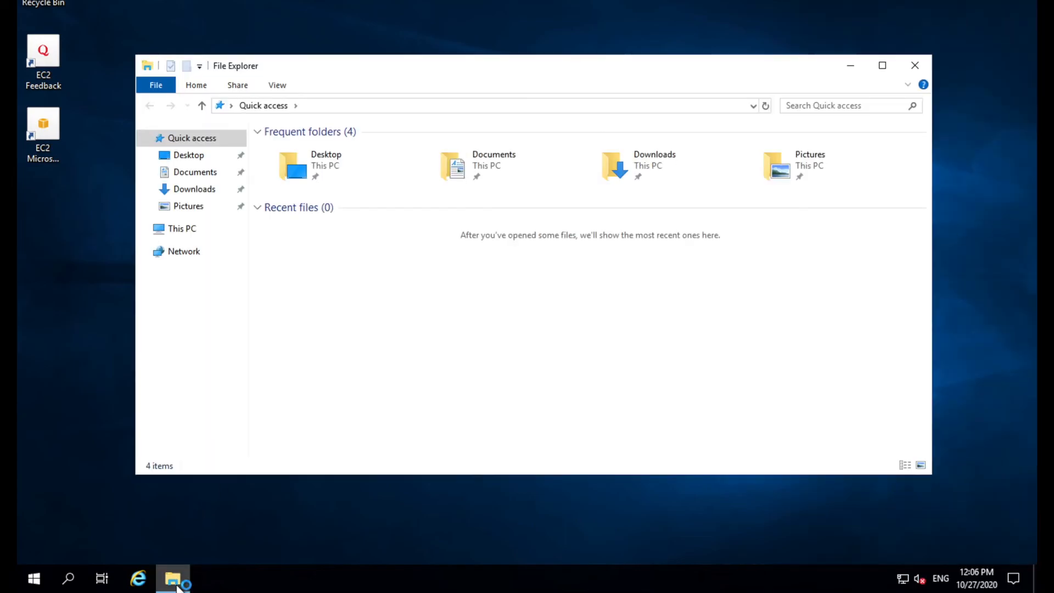
click(207, 579)
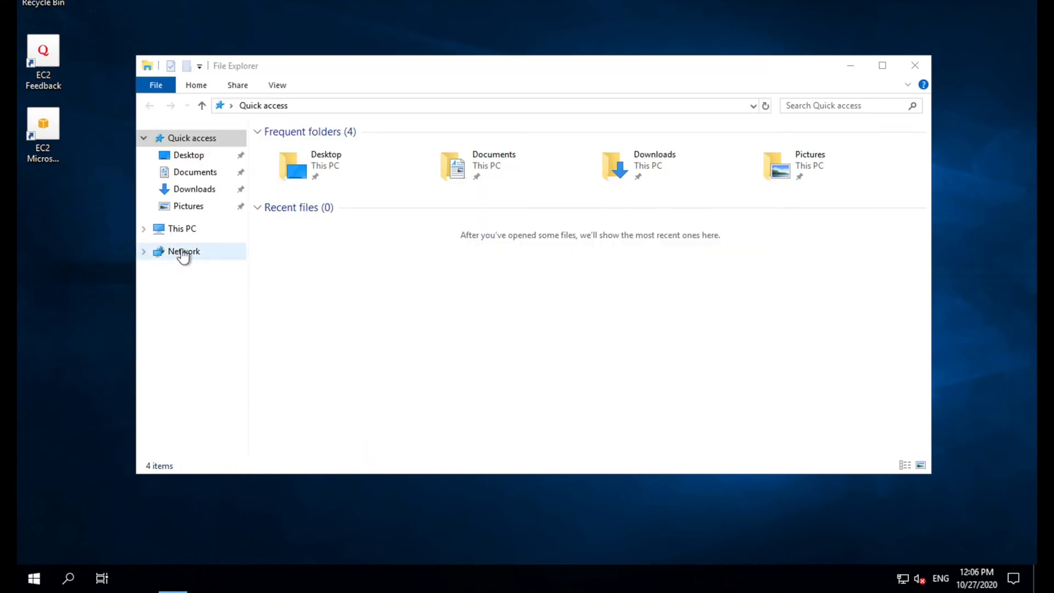
click(182, 229)
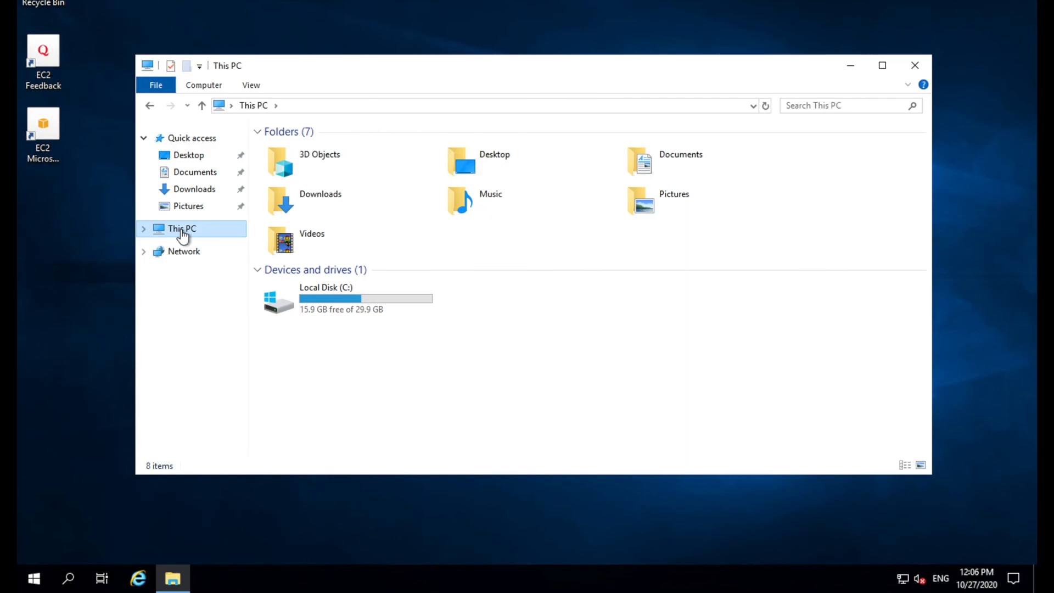
click(326, 297)
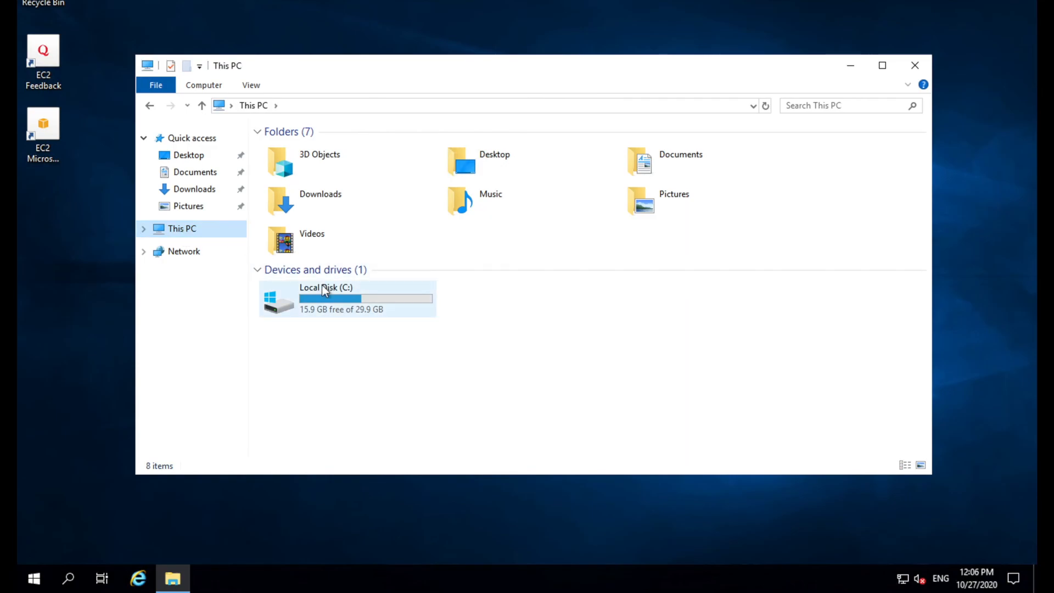
mouse_move(333, 299)
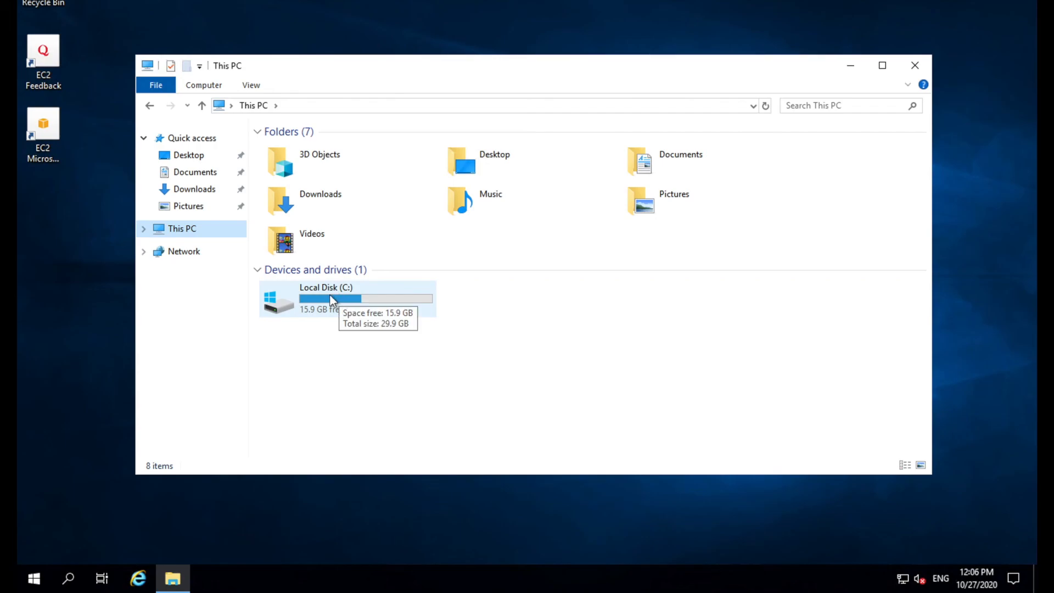
click(347, 299)
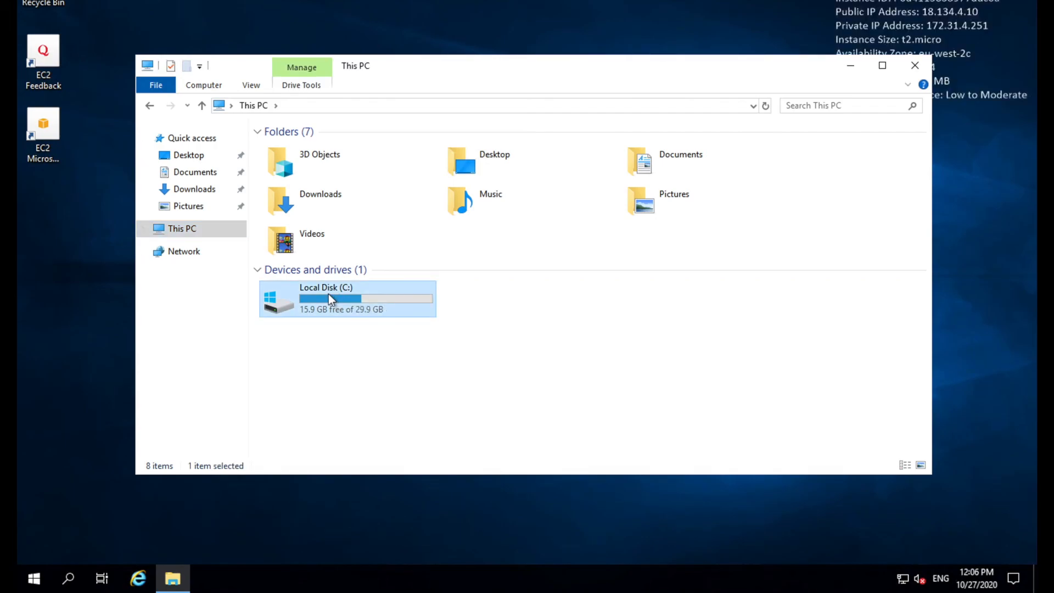
mouse_move(892, 83)
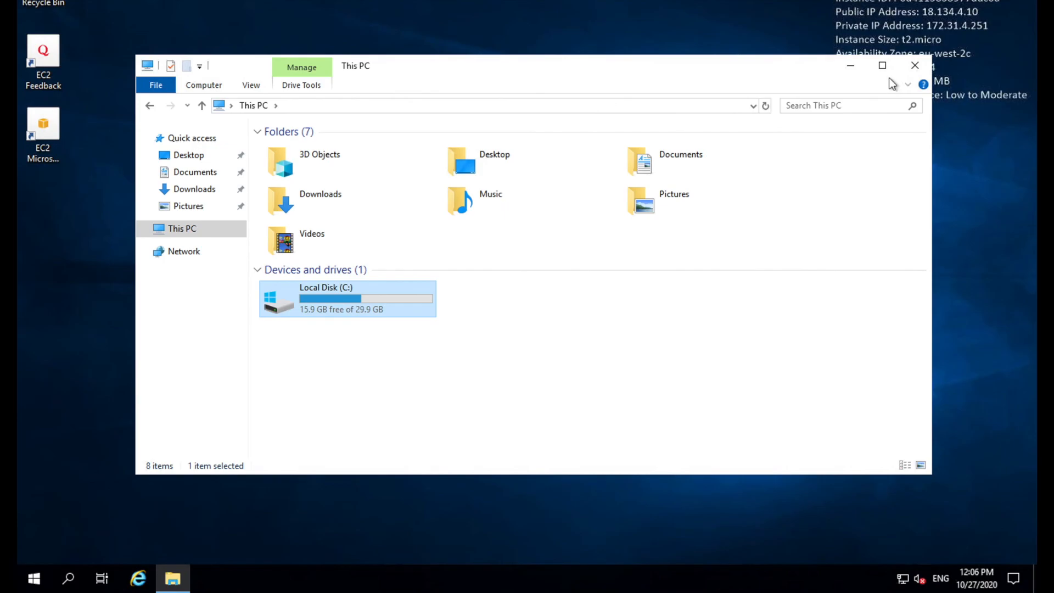
click(915, 65)
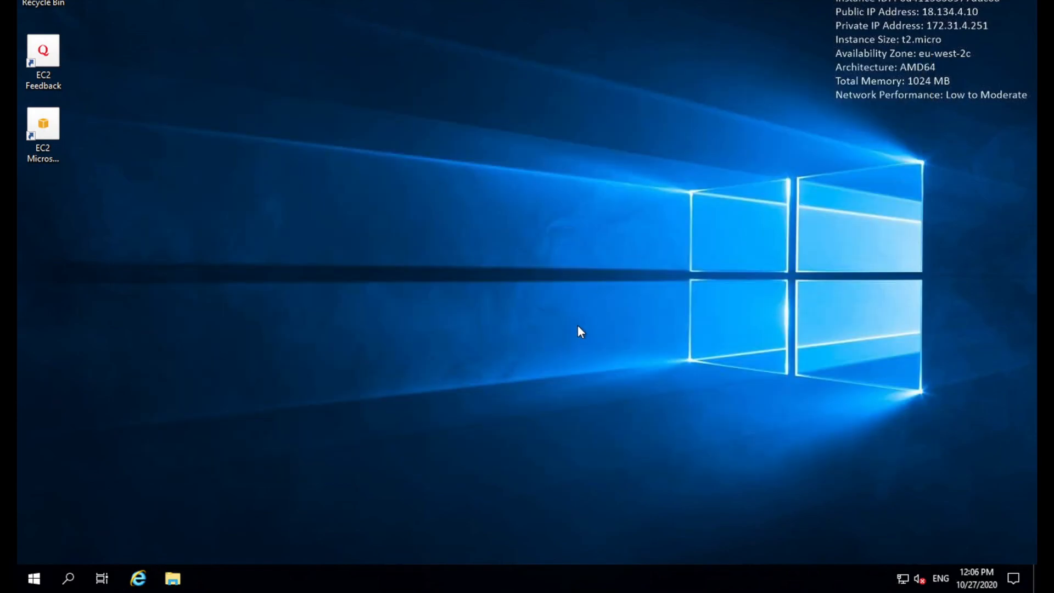